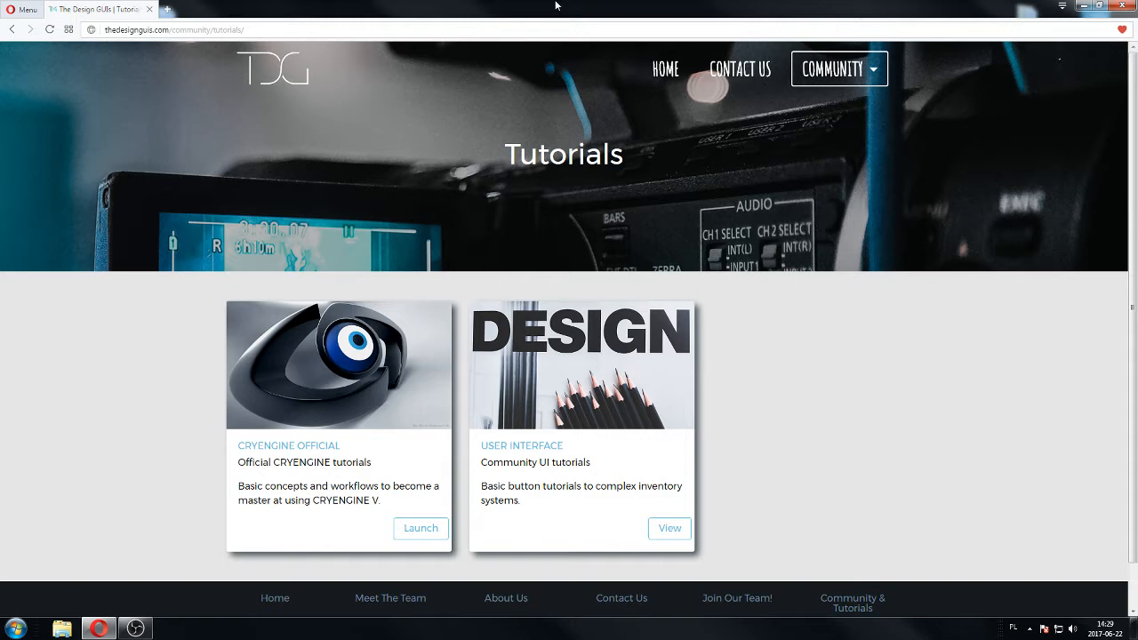
pyautogui.moveTo(556, 22)
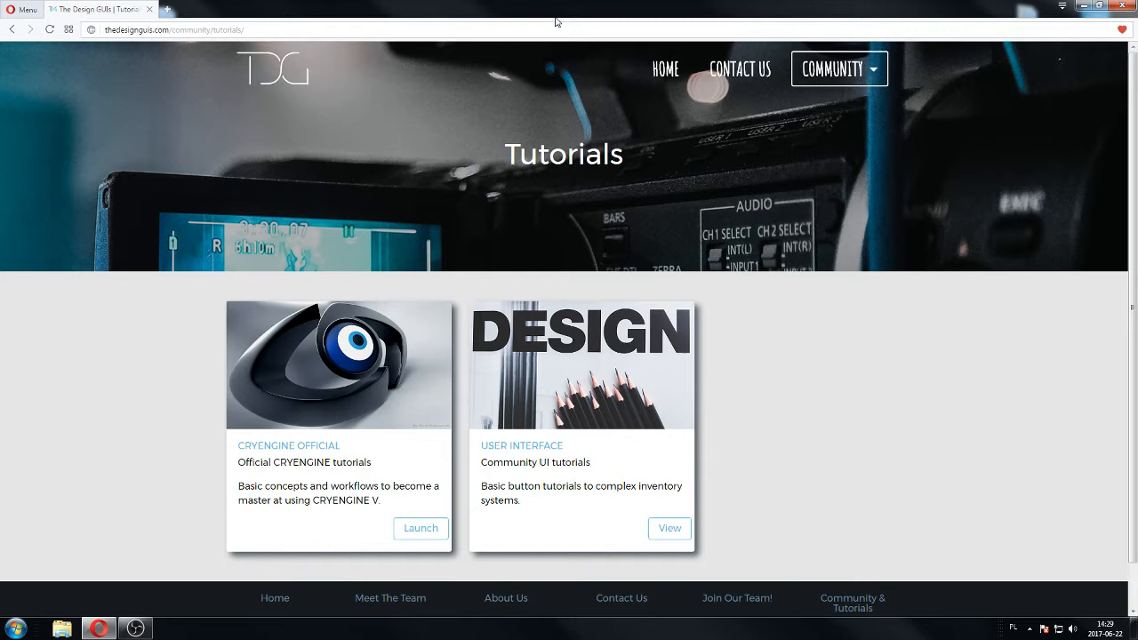
pyautogui.moveTo(556, 22)
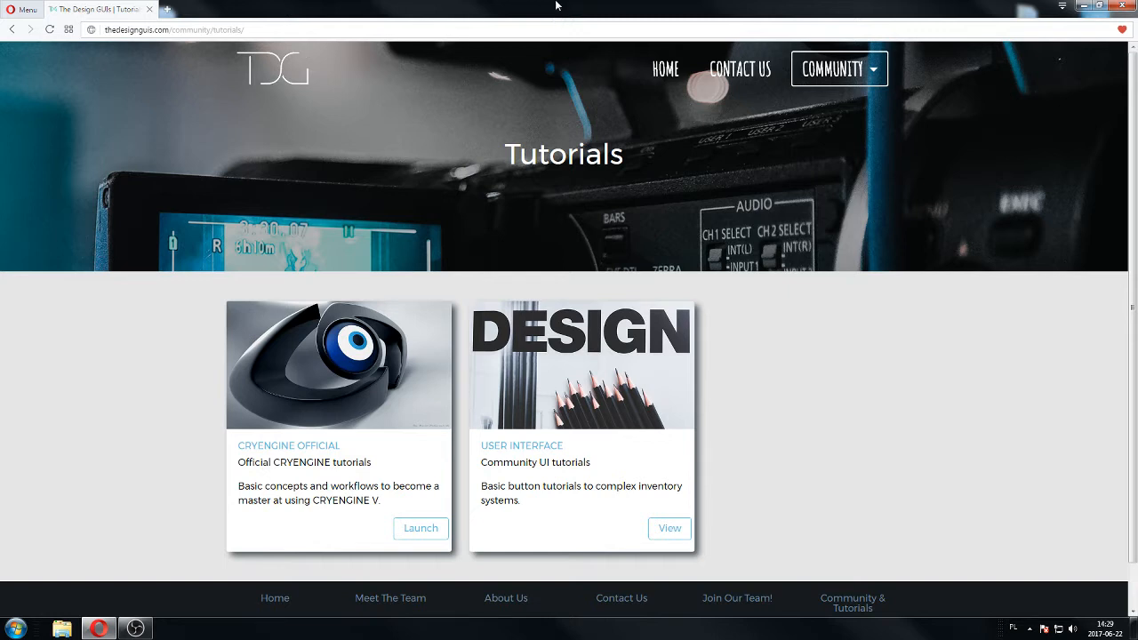
pyautogui.moveTo(399, 114)
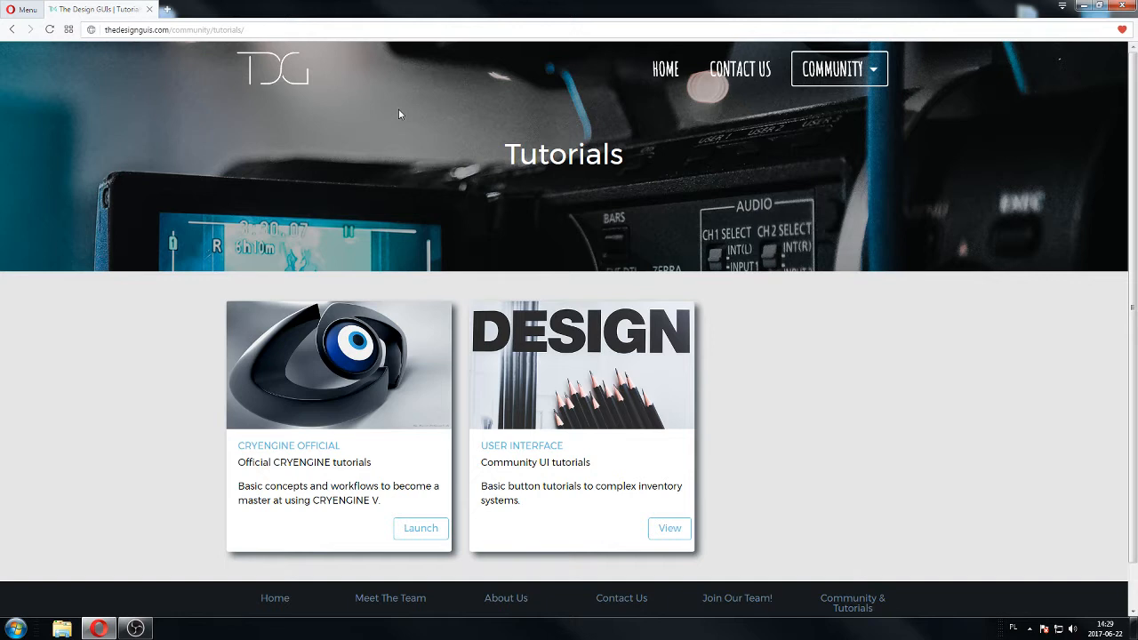
pyautogui.moveTo(476, 284)
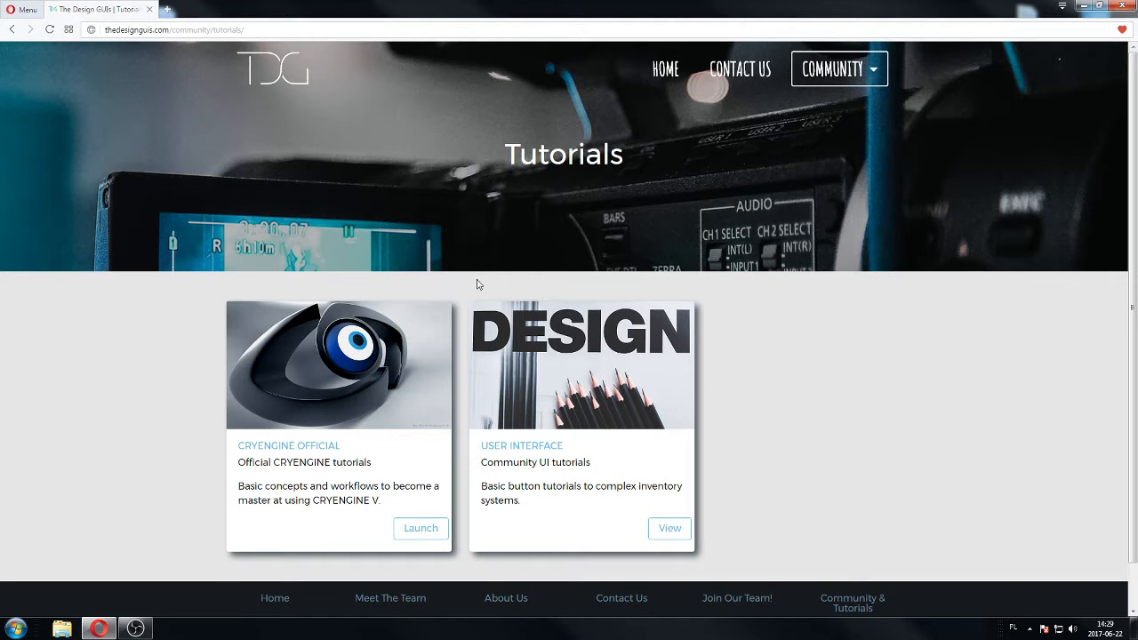
pyautogui.moveTo(207, 50)
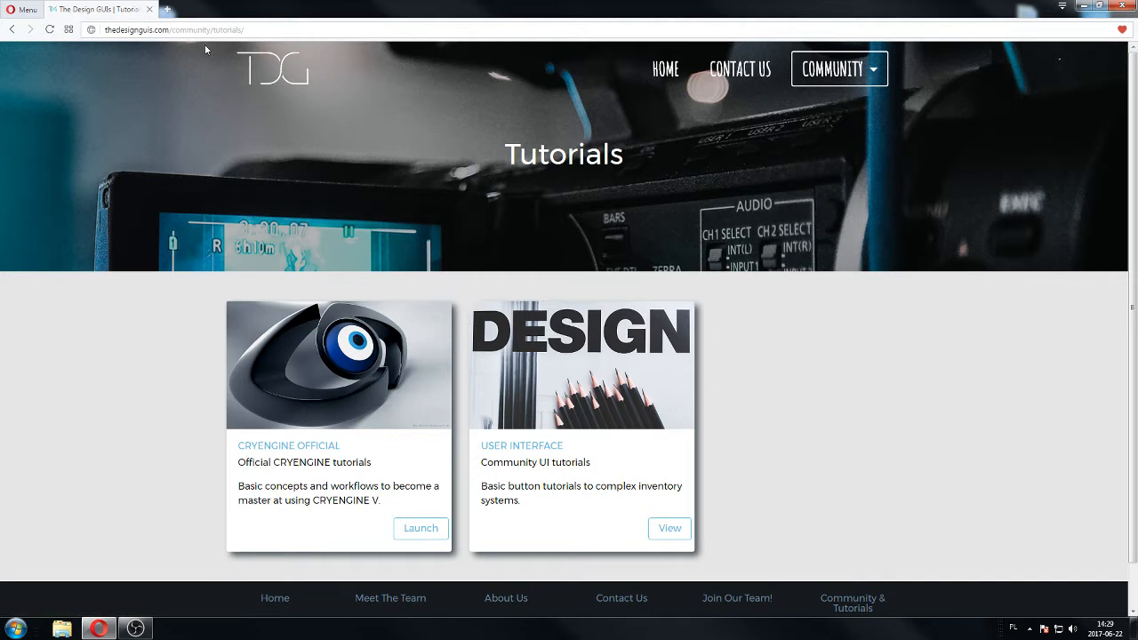
# - View the Community UI tutorials listing with the CryEngine RPG inventory system parts
pyautogui.click(668, 526)
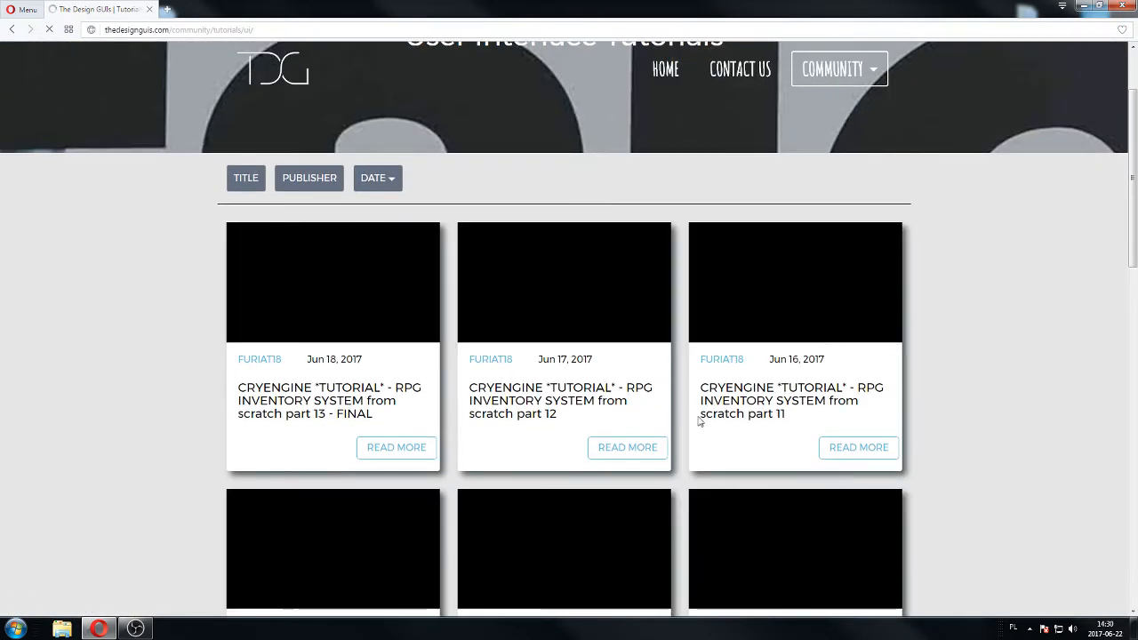
pyautogui.scroll(-3)
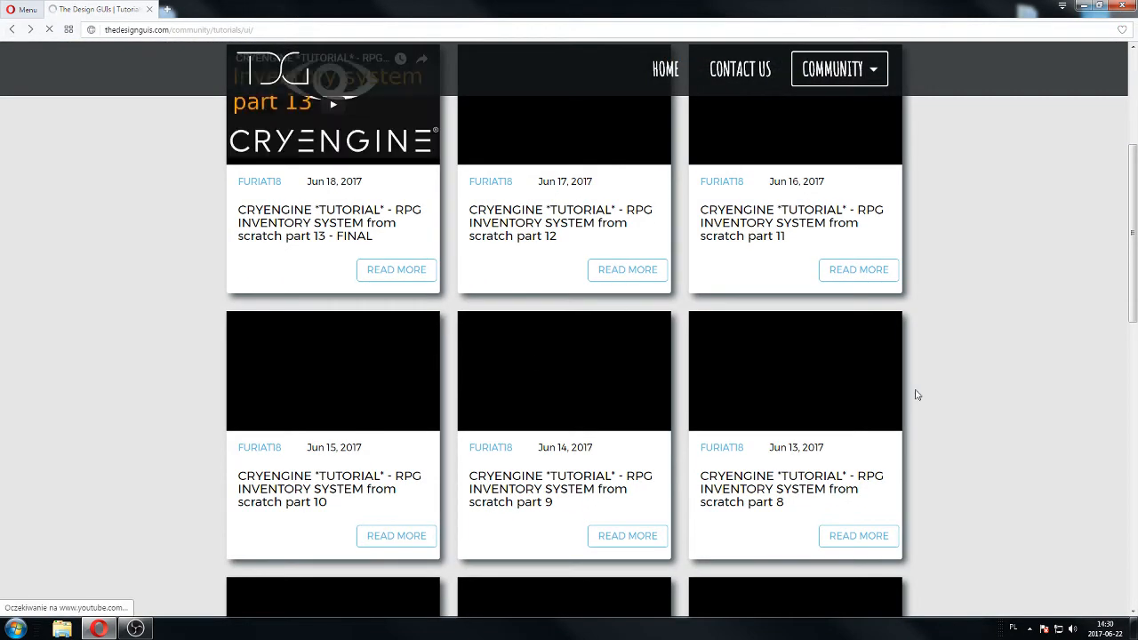
pyautogui.click(10, 29)
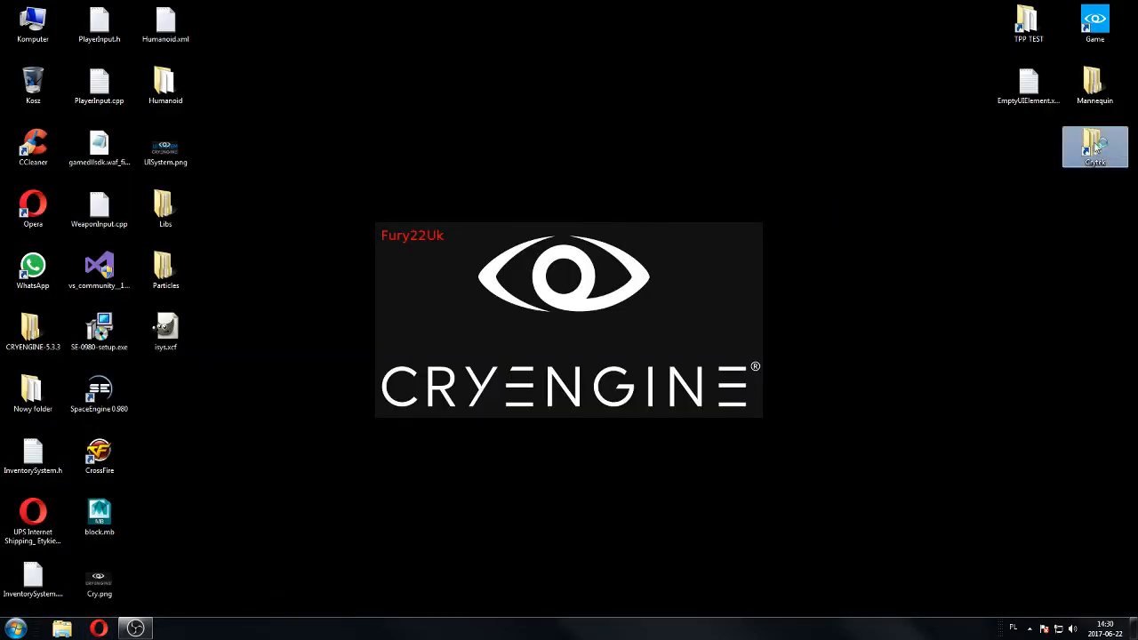
# - Browse from the desktop engine folder into the project so the Game solution loads in Visual Studio
pyautogui.doubleClick(1095, 146)
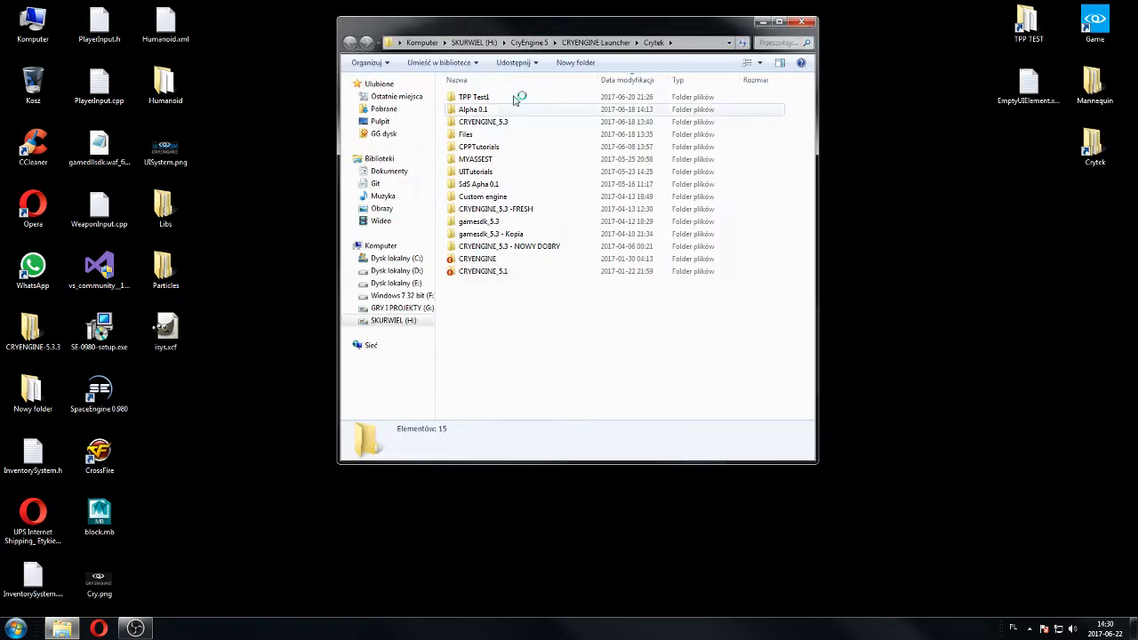
pyautogui.doubleClick(479, 146)
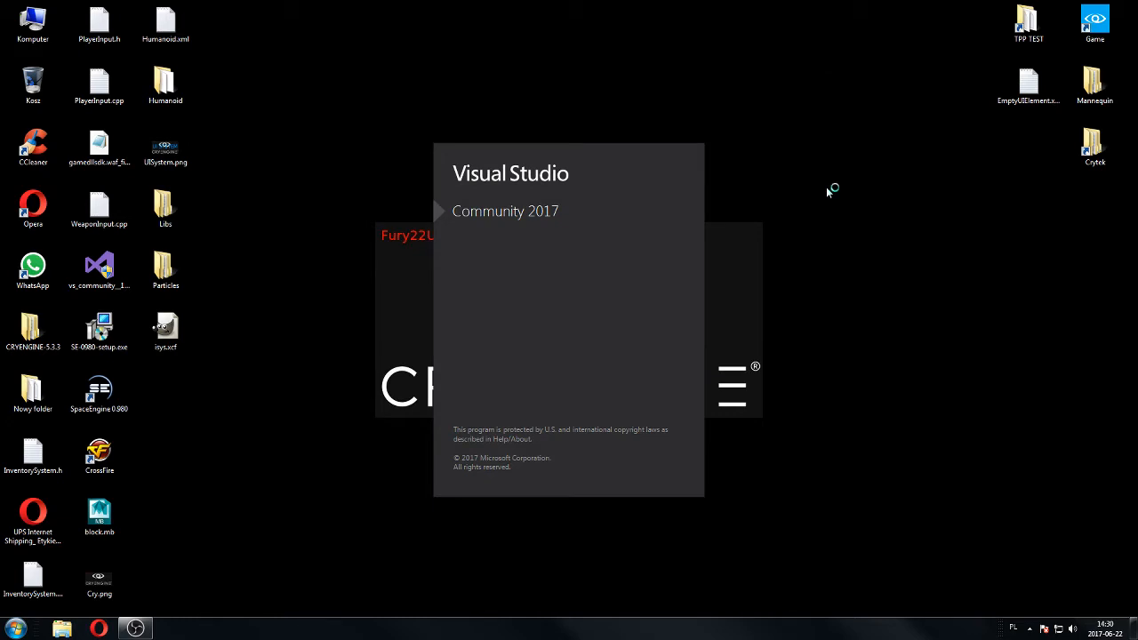
pyautogui.moveTo(827, 192)
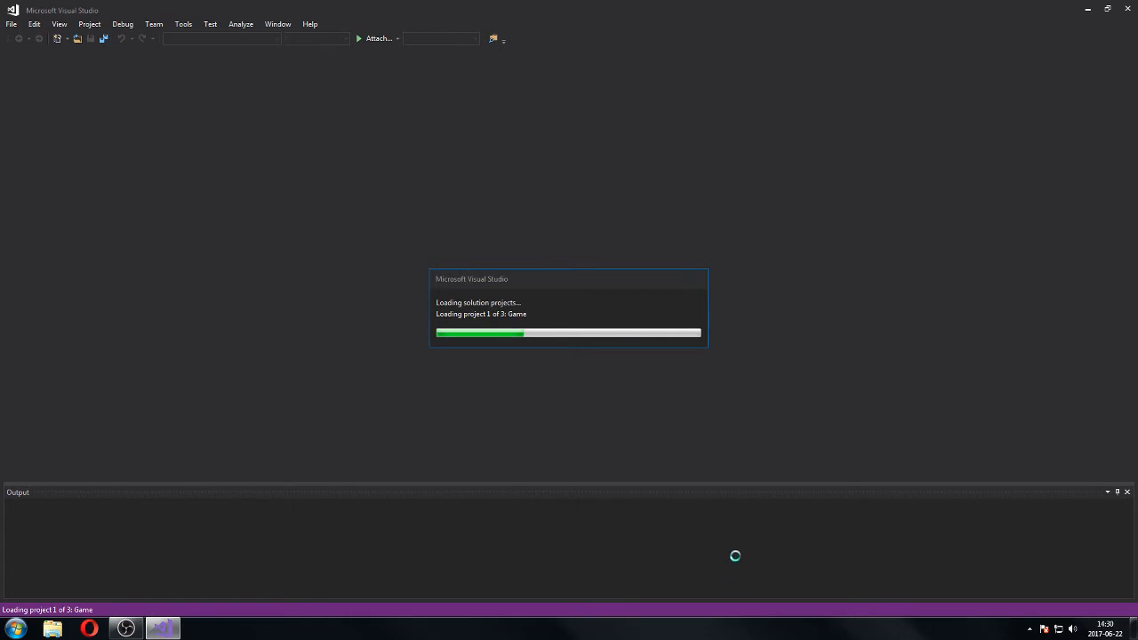
pyautogui.moveTo(596, 310)
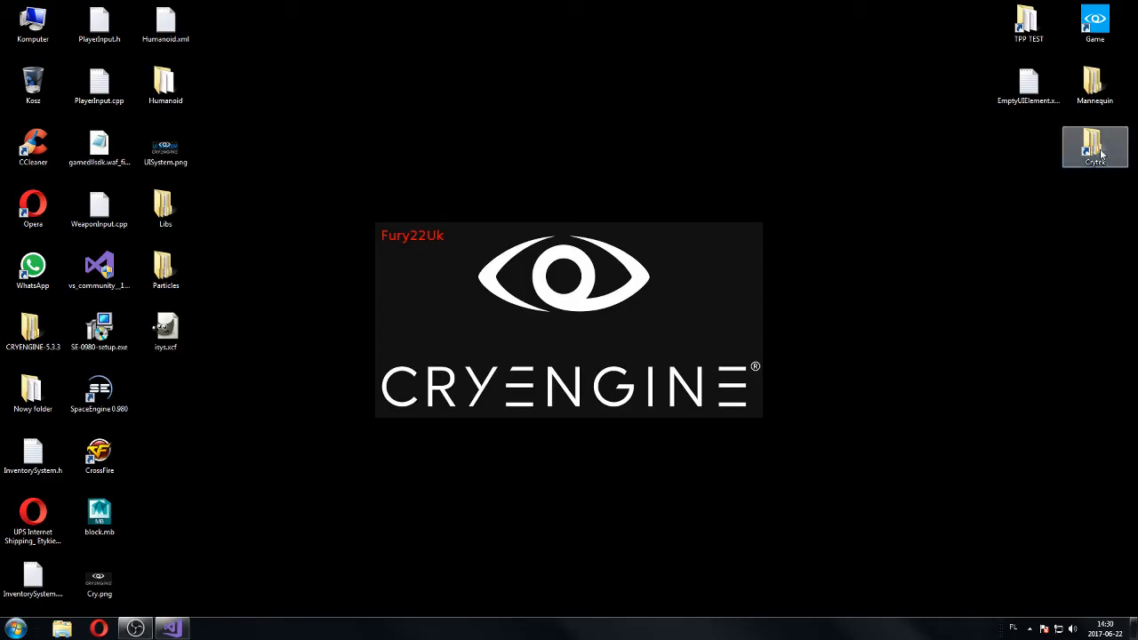
# - Browse into the CPPTutorials project's Assets\Libs\UI folder
pyautogui.doubleClick(1095, 146)
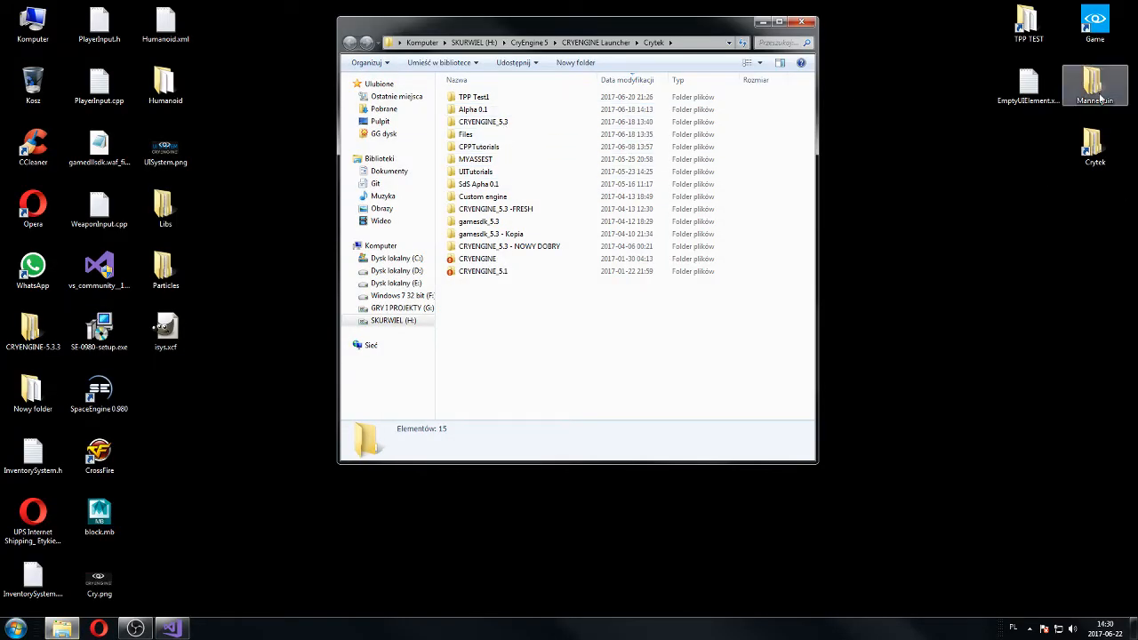
pyautogui.doubleClick(483, 121)
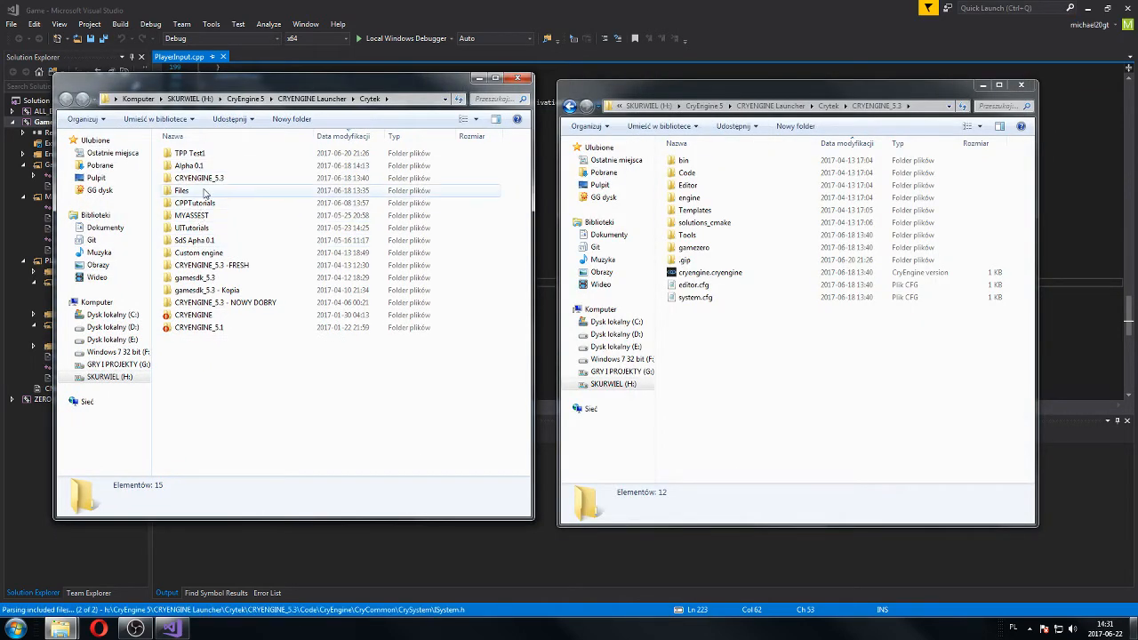
pyautogui.doubleClick(195, 203)
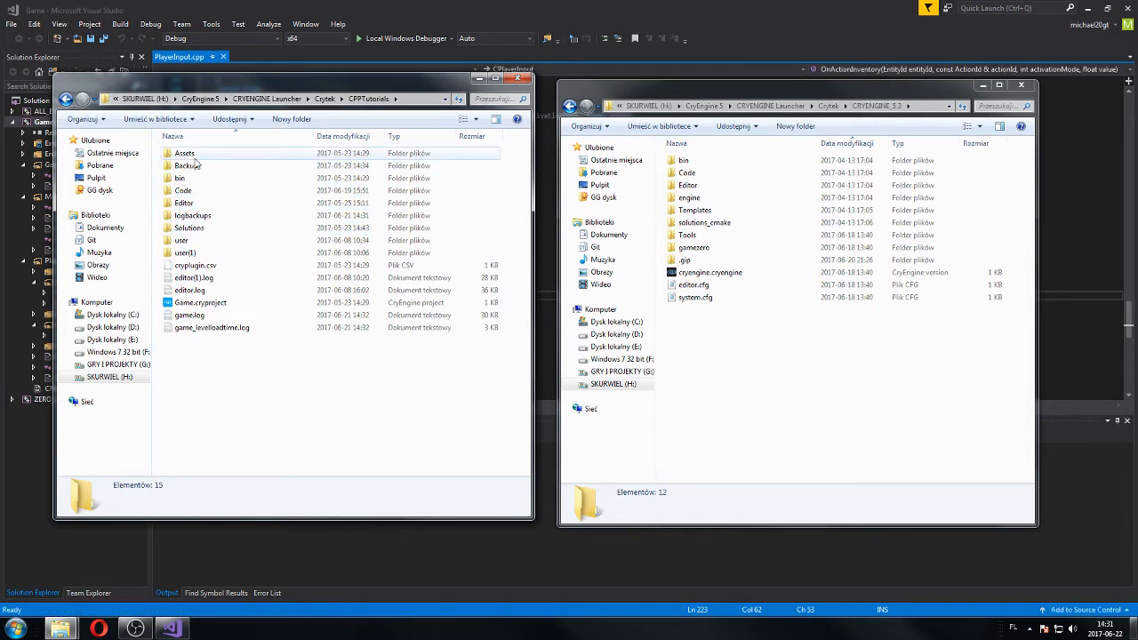
pyautogui.doubleClick(185, 153)
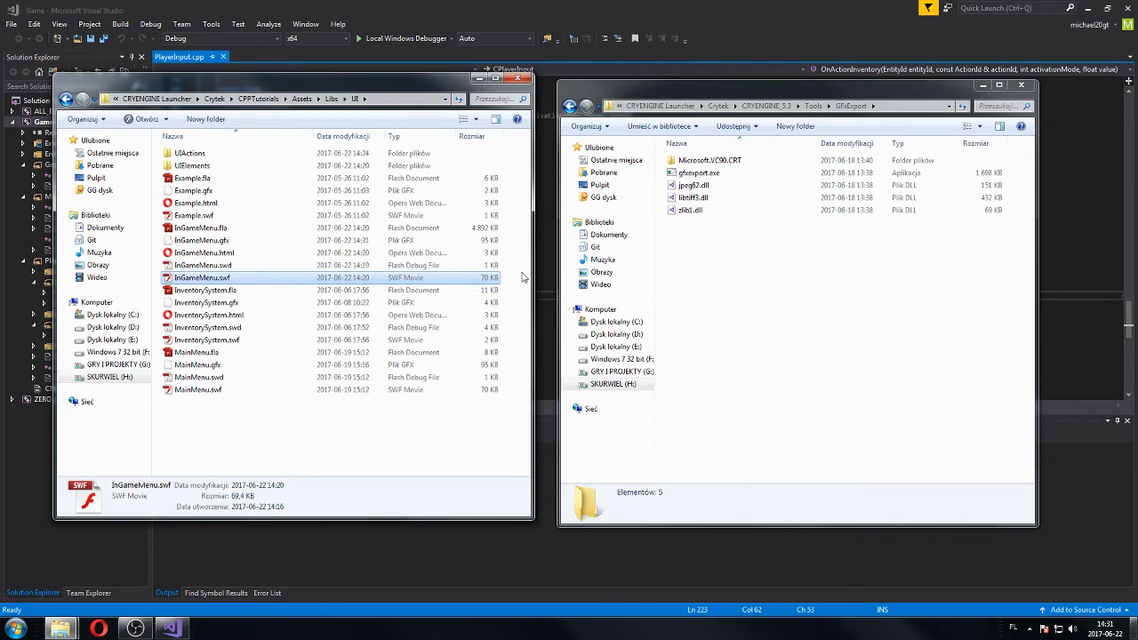
# - Export InGameMenu.swf through gfxexport.exe to create InGameMenu.gfx beside it
pyautogui.click(201, 240)
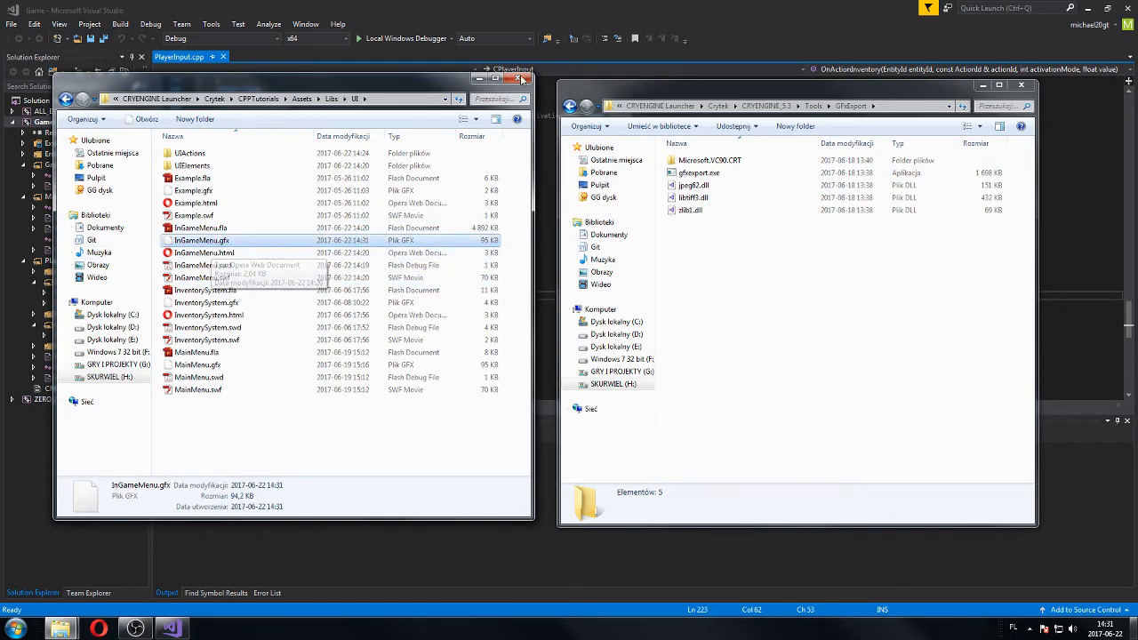
pyautogui.click(1020, 85)
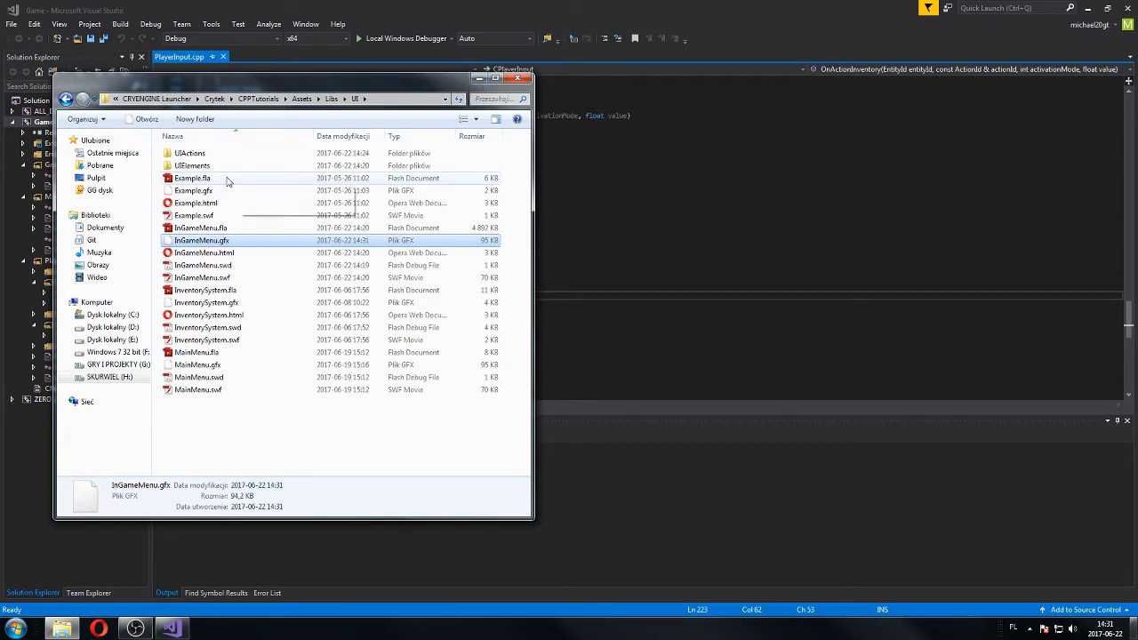
# - View InGameMenu.xml from UIElements in Notepad++, then return to the C++ project
pyautogui.doubleClick(192, 166)
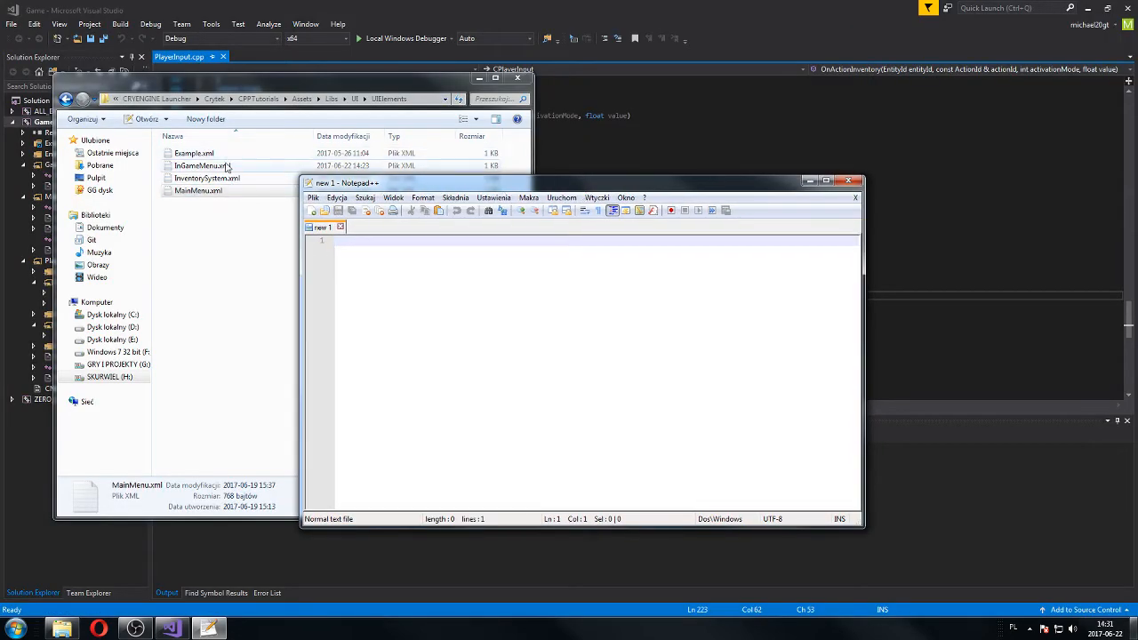
pyautogui.doubleClick(203, 165)
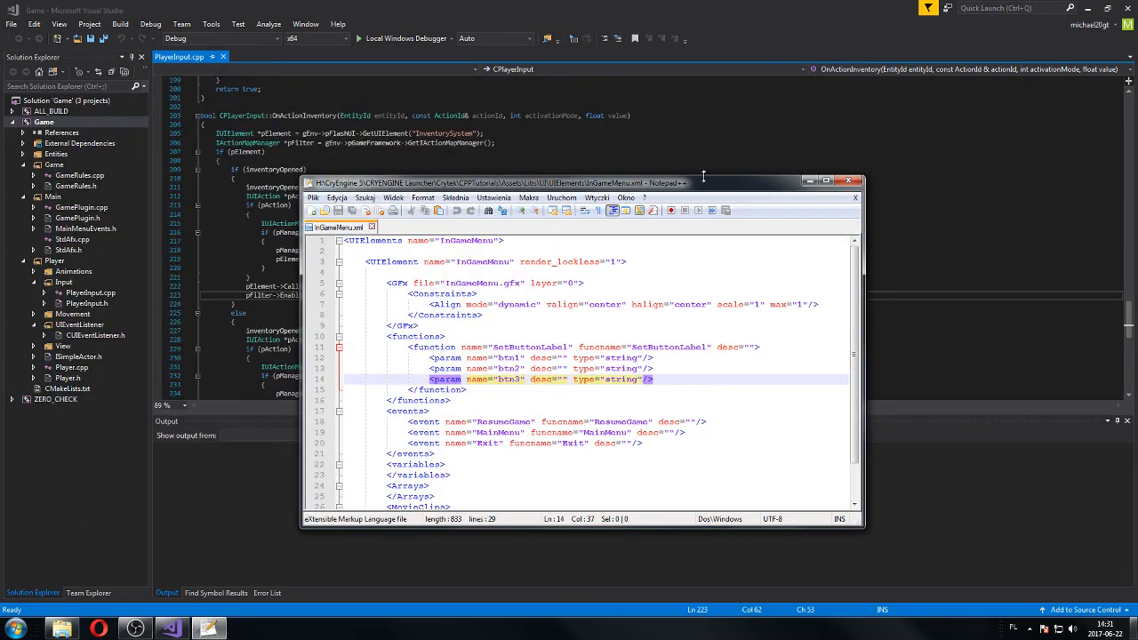
pyautogui.click(848, 182)
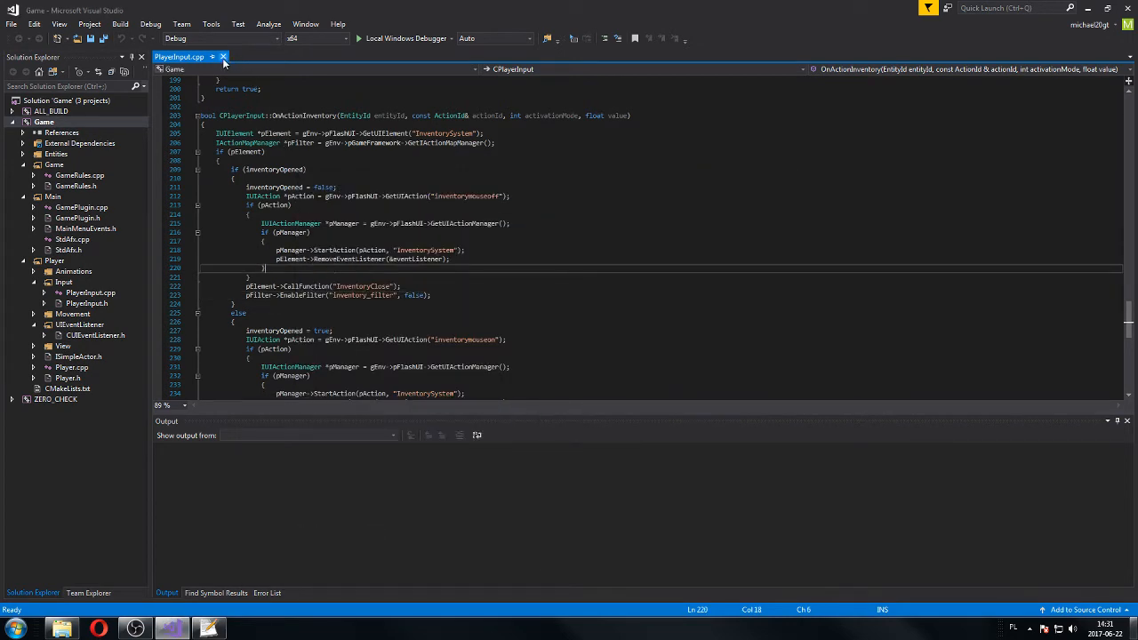
# - Open MainMenuEvents.h from the Solution Explorer project tree
pyautogui.scroll(-3)
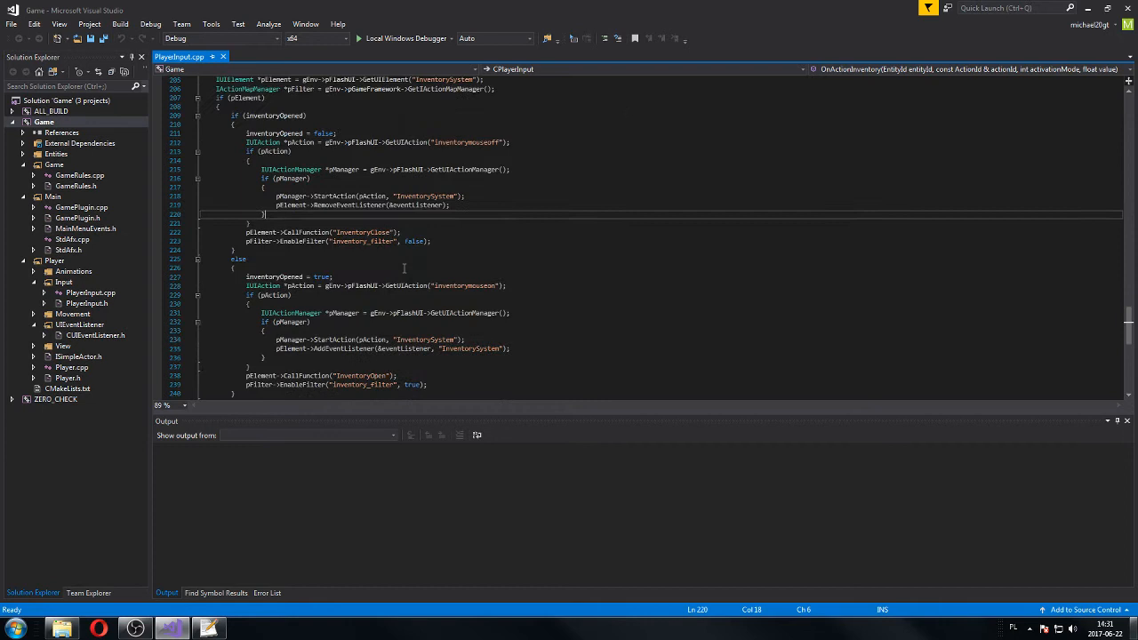
pyautogui.scroll(3)
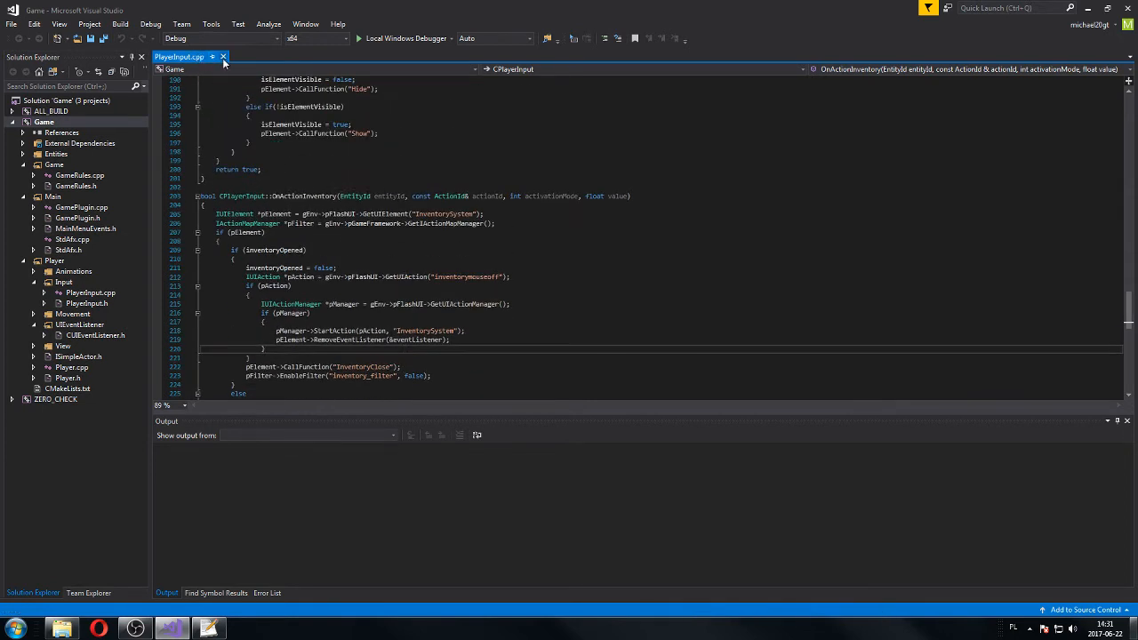
pyautogui.click(224, 55)
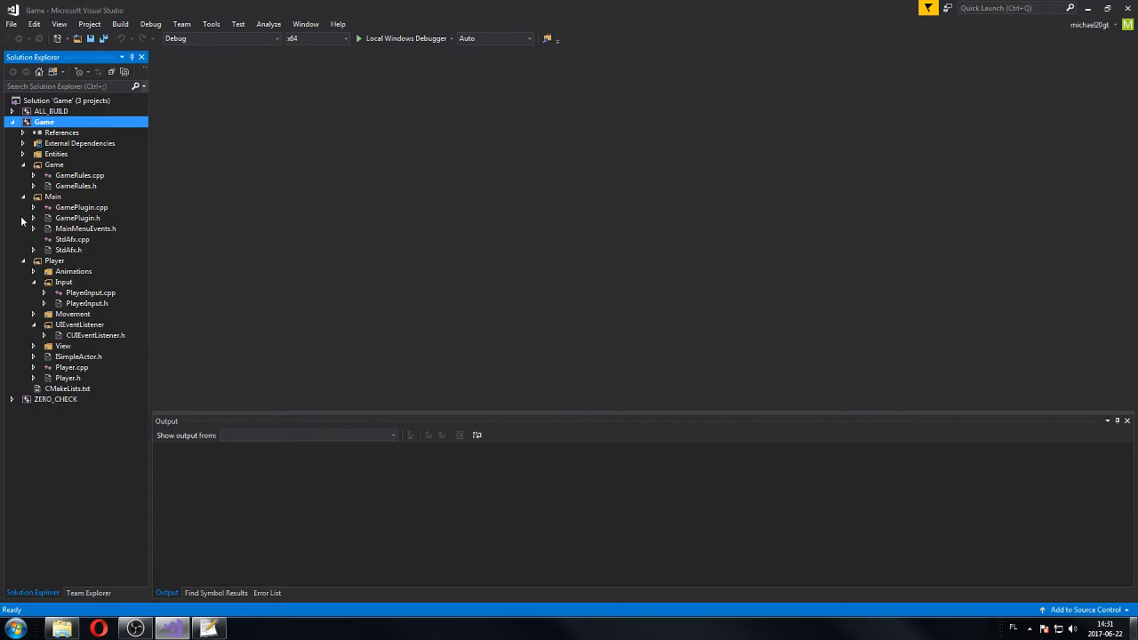
pyautogui.click(80, 323)
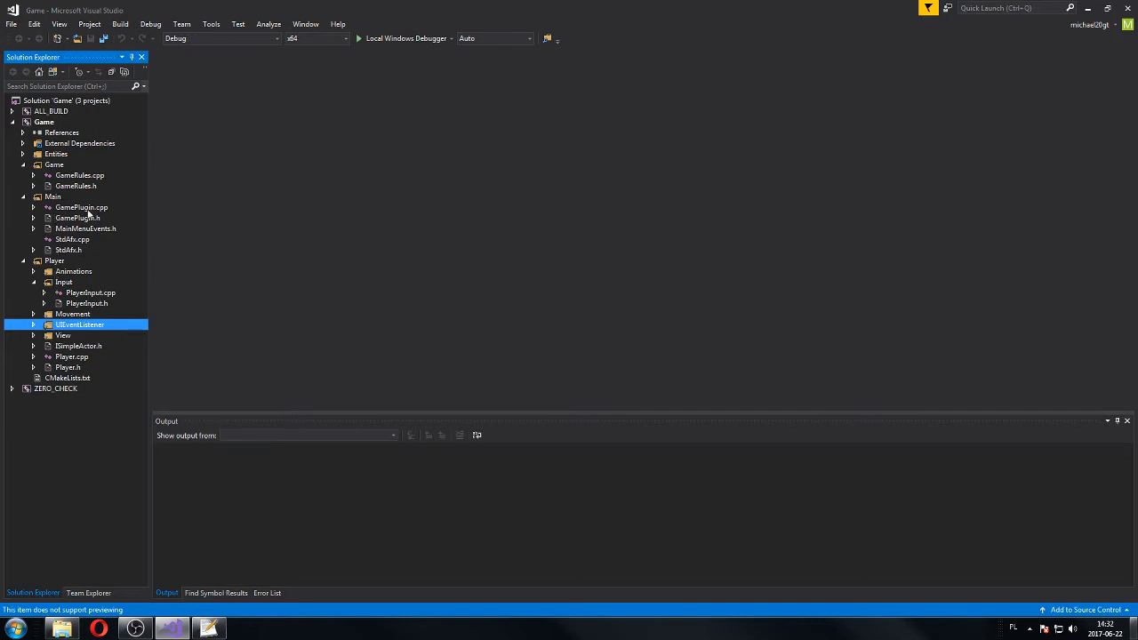
pyautogui.click(86, 227)
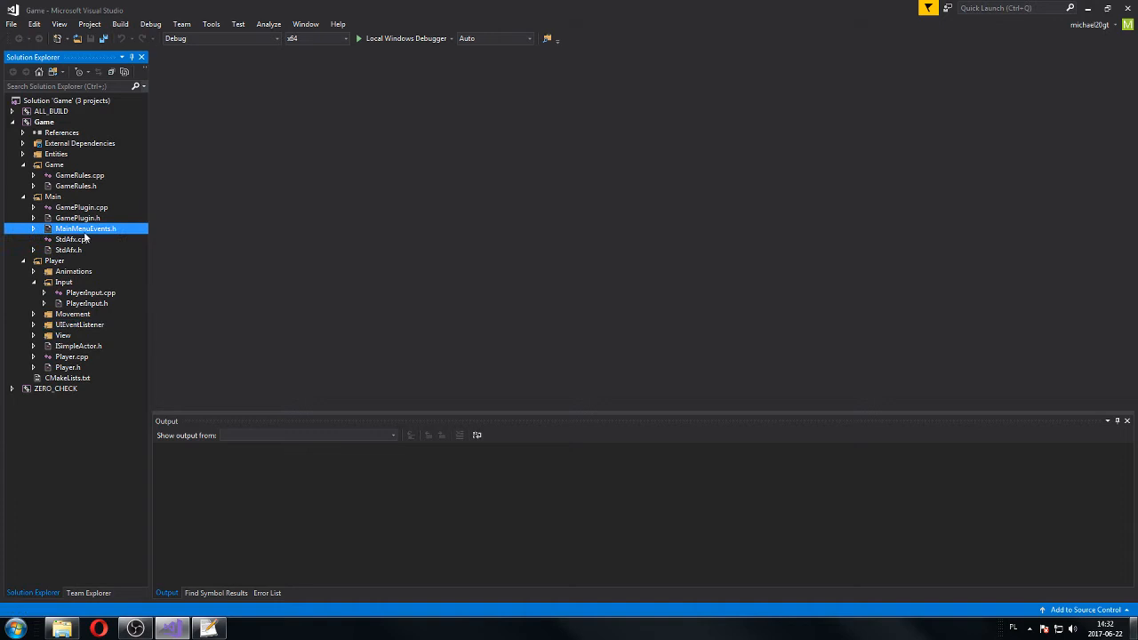
pyautogui.doubleClick(85, 228)
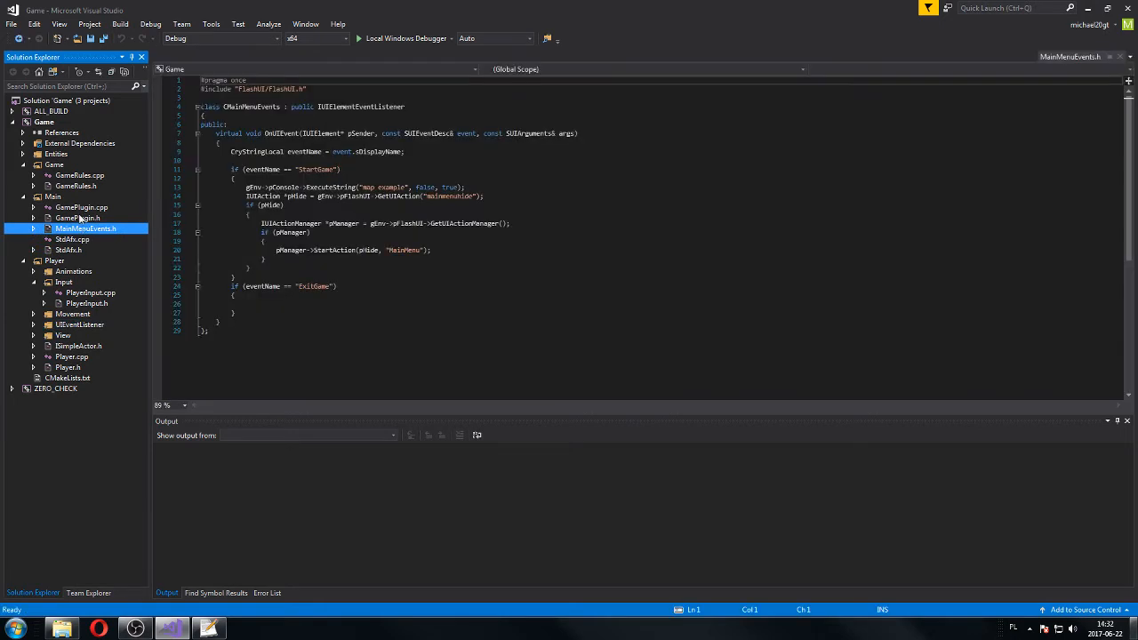
# - Show CGamePlugin::OnSystemEvent in GamePlugin.cpp where the MainMenu UI element loads
pyautogui.click(81, 206)
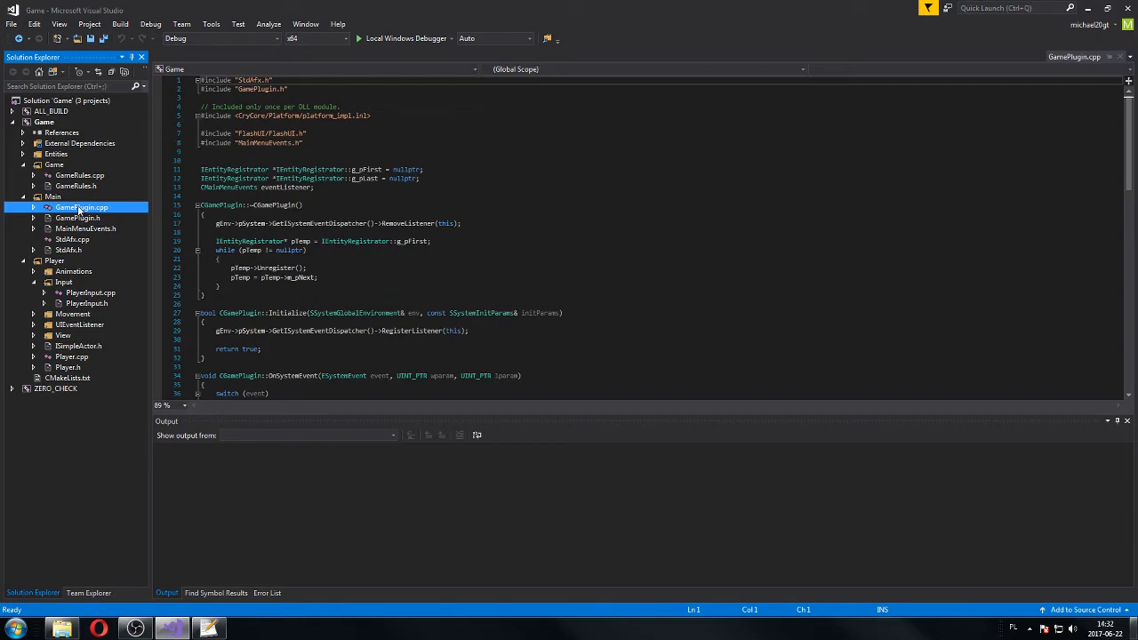
pyautogui.scroll(-3)
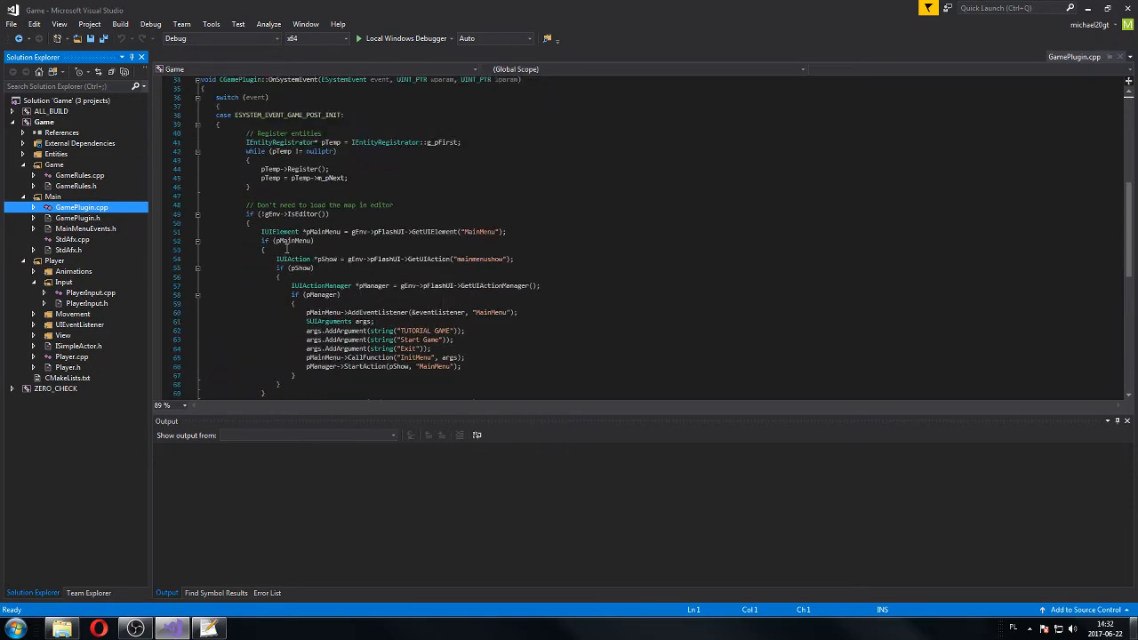
pyautogui.click(54, 259)
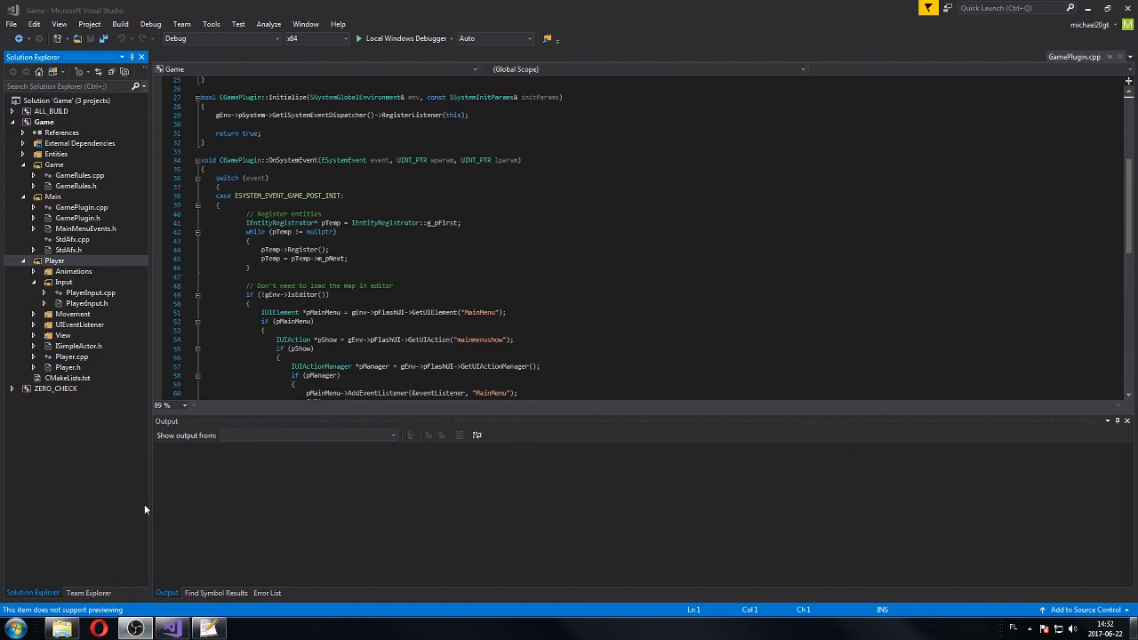
# - Add an ingame_menu action with keyboard="escape" to the player actionmap in defaultprofile.xml
pyautogui.doubleClick(89, 292)
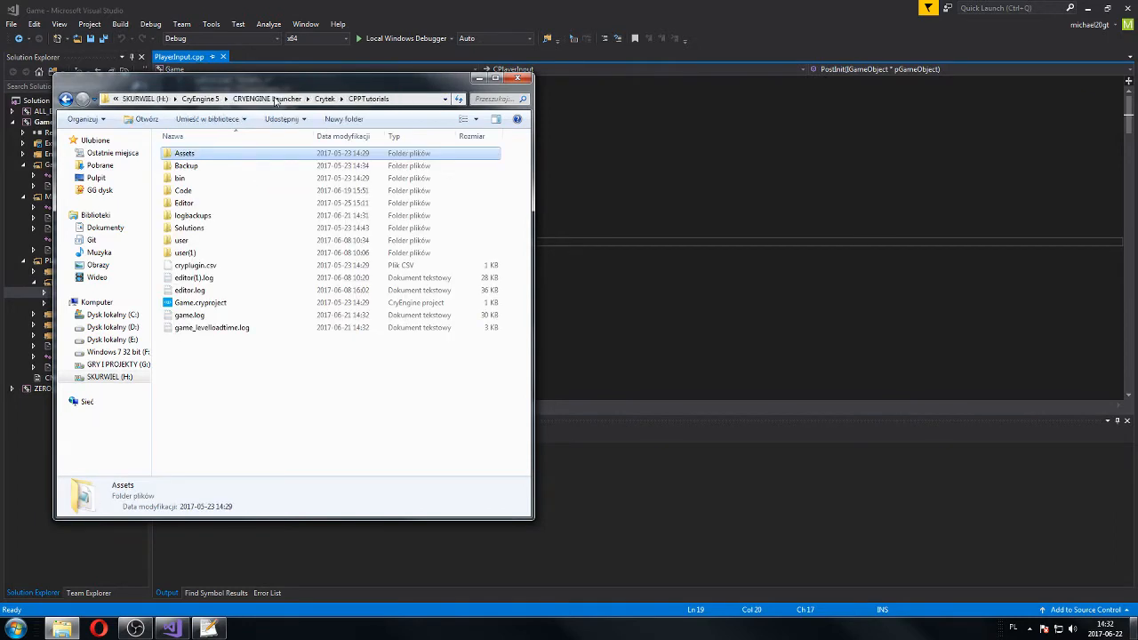
pyautogui.doubleClick(185, 153)
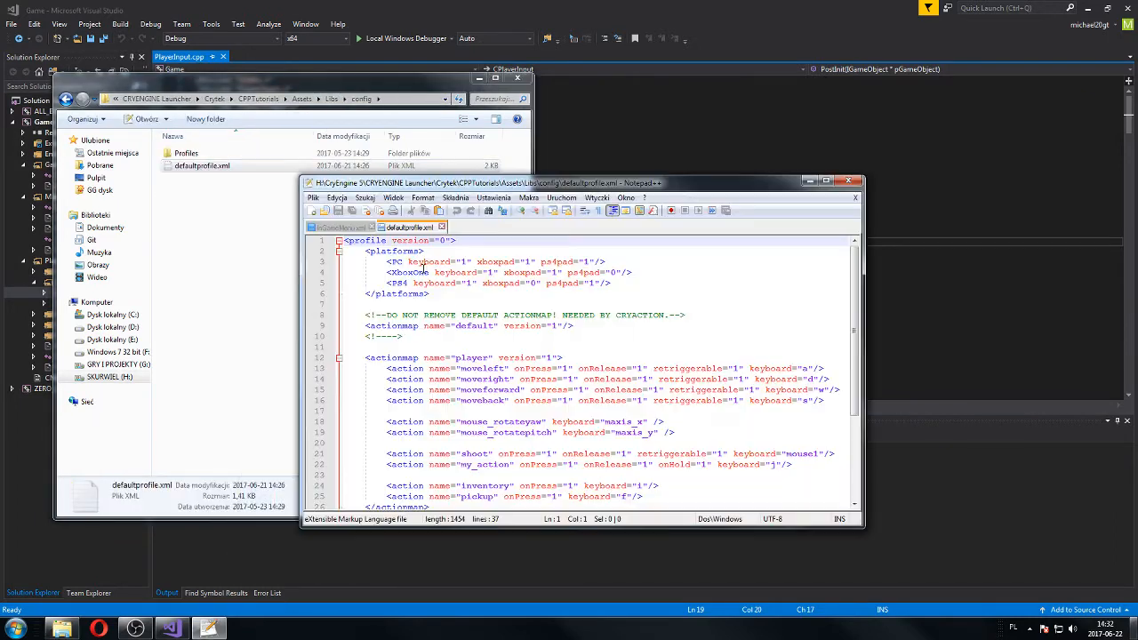
pyautogui.scroll(-3)
pyautogui.write('<action name="ingame_" onPress="1" keyboard="f"/>')
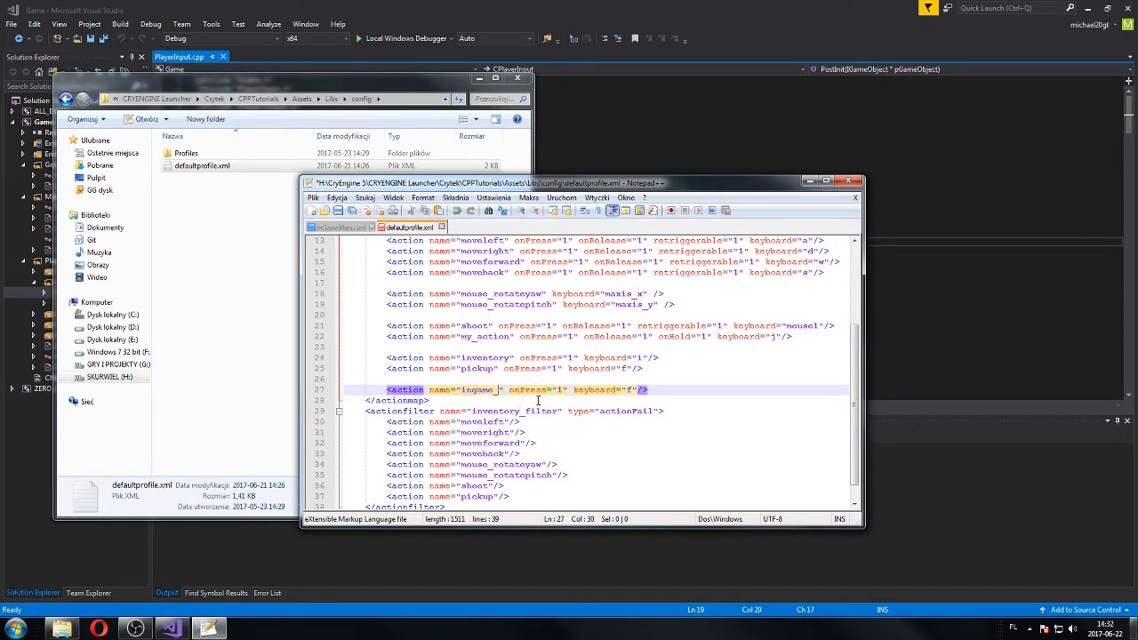
pyautogui.write('menu')
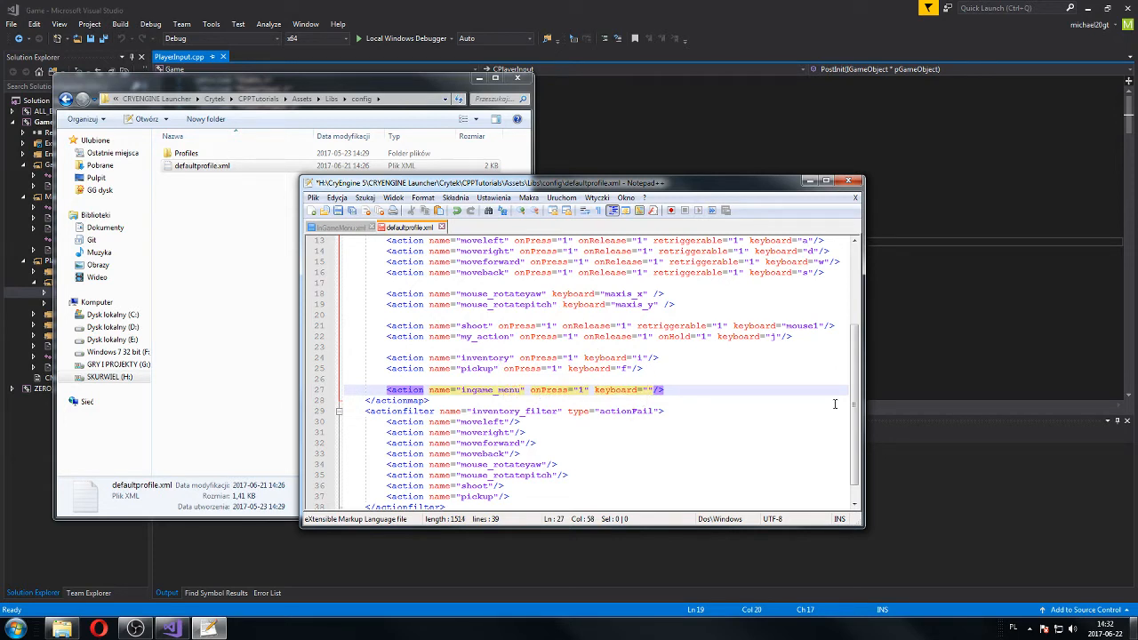
pyautogui.write('escape')
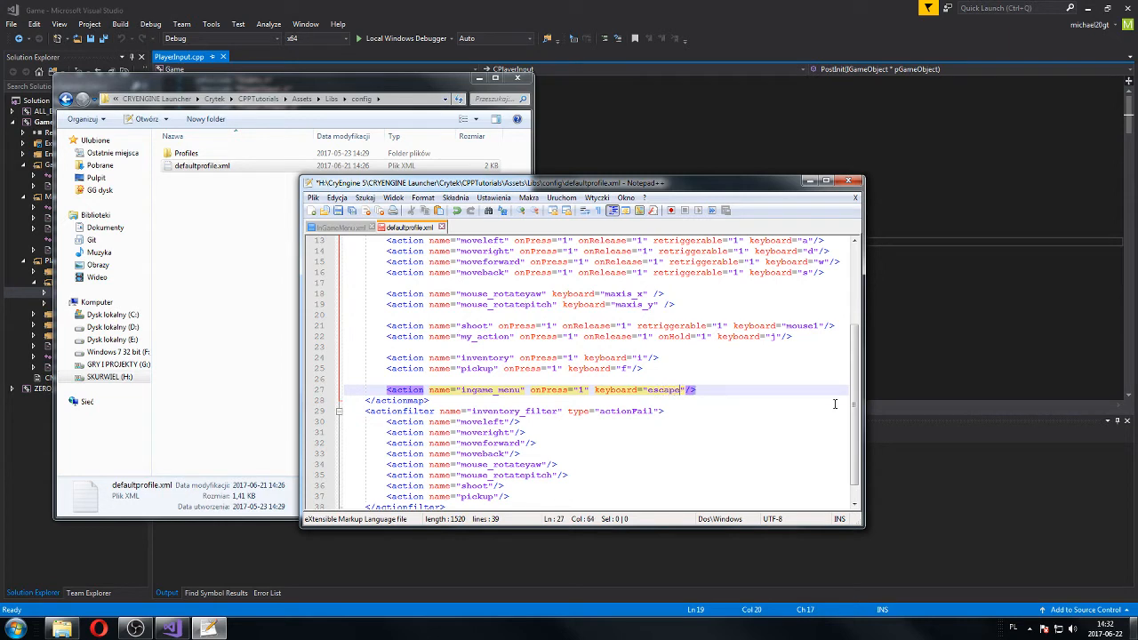
pyautogui.doubleClick(665, 389)
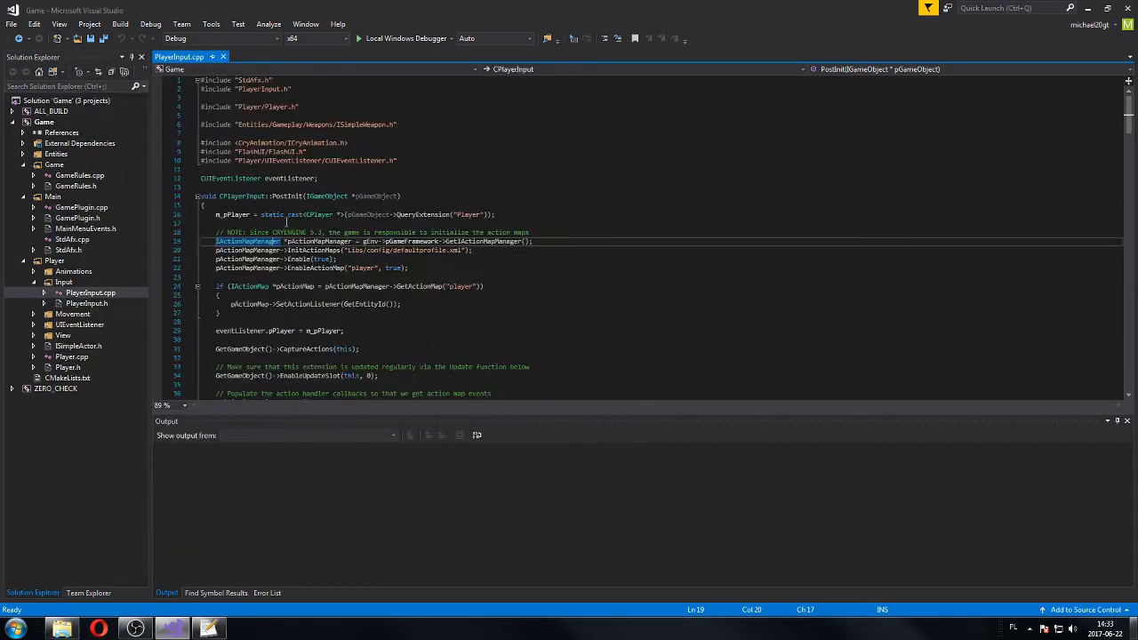
pyautogui.moveTo(86, 310)
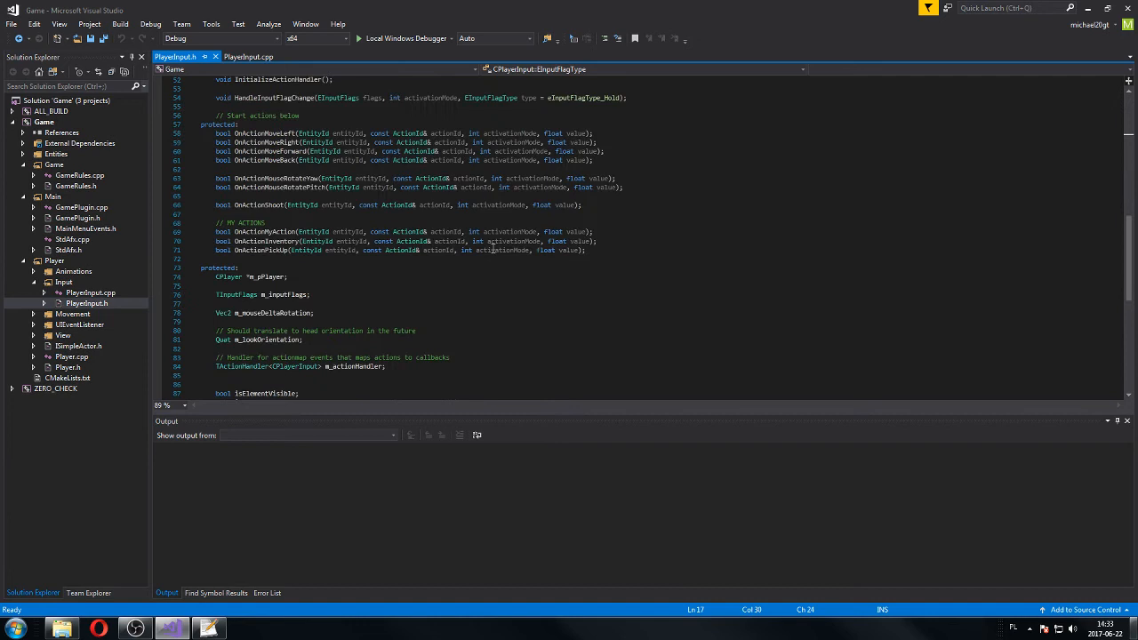
# - Register an "ingame_menu" handler and add an OnActionInGameMenu function returning true in PlayerInput.cpp
pyautogui.tripleClick(400, 249)
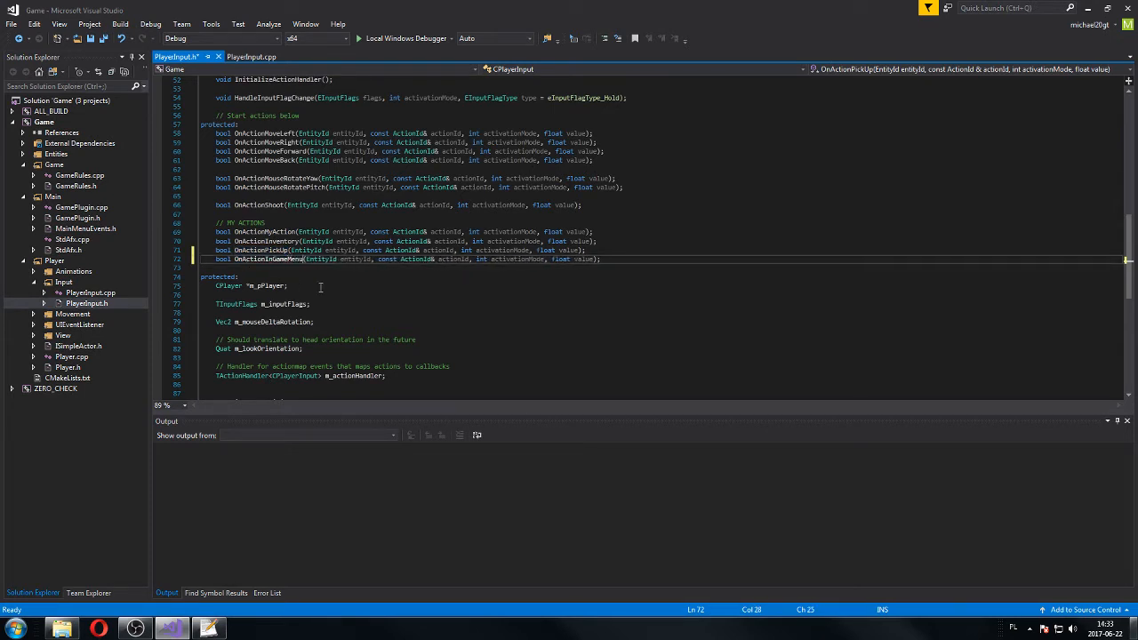
pyautogui.click(248, 55)
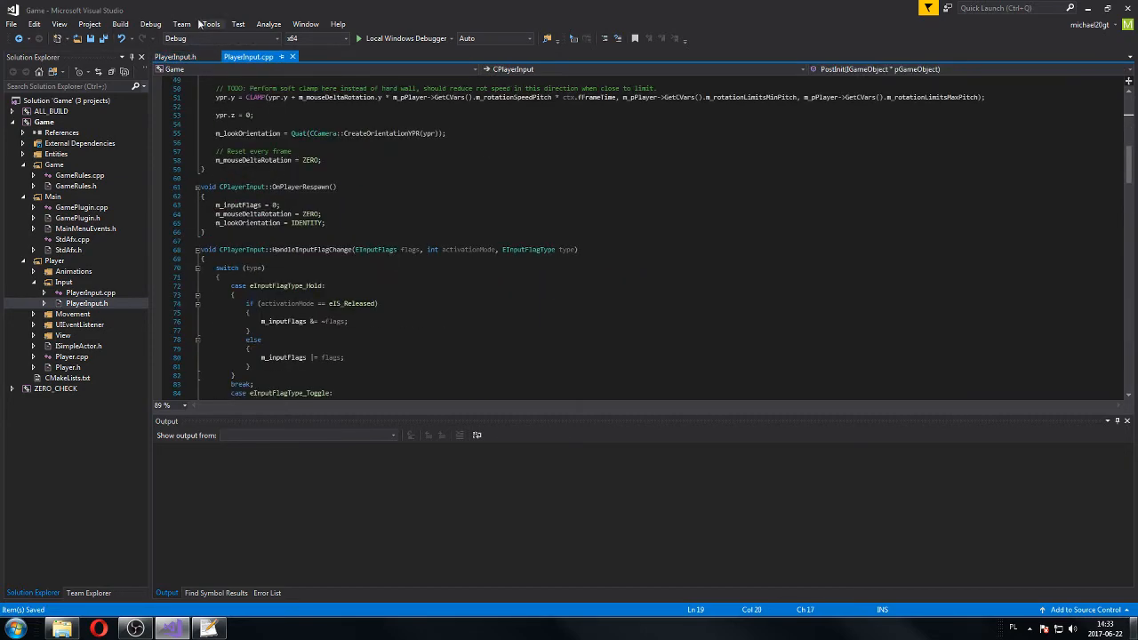
pyautogui.scroll(-3)
pyautogui.write('m_actionHandler.AddHandler(ActionId("ingame_menu"), &CPlayerInput::OnActionPickUp);')
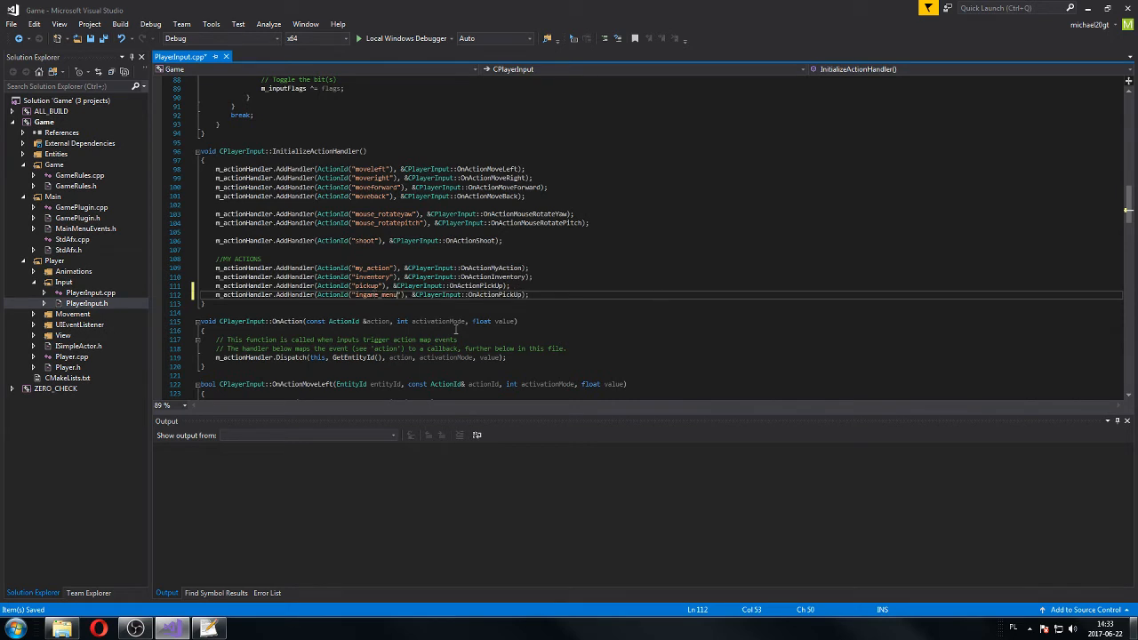
pyautogui.doubleClick(494, 295)
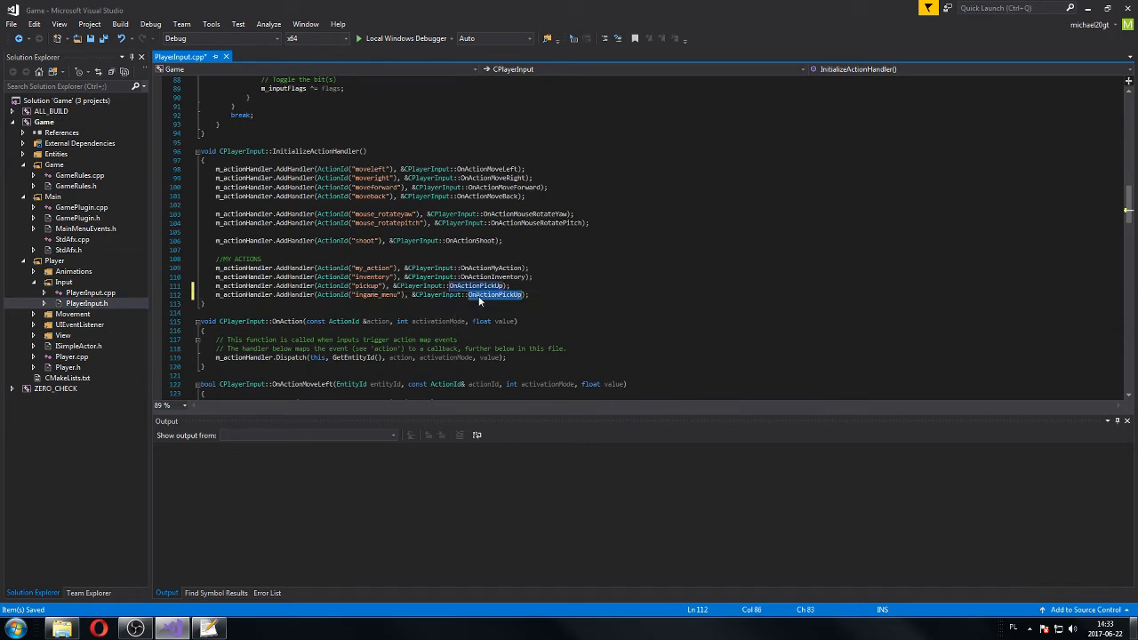
pyautogui.write('OnAction')
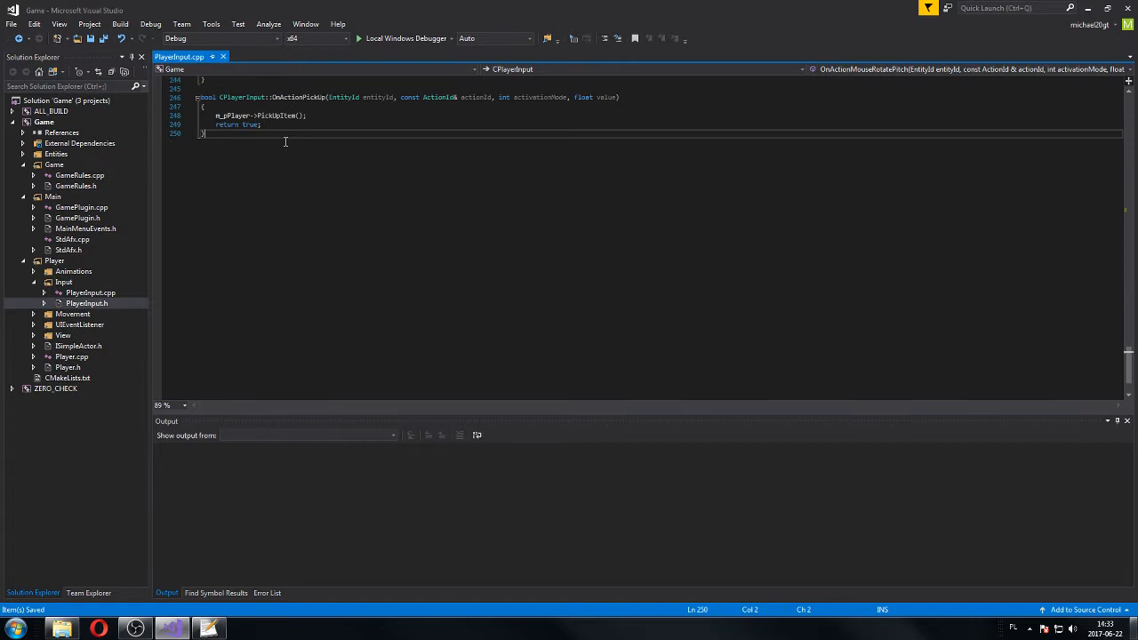
pyautogui.write('bool CPlayerInput::OnActionMouseRotatePitch(EntityId entityId, const ActionId& actionId, int activationMode, float value)')
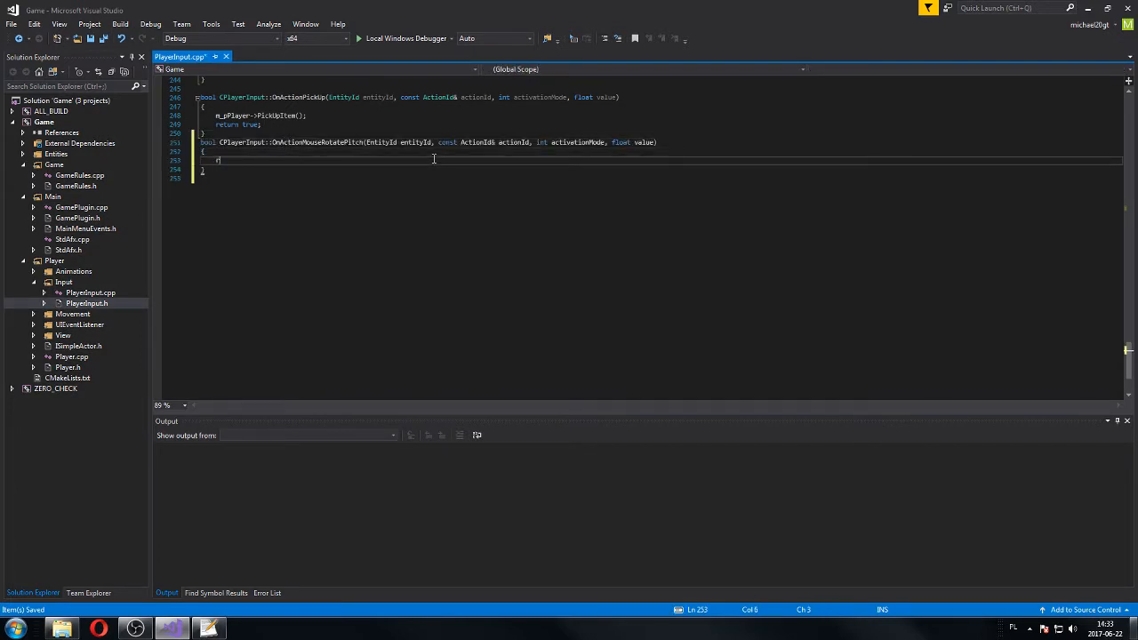
pyautogui.write('return true')
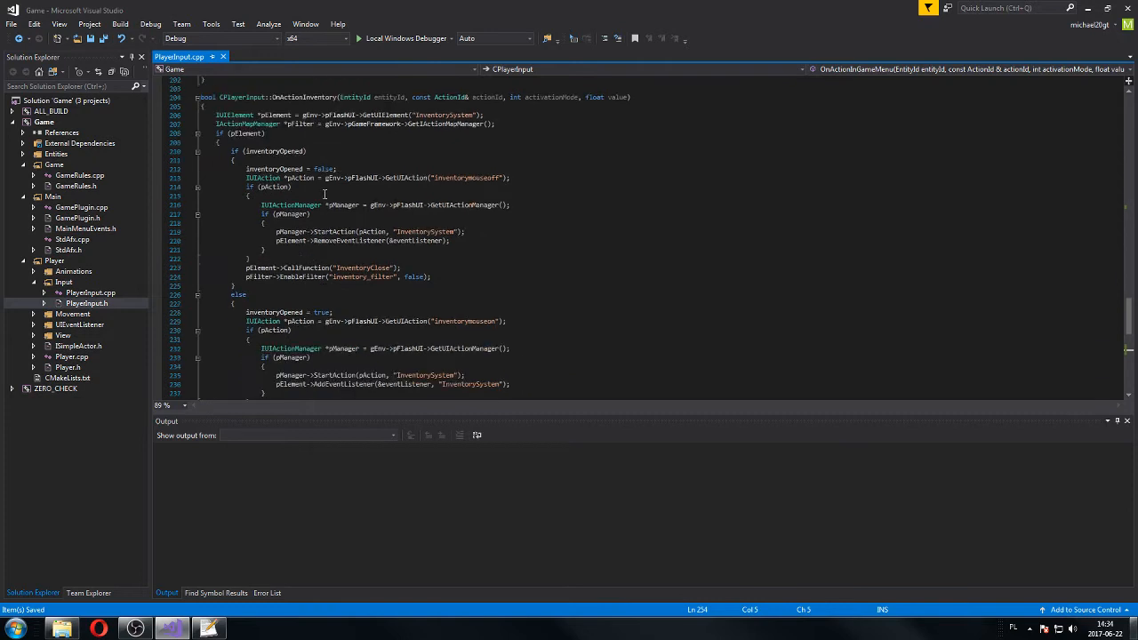
# - Declare bool inGameMenuOpened in PlayerInput.h and initialise it to false in PostInit
pyautogui.doubleClick(273, 169)
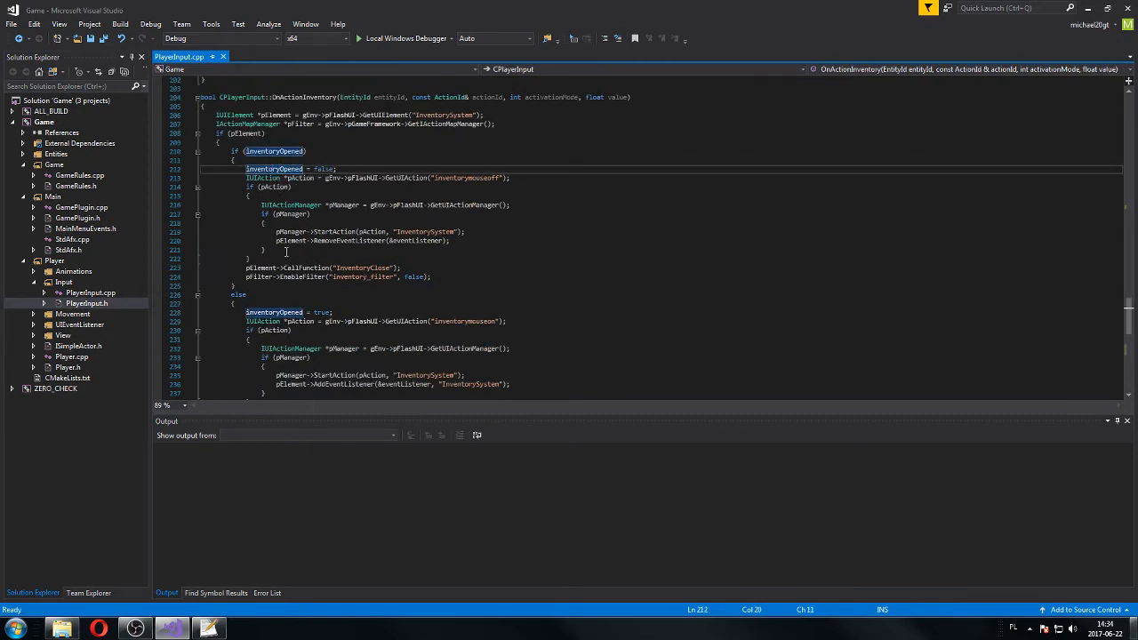
pyautogui.scroll(-3)
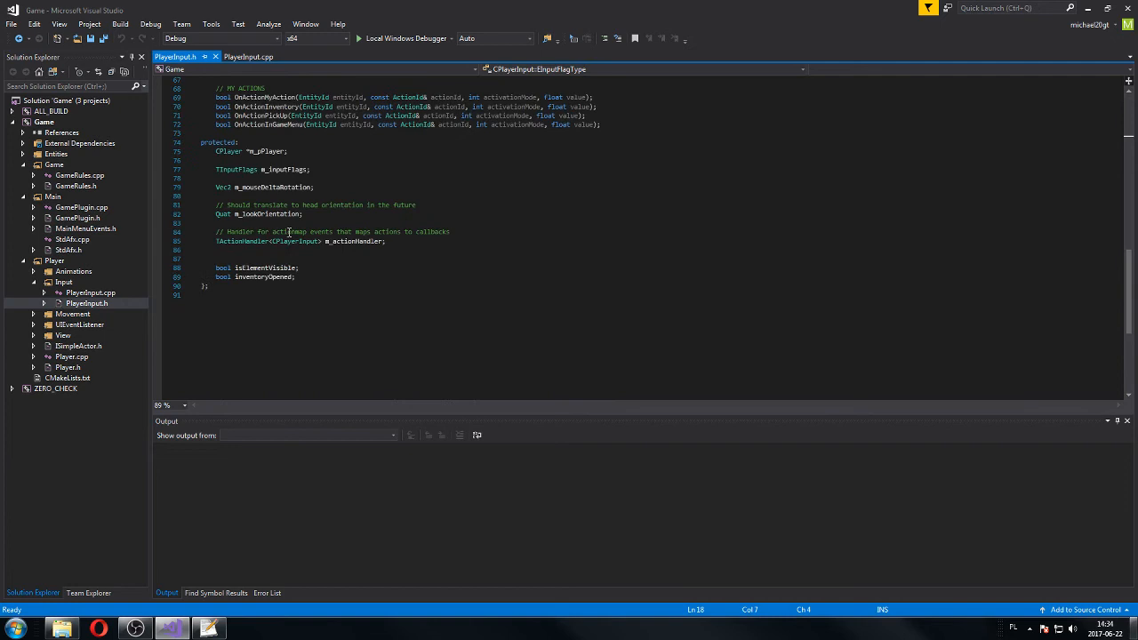
pyautogui.click(324, 277)
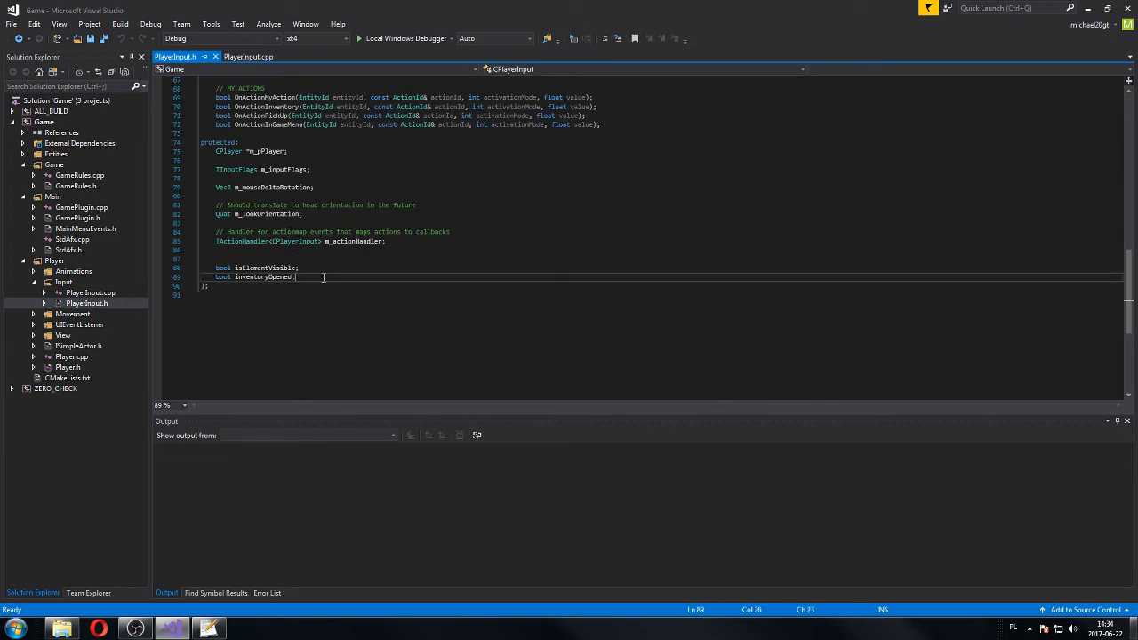
pyautogui.write('bool')
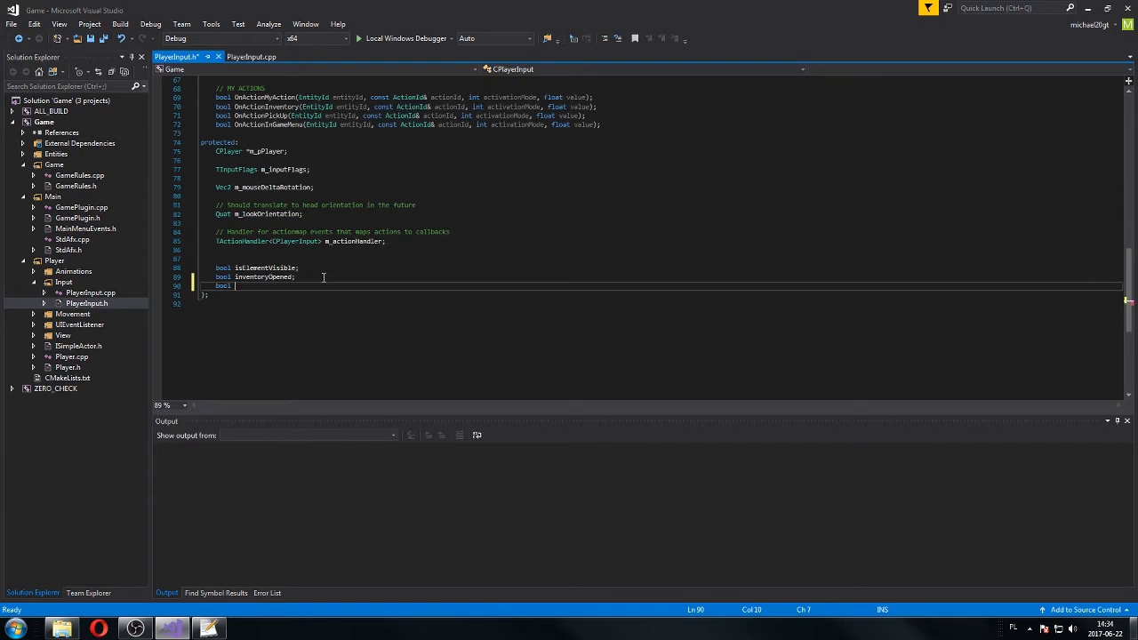
pyautogui.write('in')
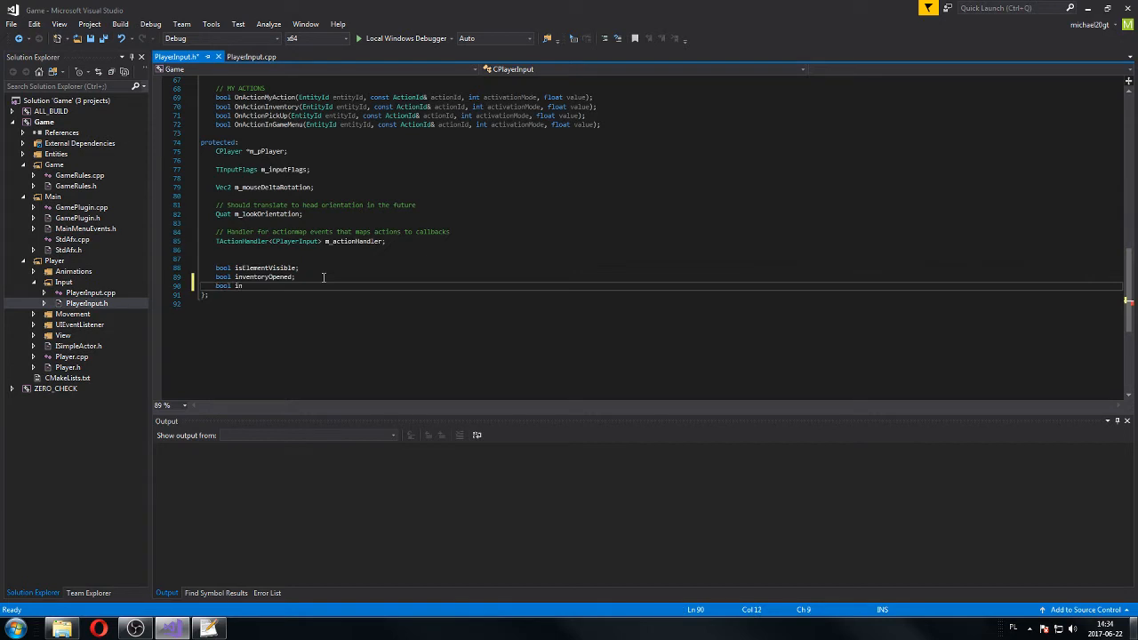
pyautogui.write('gam')
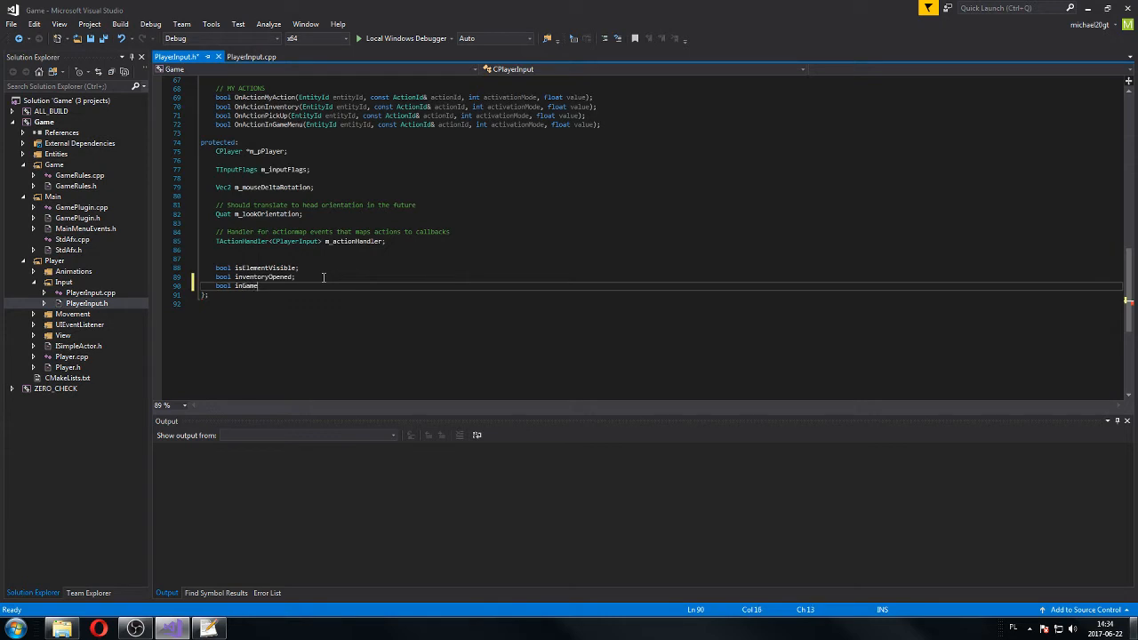
pyautogui.write('MenuOpen')
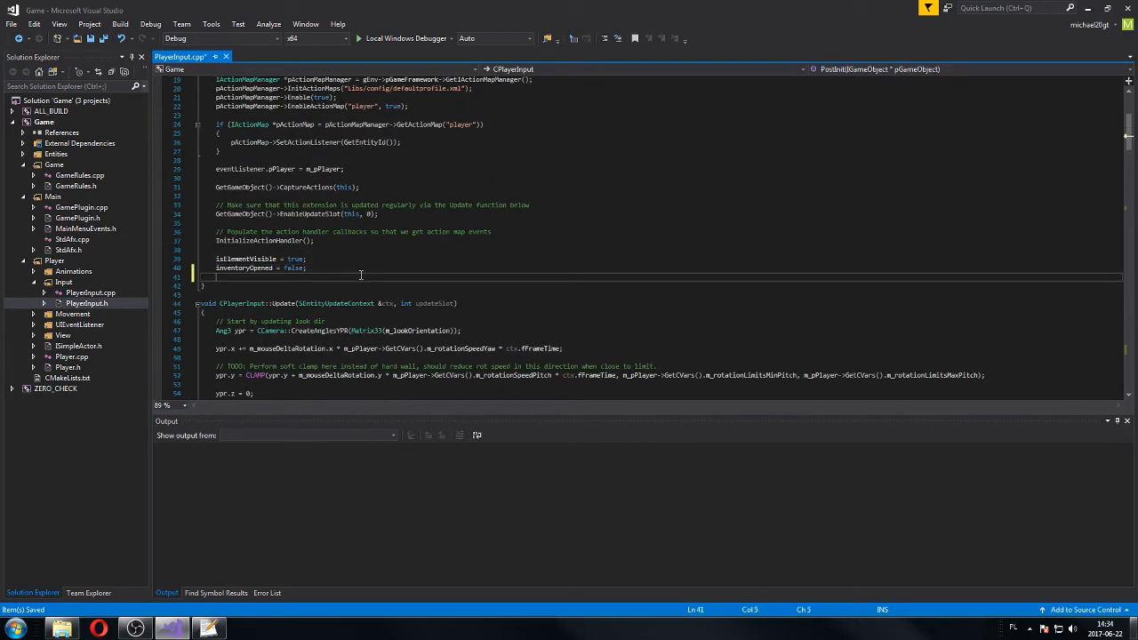
pyautogui.write('i')
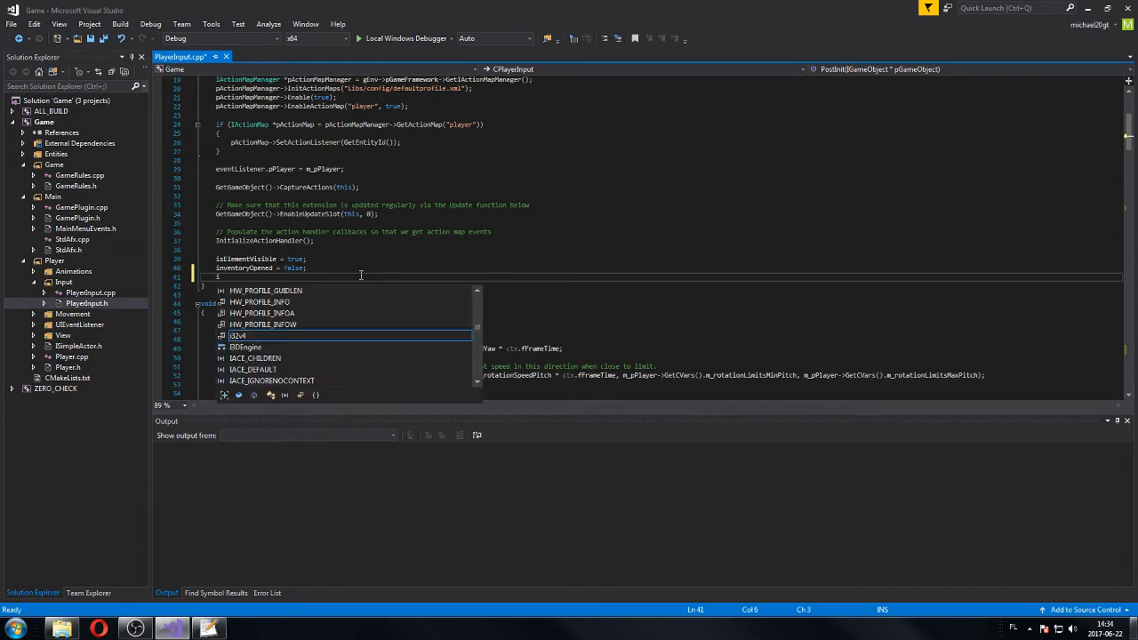
pyautogui.write('inGameMenuOpened')
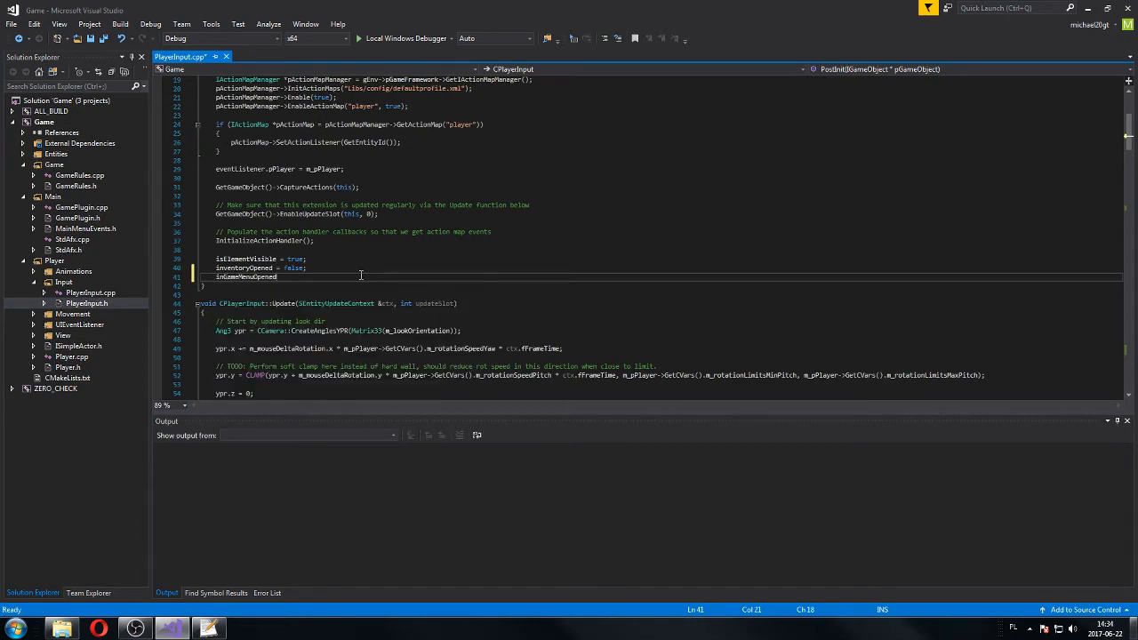
pyautogui.write('= false;')
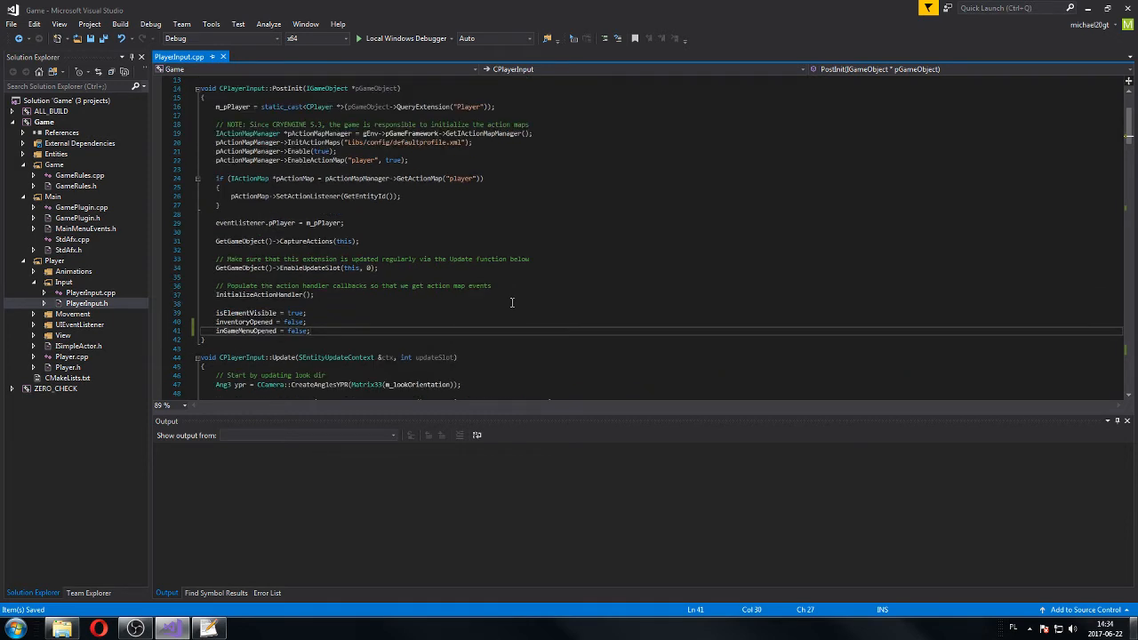
pyautogui.moveTo(313, 240)
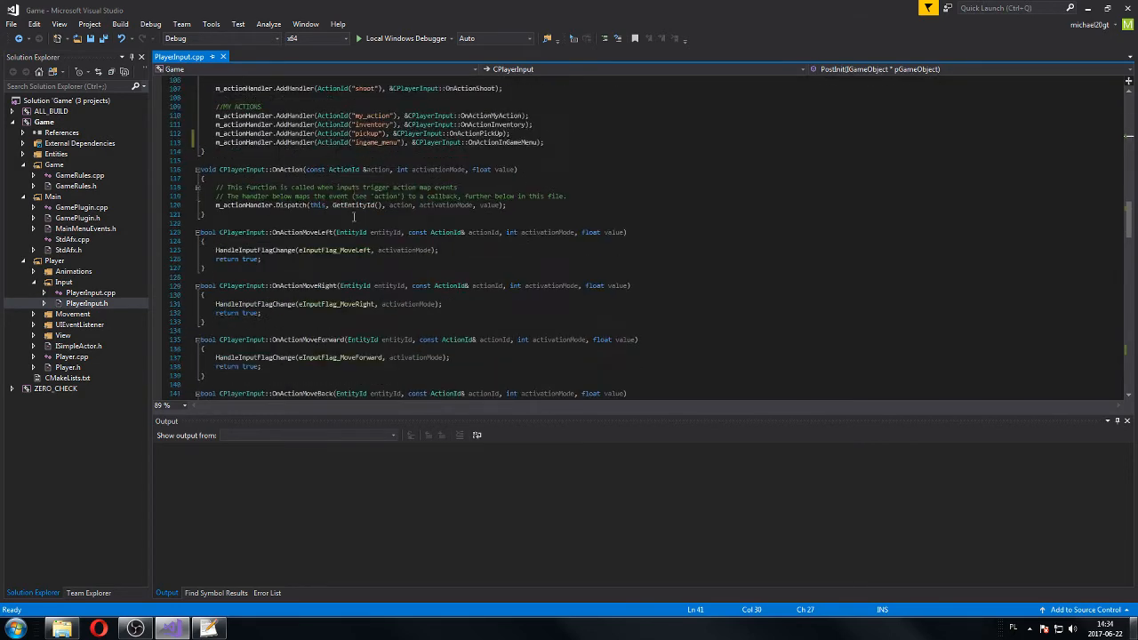
# - Write if/else in OnActionInGameMenu setting inGameMenuOpened false when open, true otherwise
pyautogui.scroll(-3)
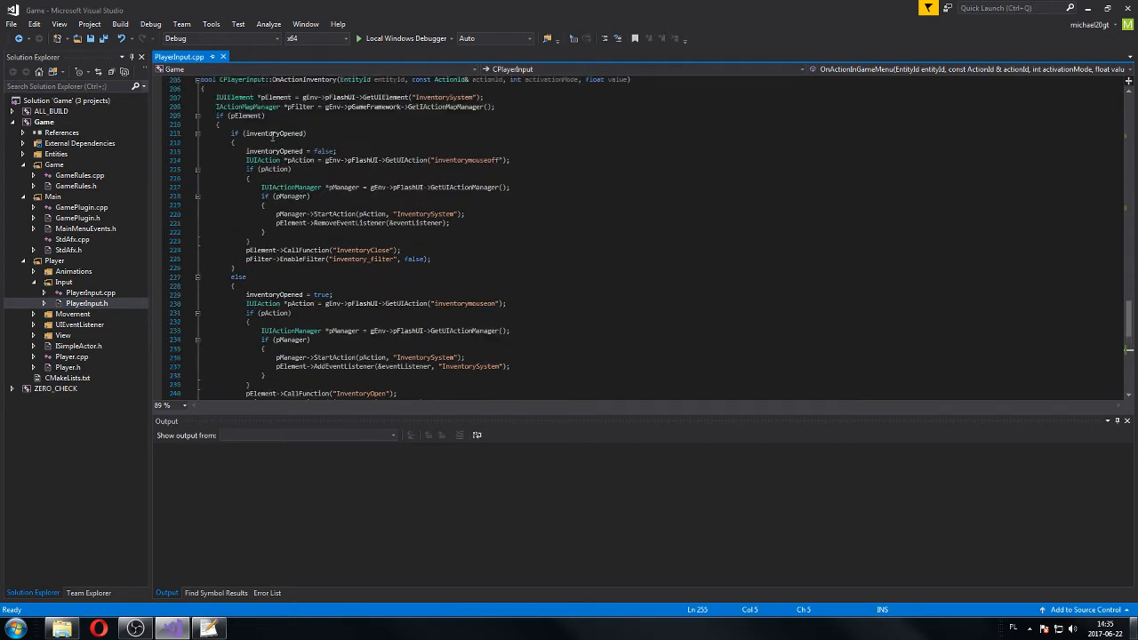
pyautogui.doubleClick(274, 133)
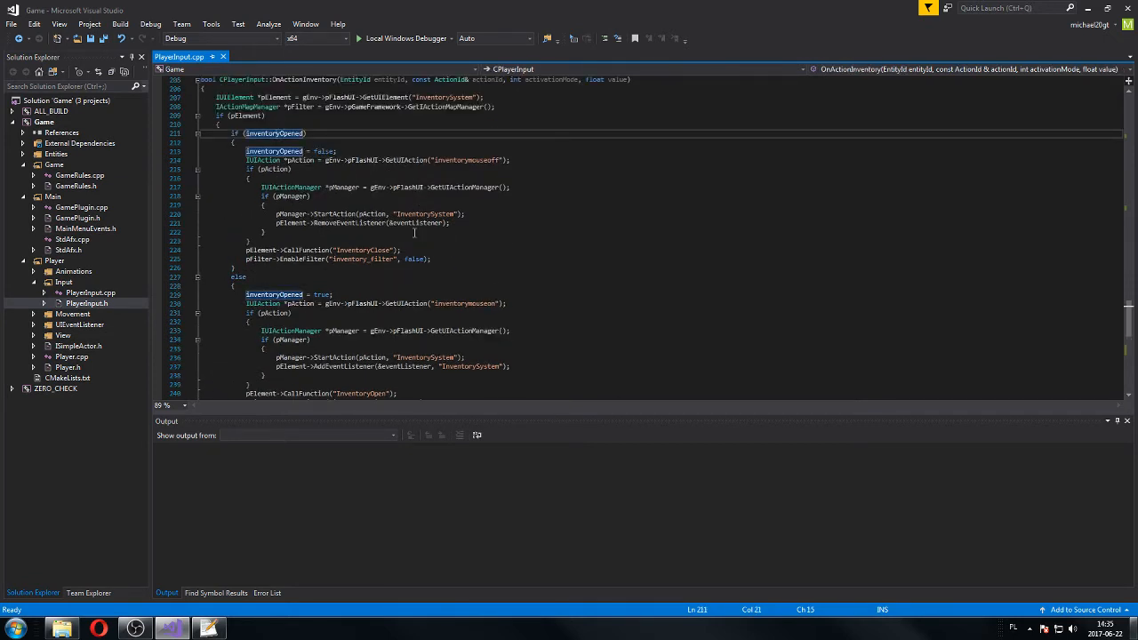
pyautogui.scroll(-3)
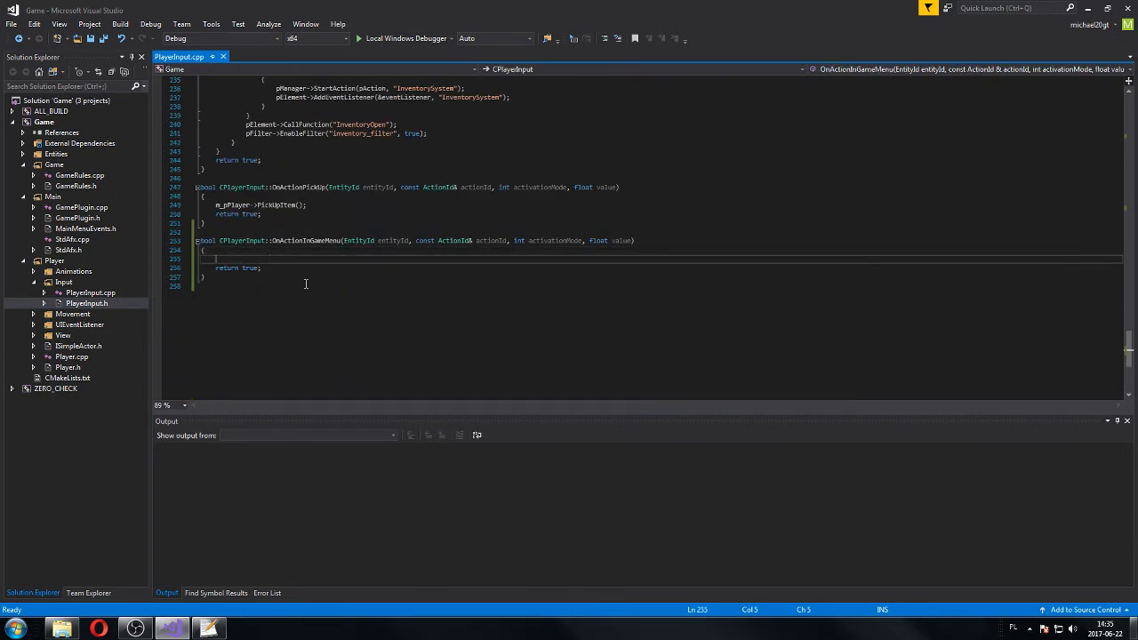
pyautogui.write('if (inGameMenuOpened')
pyautogui.write('else')
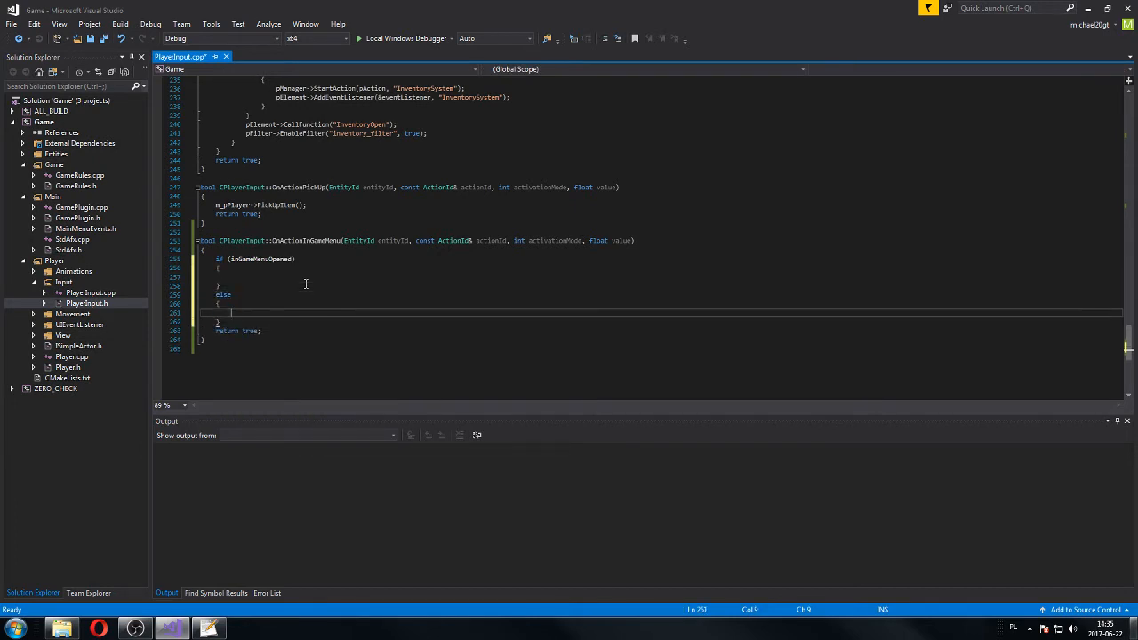
pyautogui.click(303, 277)
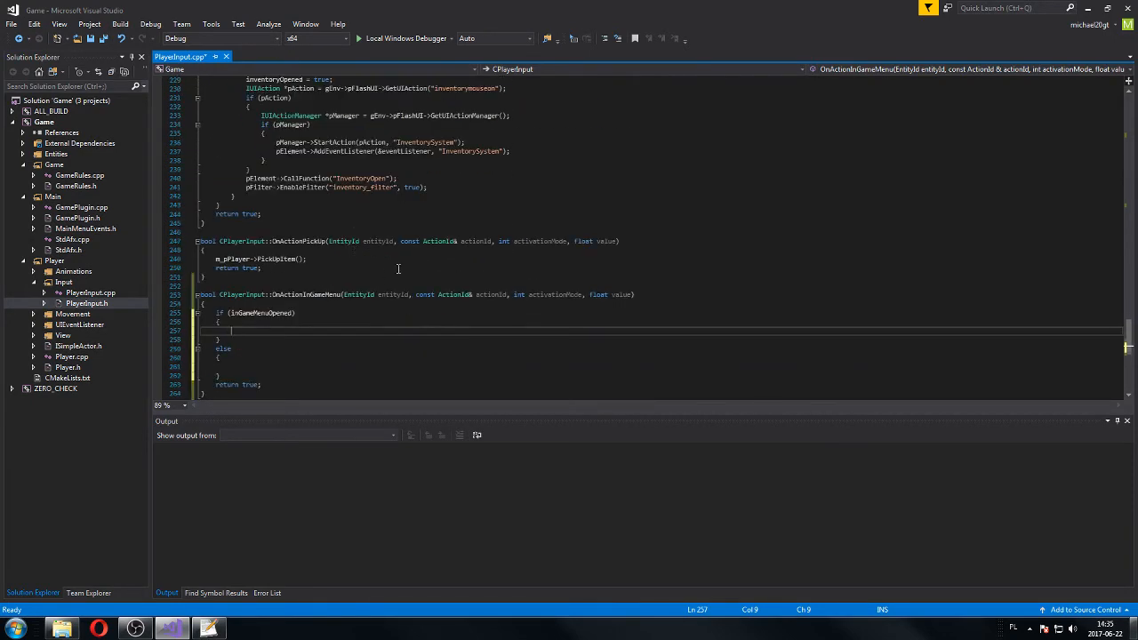
pyautogui.write('inGameMenuOpened = t')
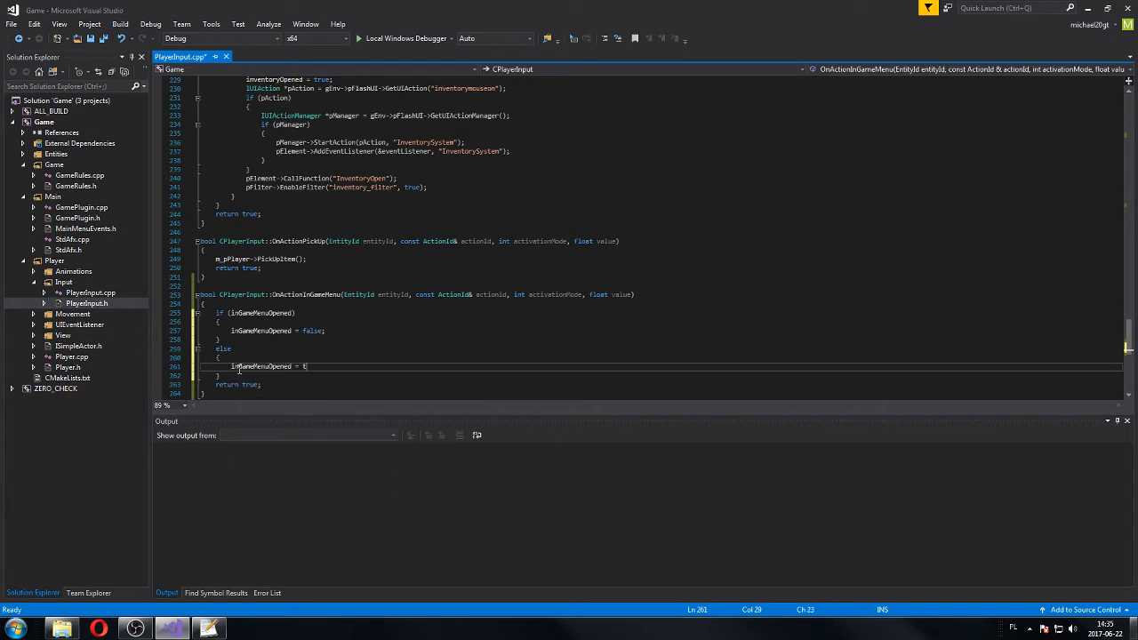
pyautogui.write('rue;')
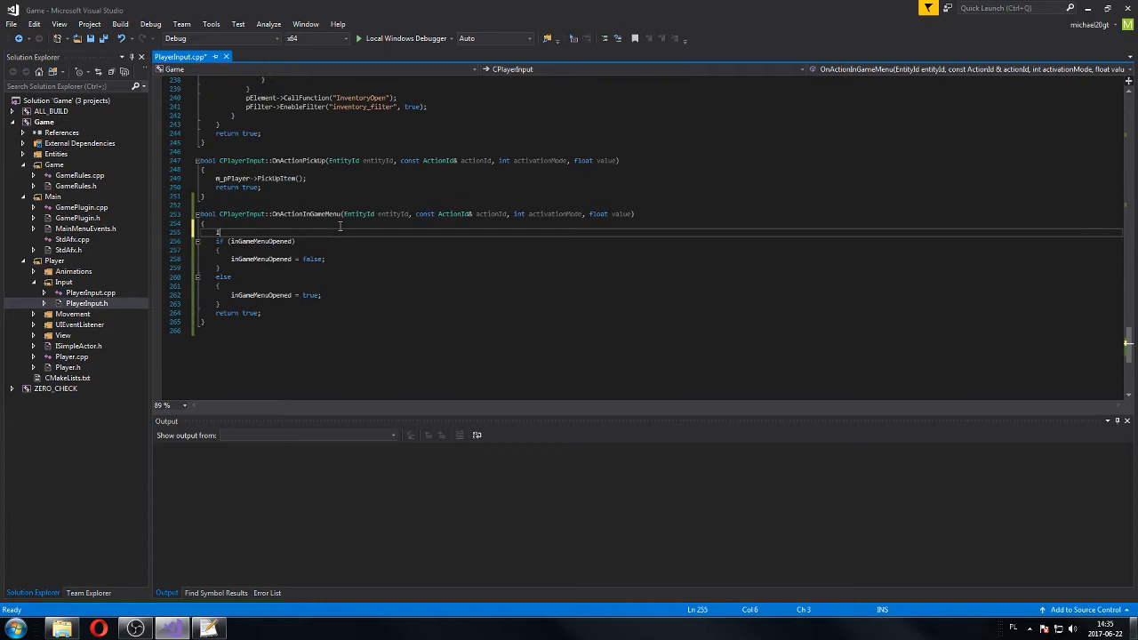
# - Fetch the InGameMenu IUIElement through gEnv->pFlashUI at the top of the handler
pyautogui.write('IUIElement')
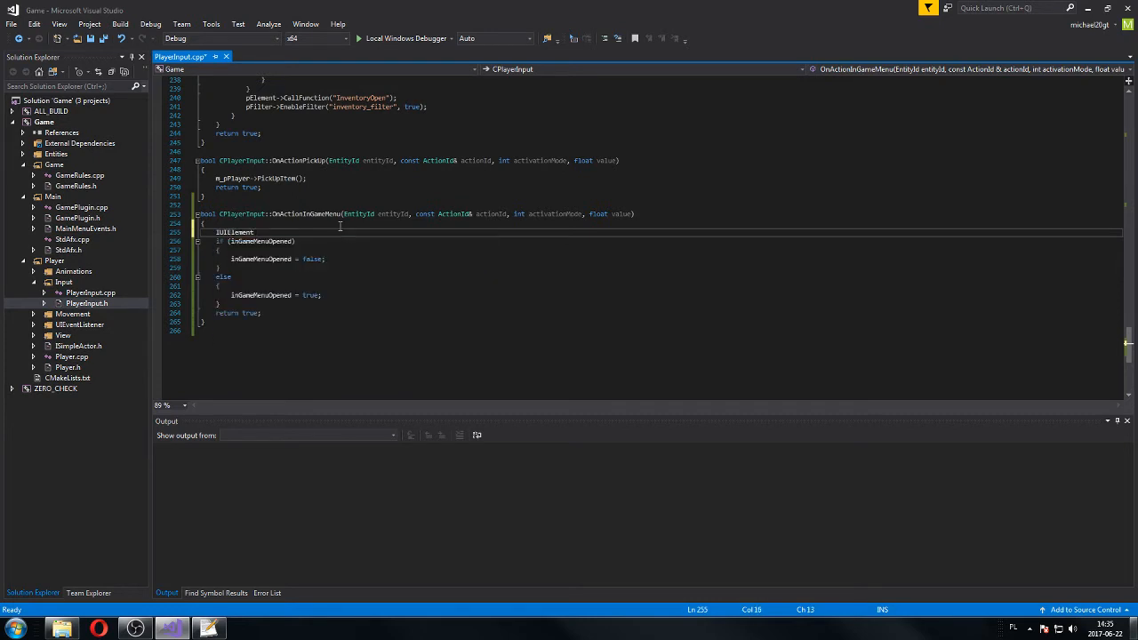
pyautogui.write('*p')
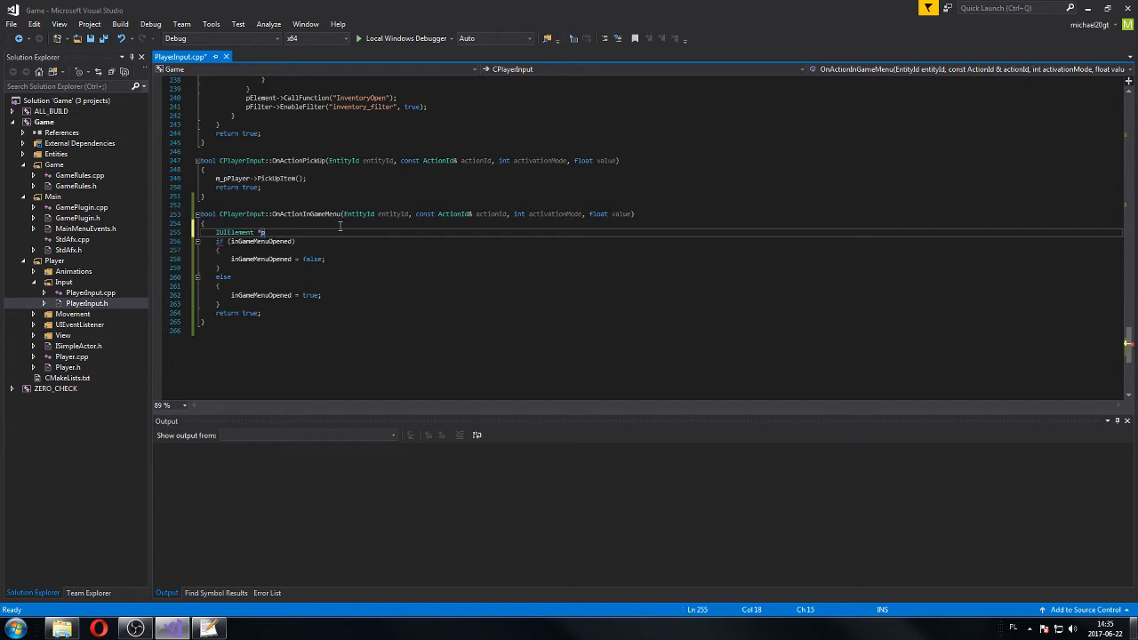
pyautogui.write('InGameMenu = gEnv')
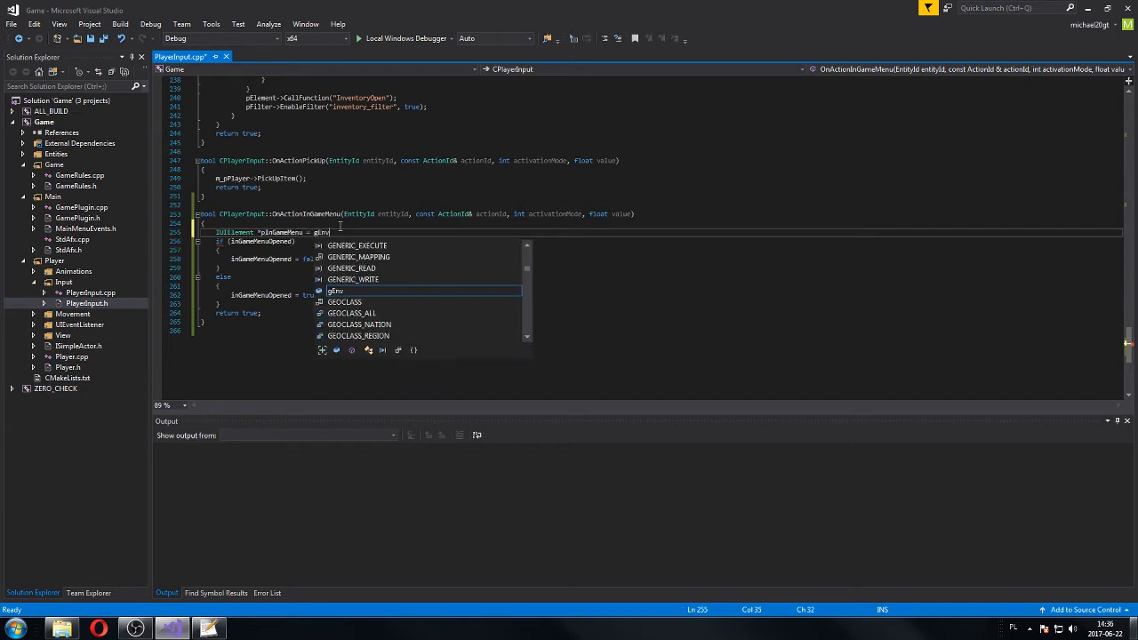
pyautogui.write('->p')
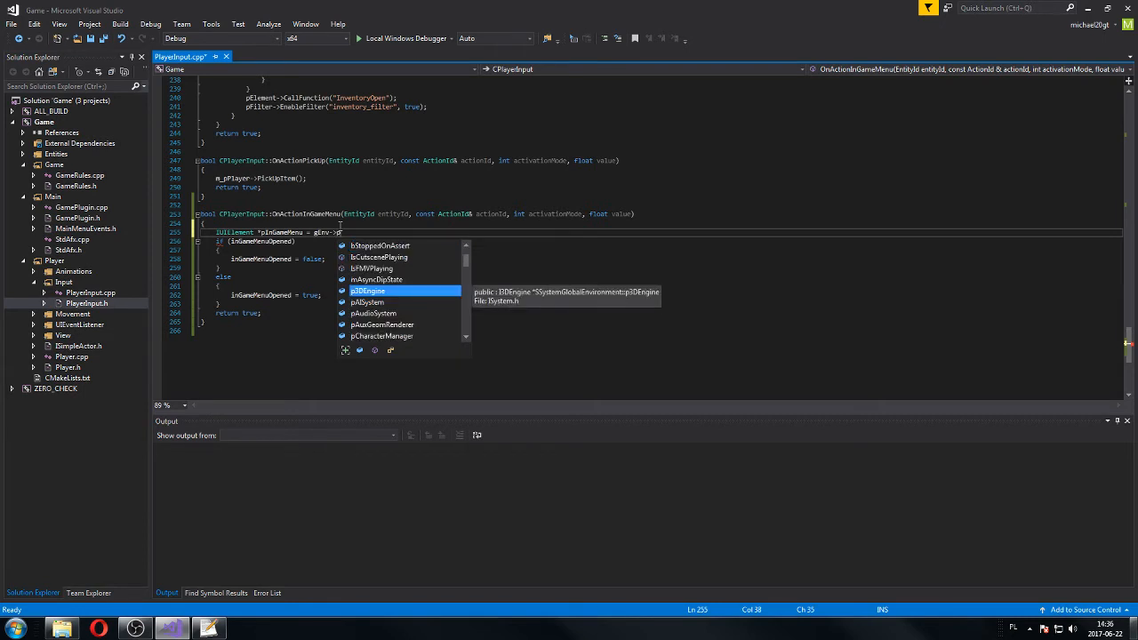
pyautogui.write('FlashUI->GetUIElement("I')
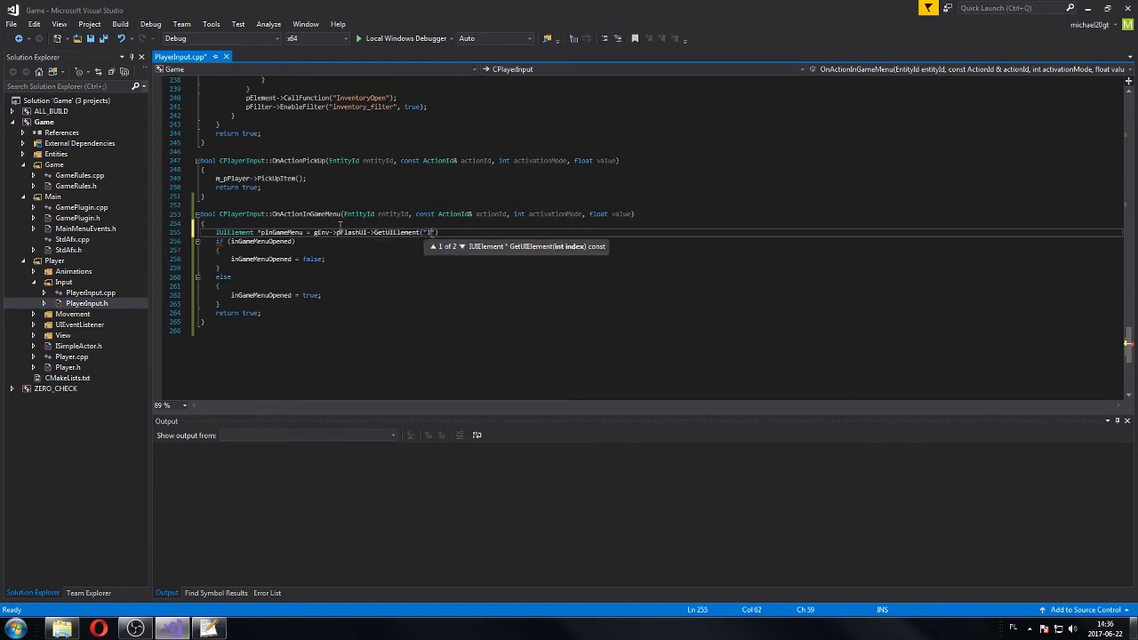
pyautogui.write('InGameMenu')
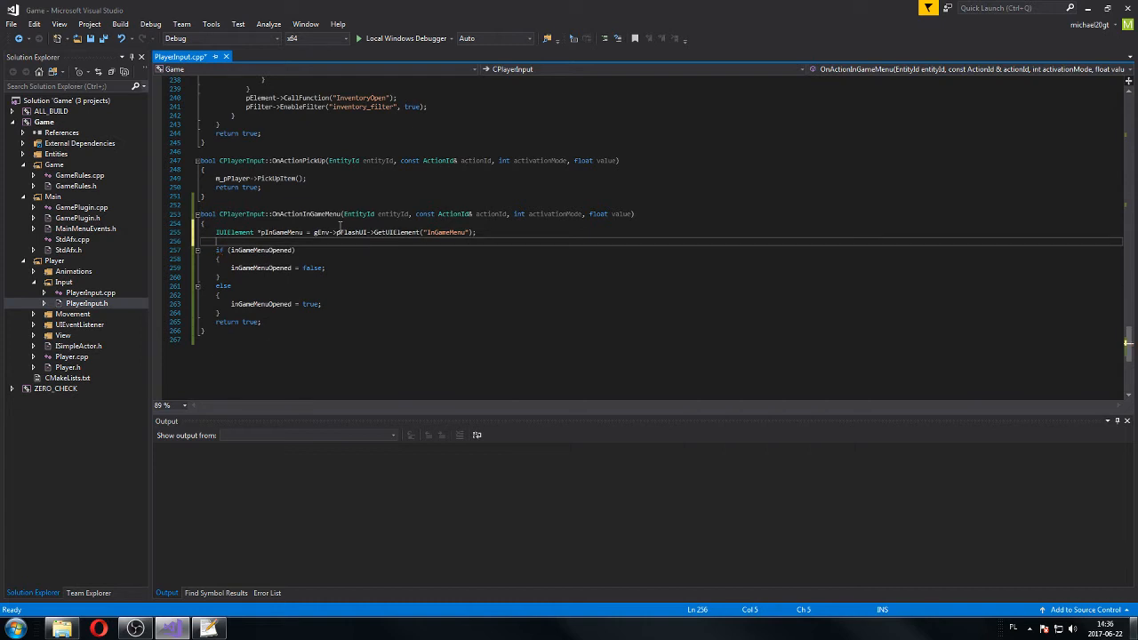
# - Look up the ingamemenushow/ingamemenuhide IUIActions and the IUIActionManager from pFlashUI
pyautogui.write('IUIAction *pShow = gEnv->pFlashUI->')
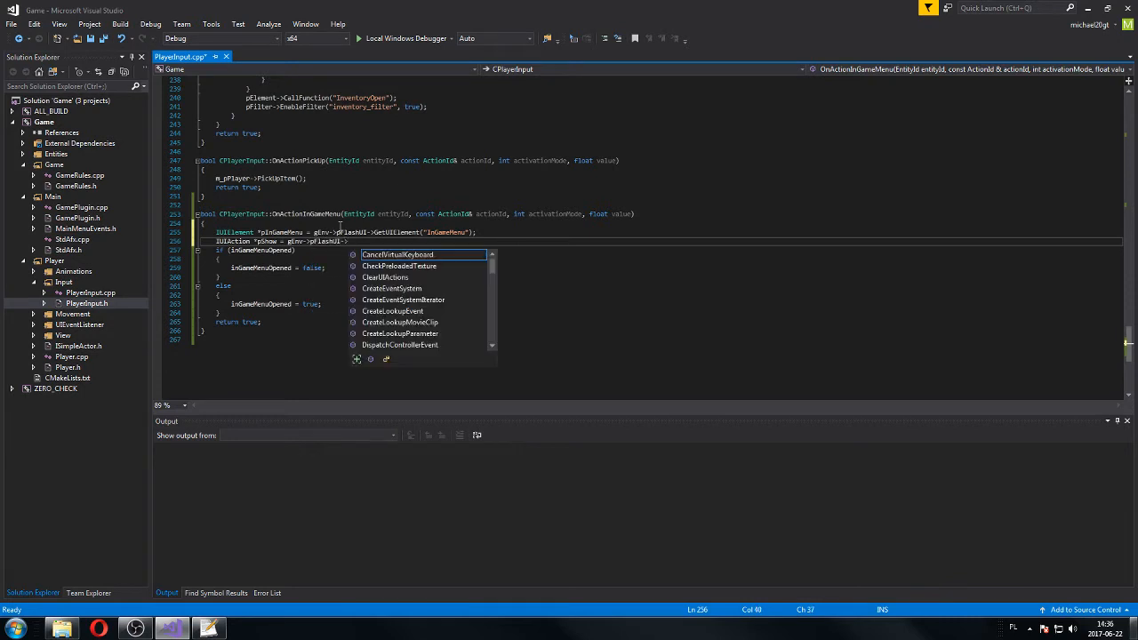
pyautogui.write('action')
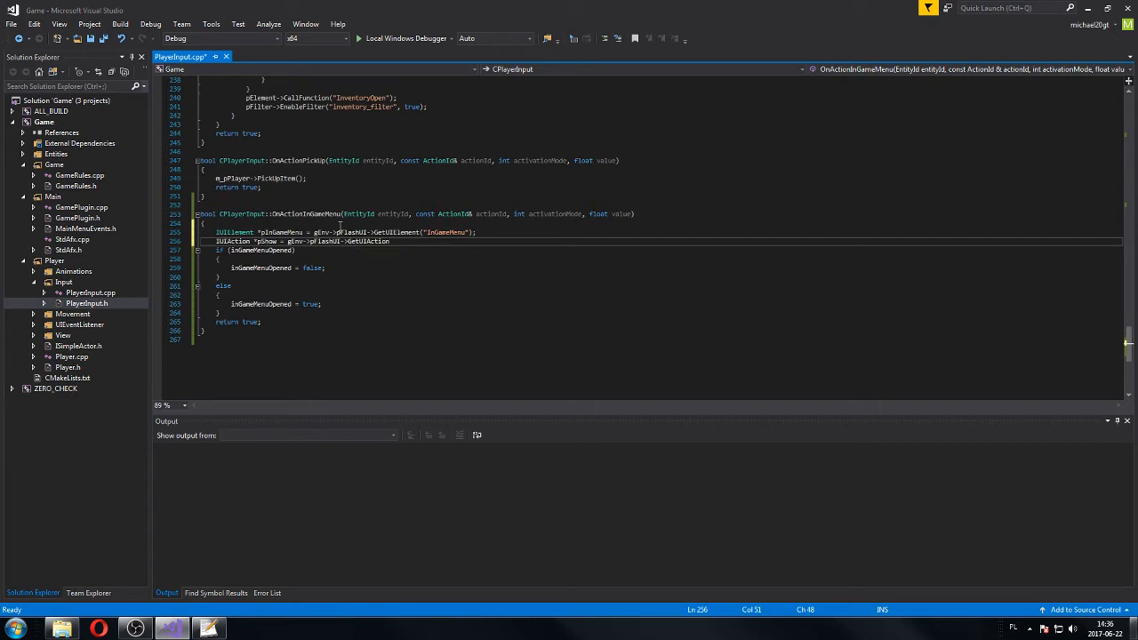
pyautogui.write('("ingamemenushow");')
pyautogui.write('IUIAction *pHide = gEnv->pFlashUI-')
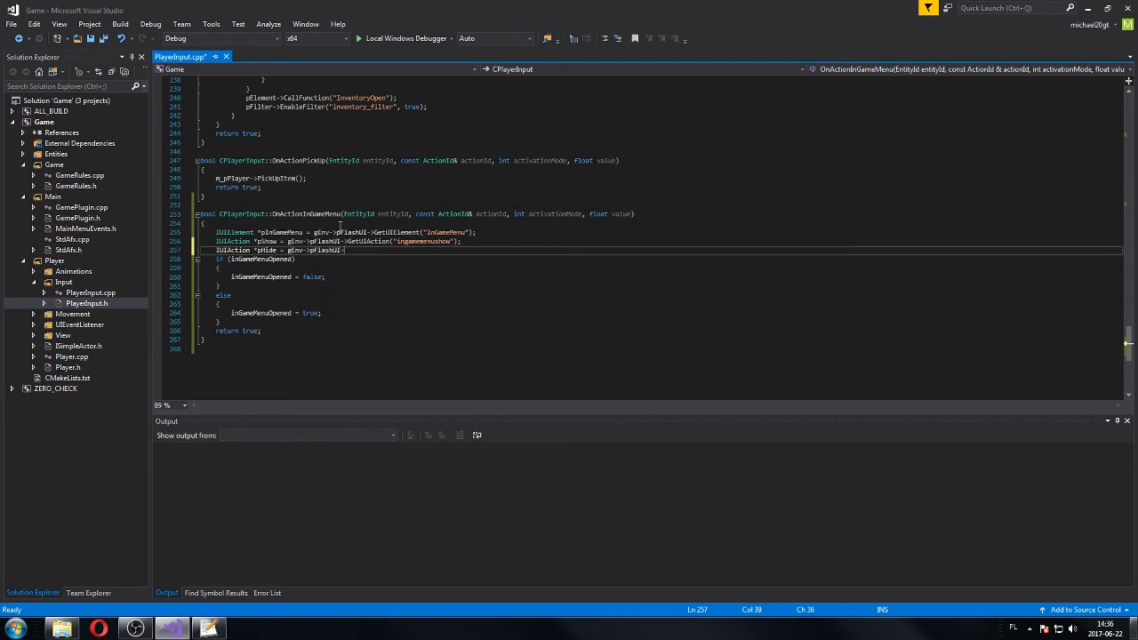
pyautogui.write('GetUIAction("ingamemenuhide')
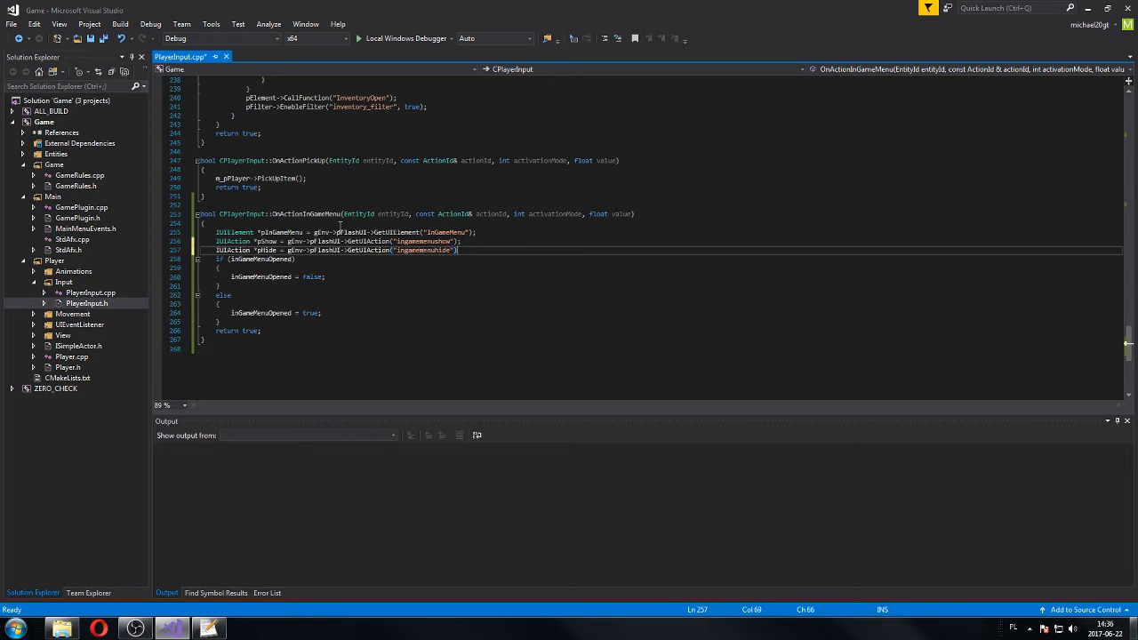
pyautogui.press('Enter')
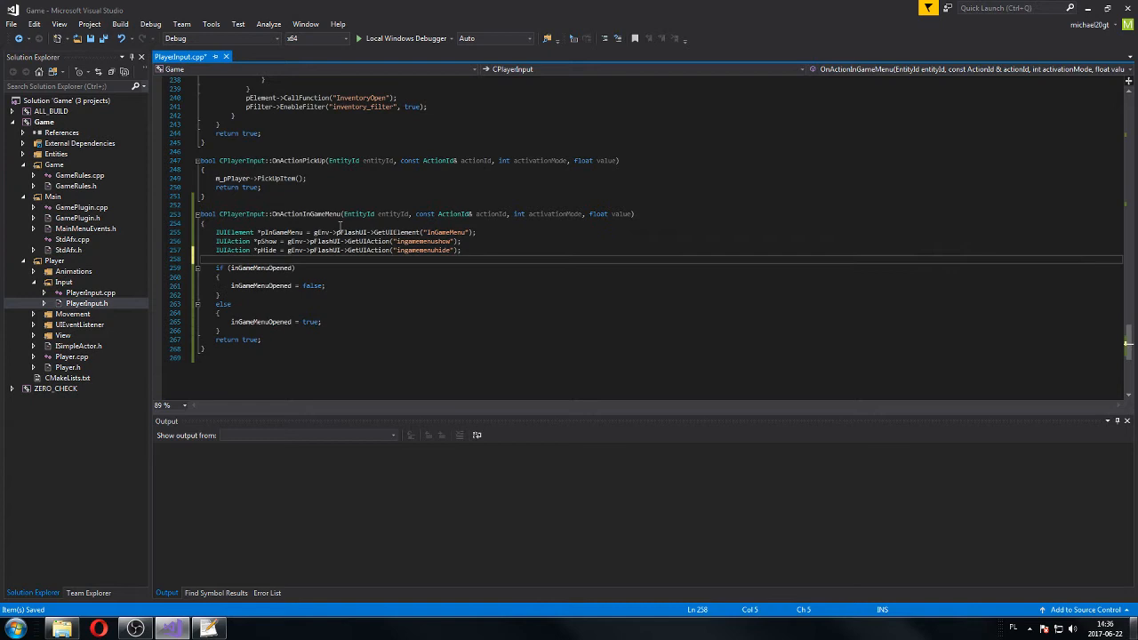
pyautogui.write('IUIActionManager *')
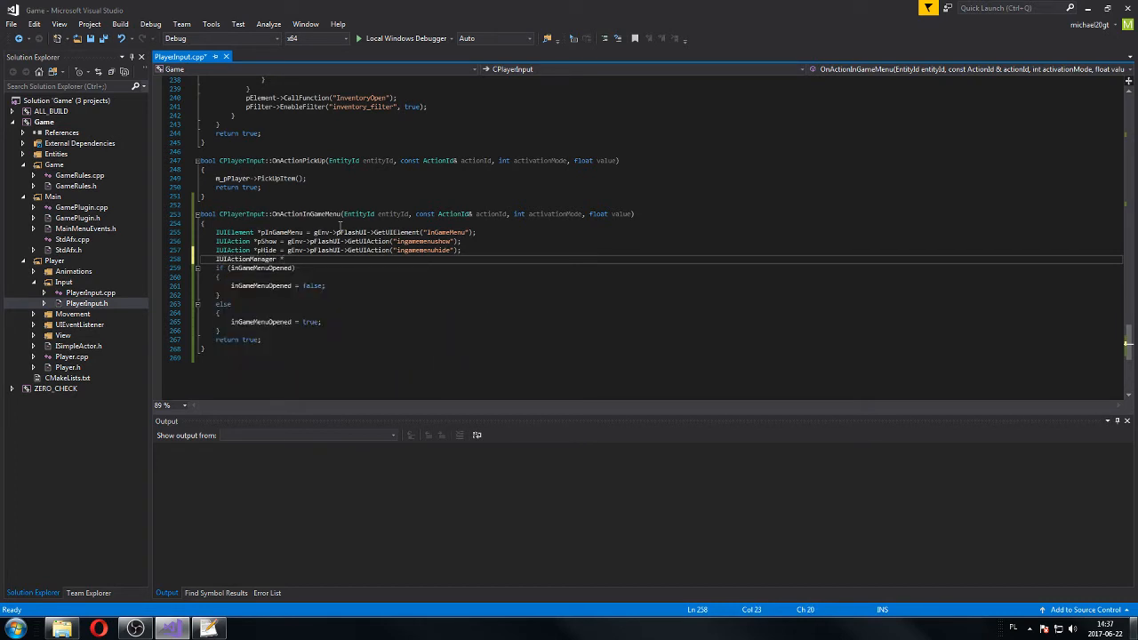
pyautogui.write('pManager = gEnv->')
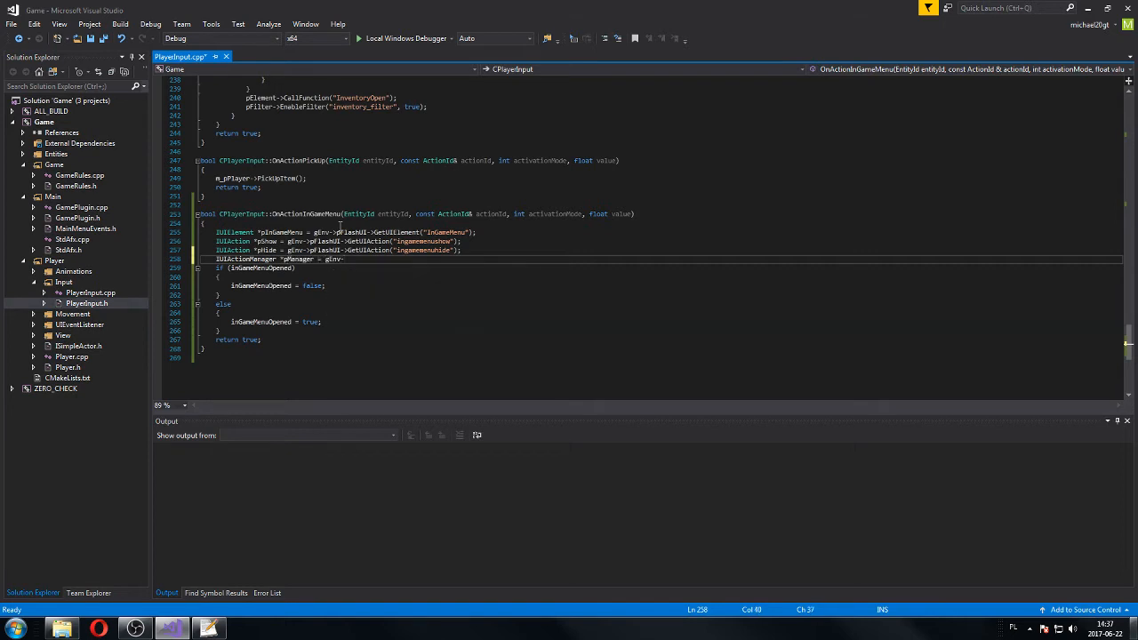
pyautogui.write('pfla')
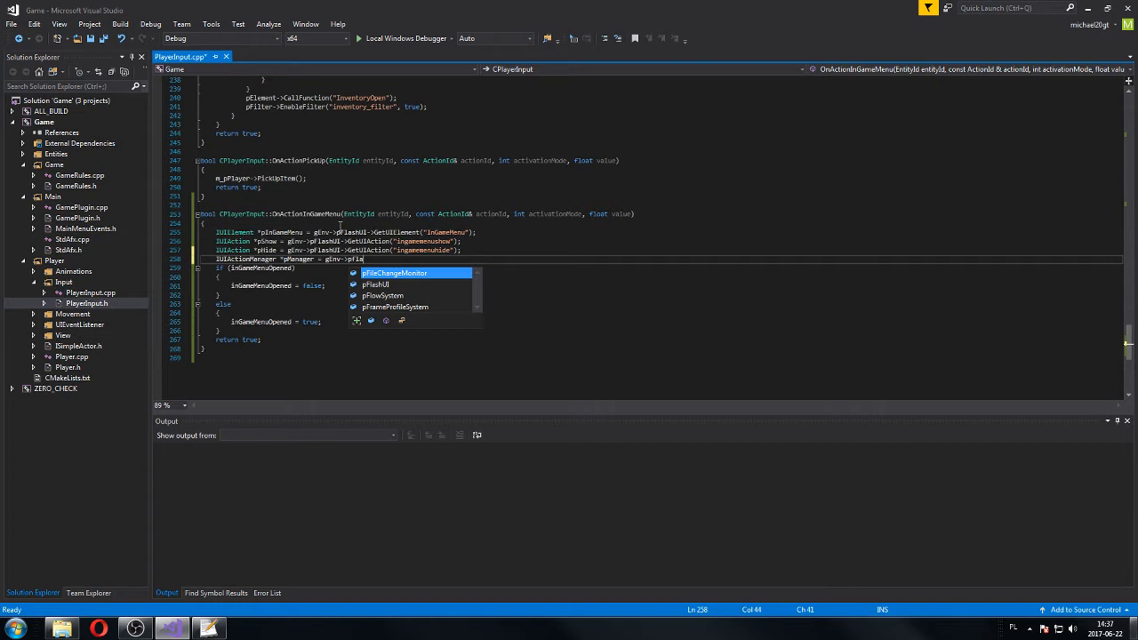
pyautogui.write('>')
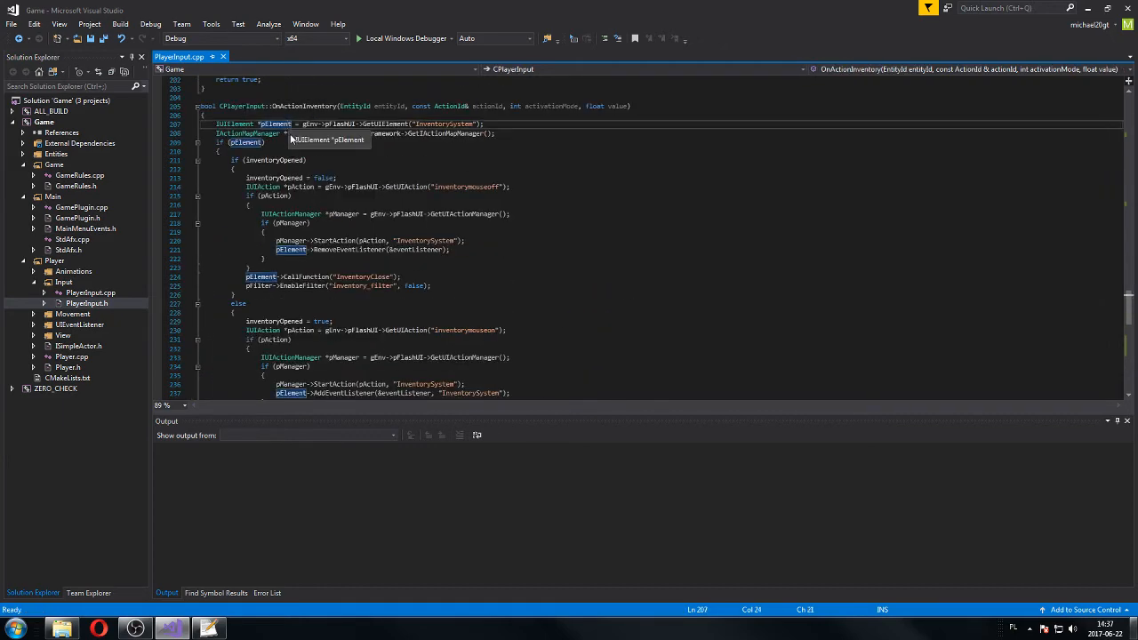
# - Add the pHide lookup and an if(pShow)/if(pManager) StartAction block in the else branch
pyautogui.scroll(-3)
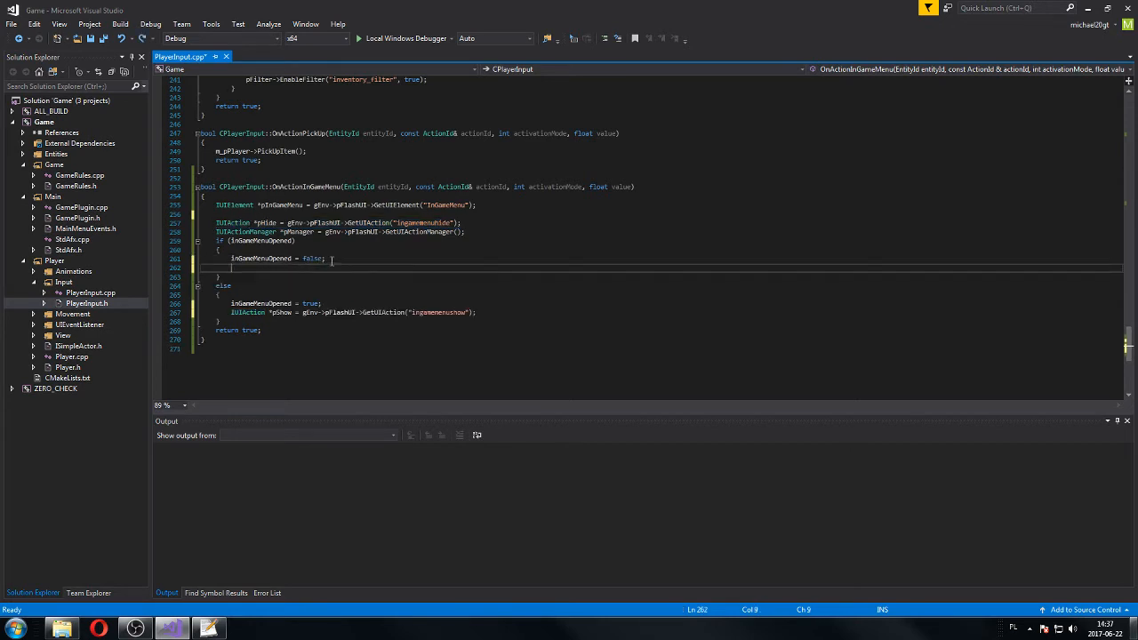
pyautogui.write('IUIAction *pHide = gEnv->pFlashUI->GetUIAction("ingamemenuhide");')
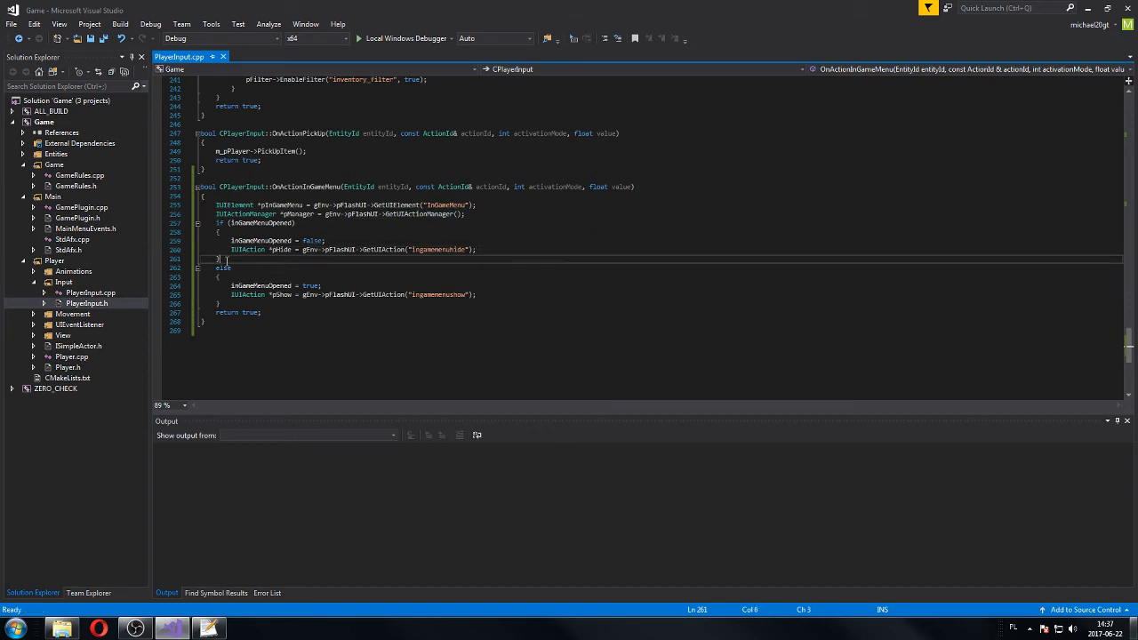
pyautogui.click(476, 295)
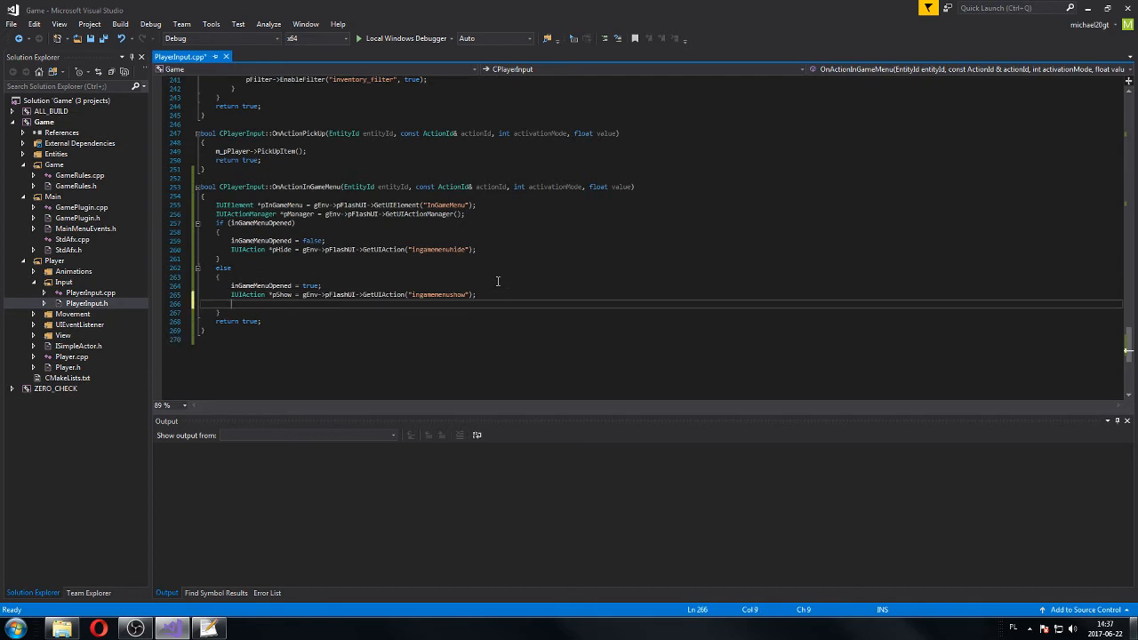
pyautogui.write('if(pShow')
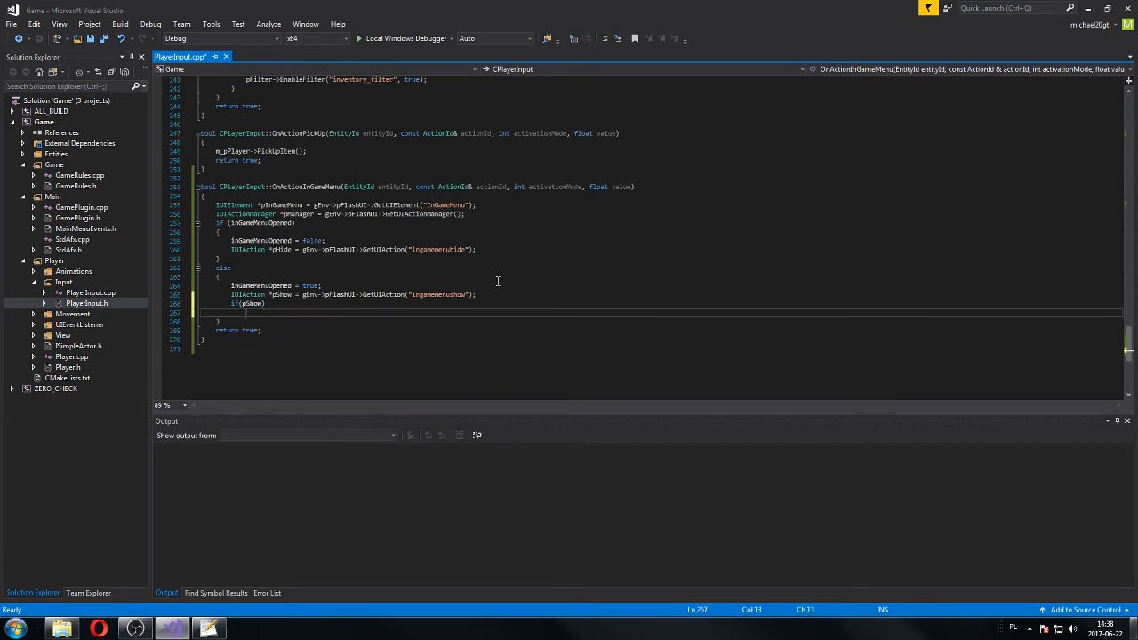
pyautogui.write('{')
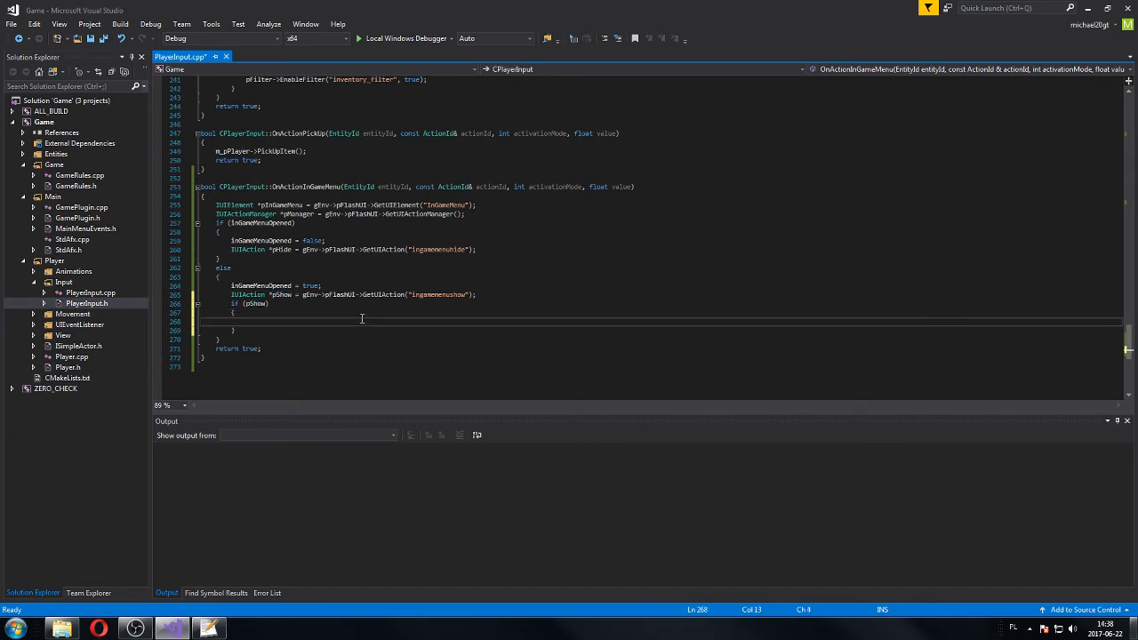
pyautogui.write('p')
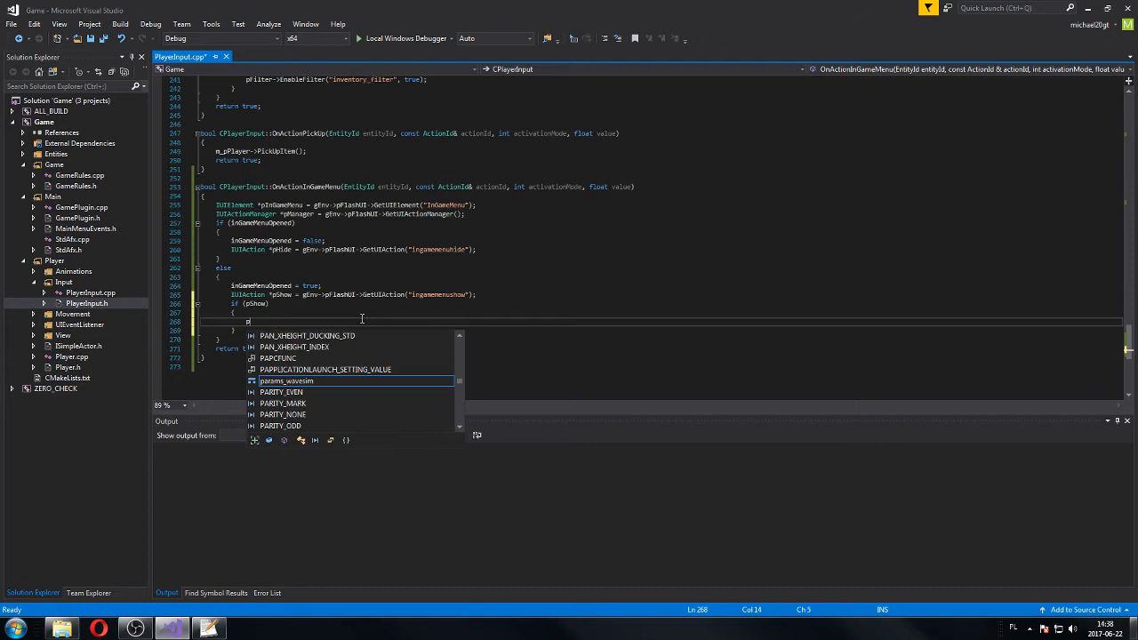
pyautogui.write('Ma')
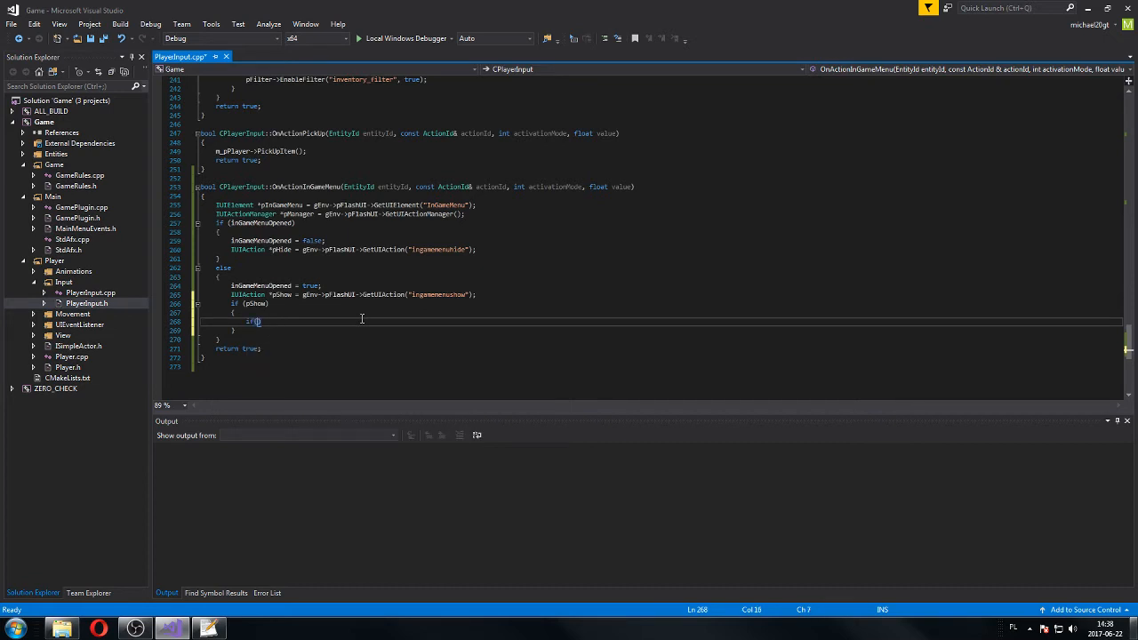
pyautogui.write('pManager->')
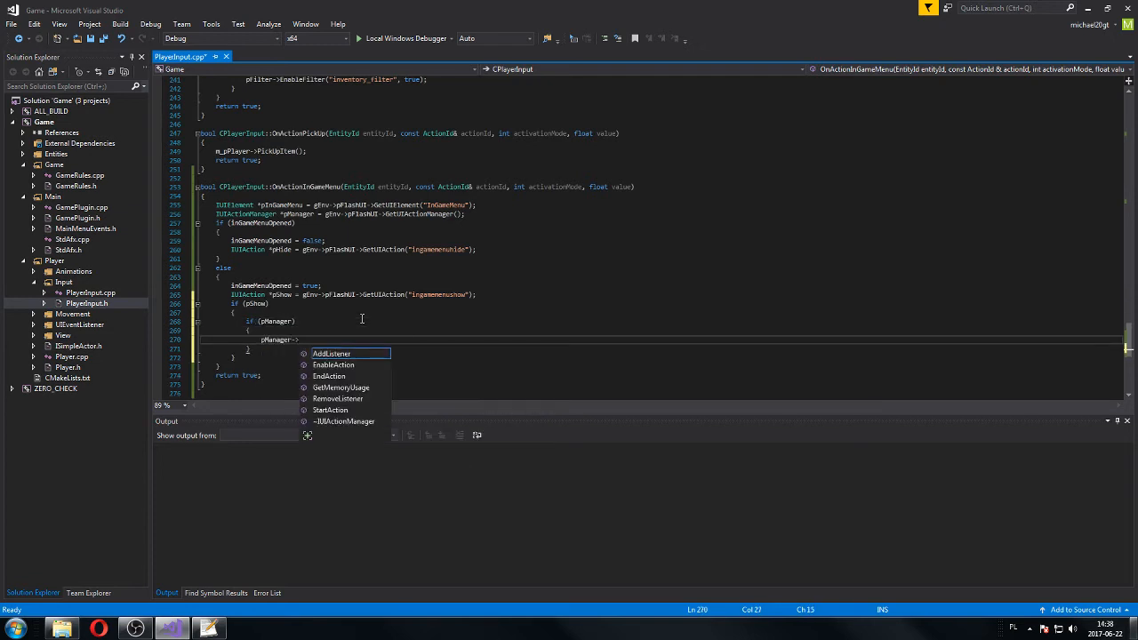
pyautogui.write('st')
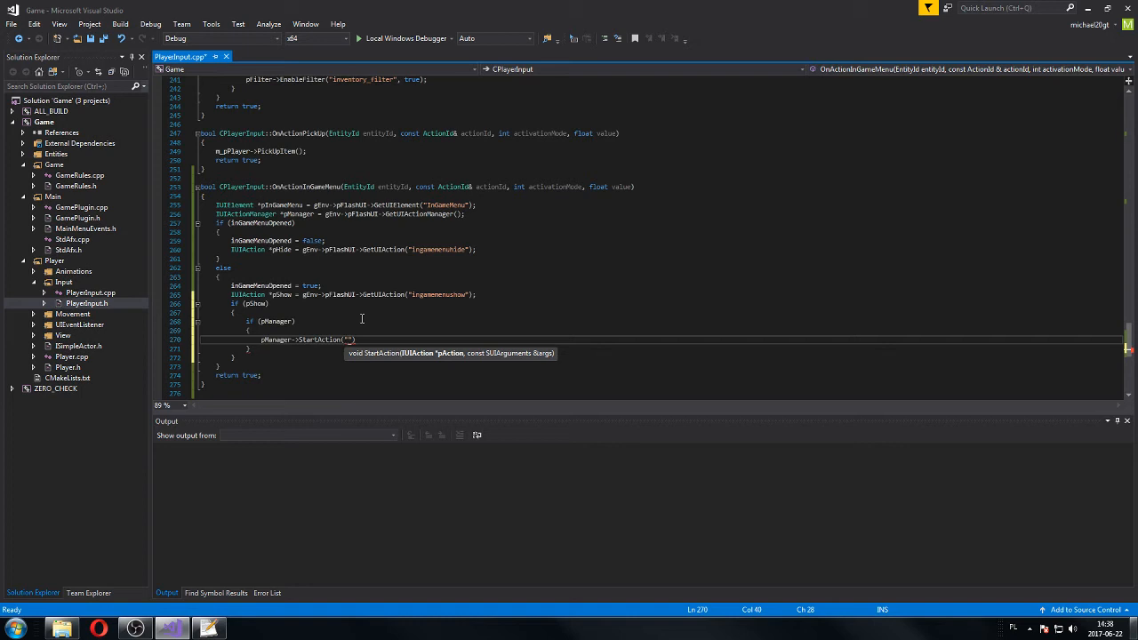
pyautogui.write('p')
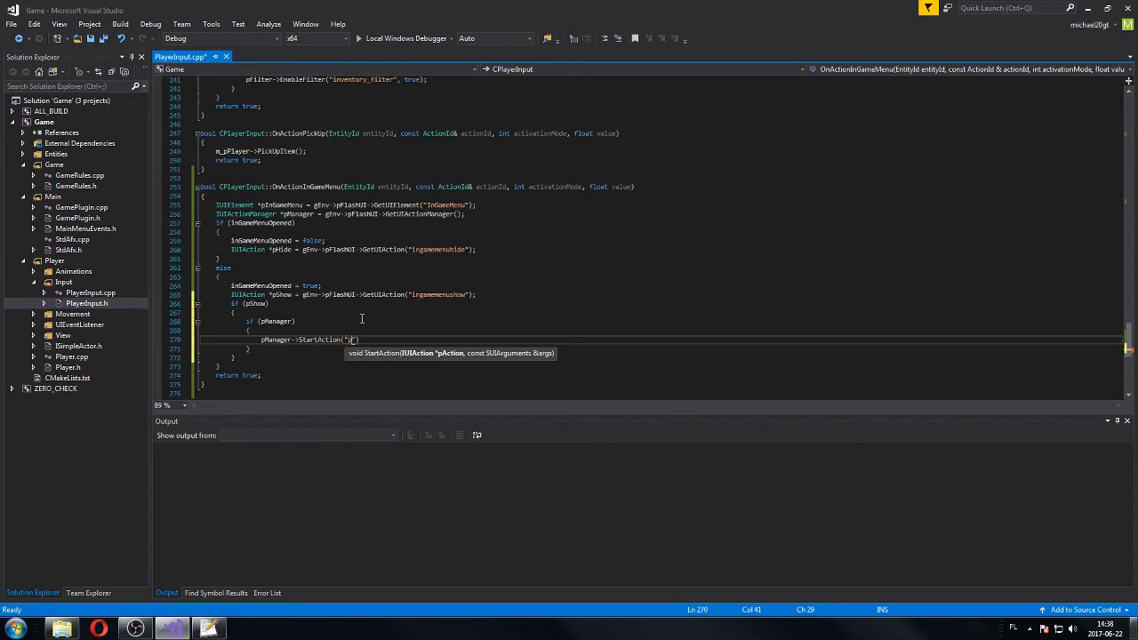
pyautogui.write('p')
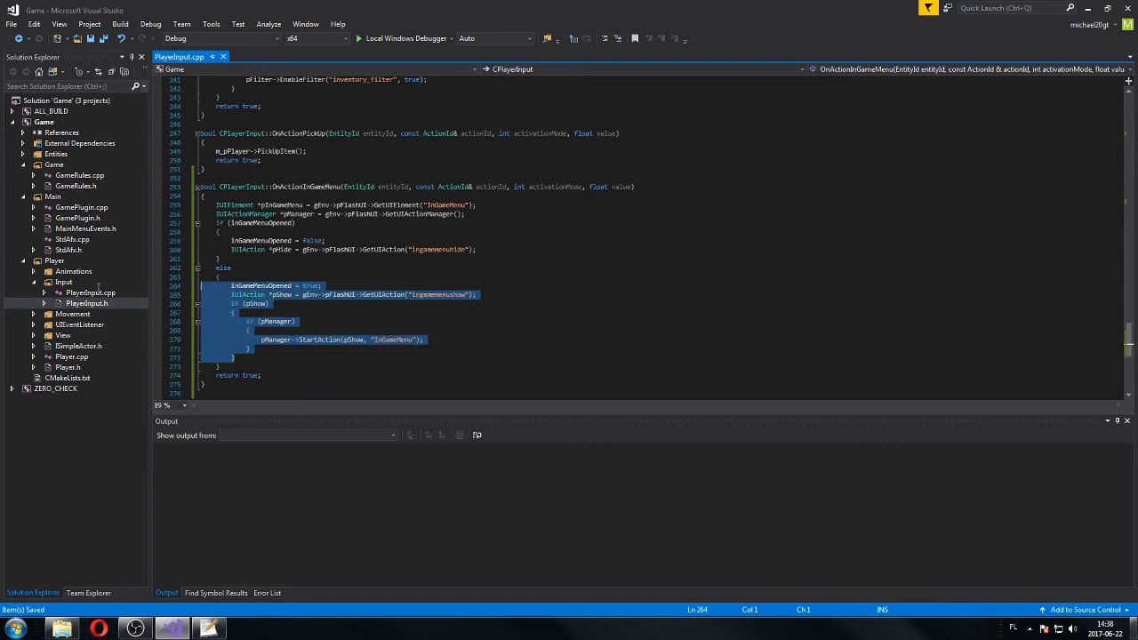
# - Copy the block into the if branch using pHide instead of pShow, and save
pyautogui.click(494, 248)
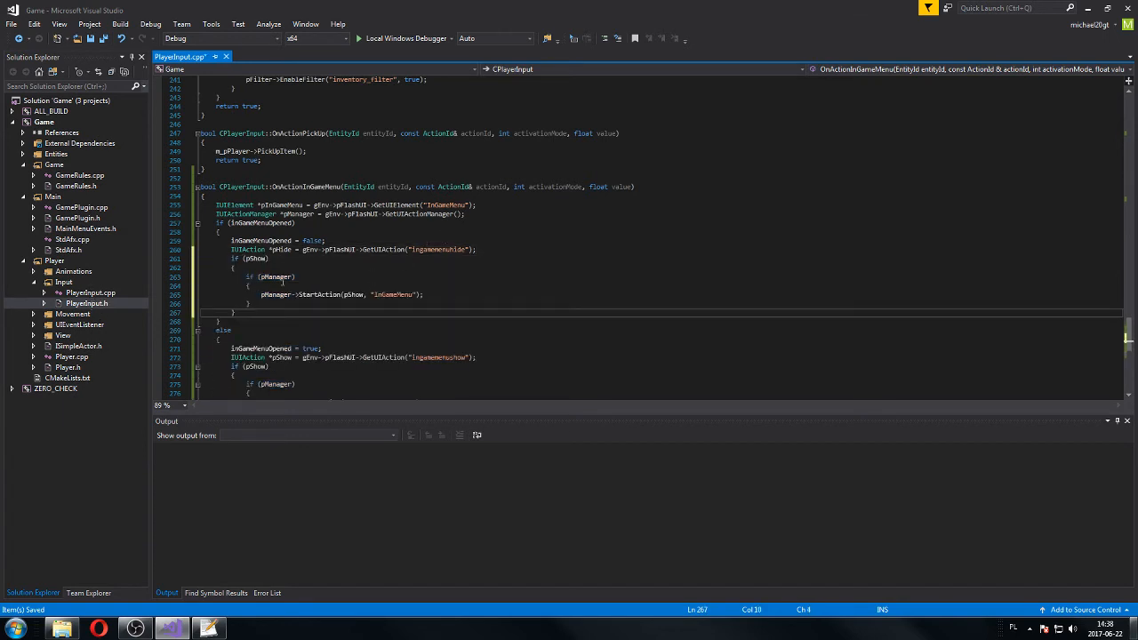
pyautogui.doubleClick(254, 259)
pyautogui.write('Hide')
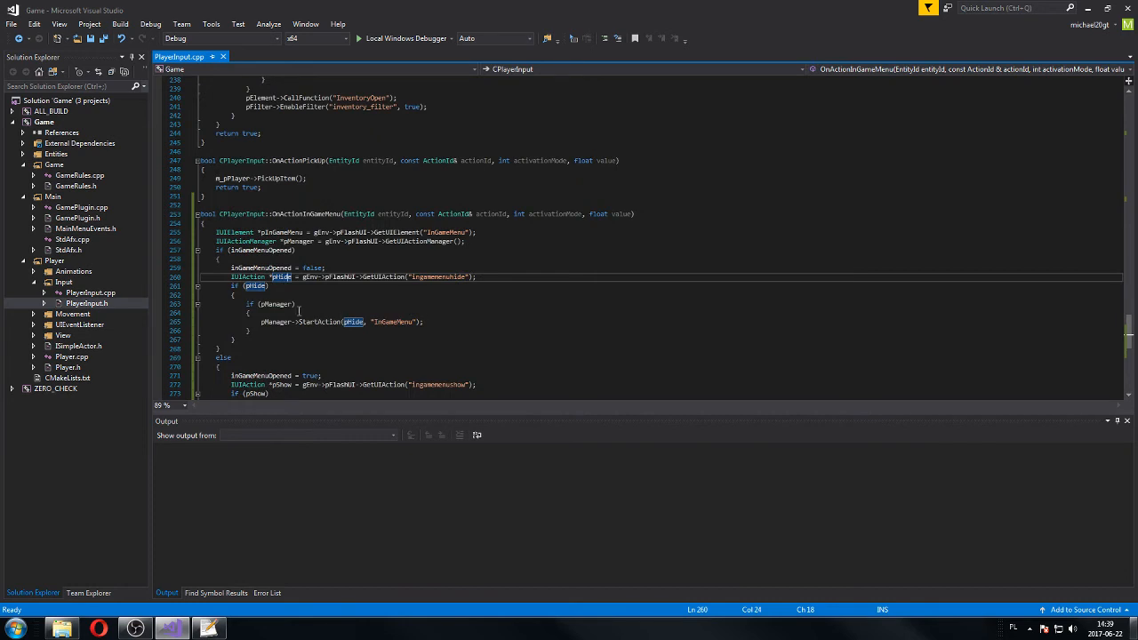
pyautogui.moveTo(96, 299)
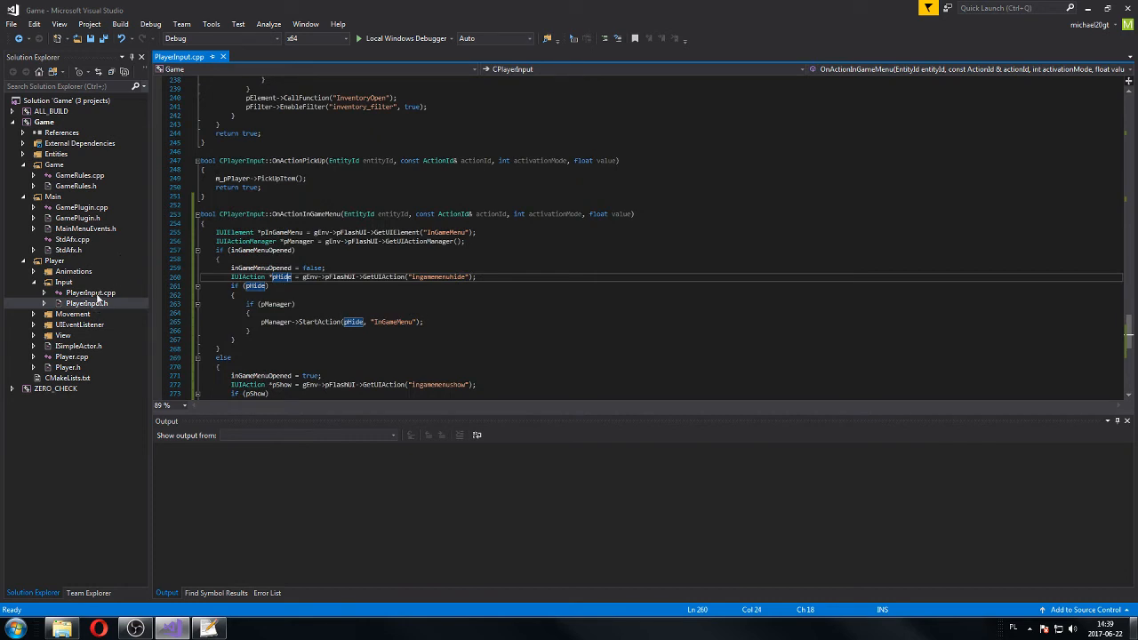
pyautogui.click(53, 196)
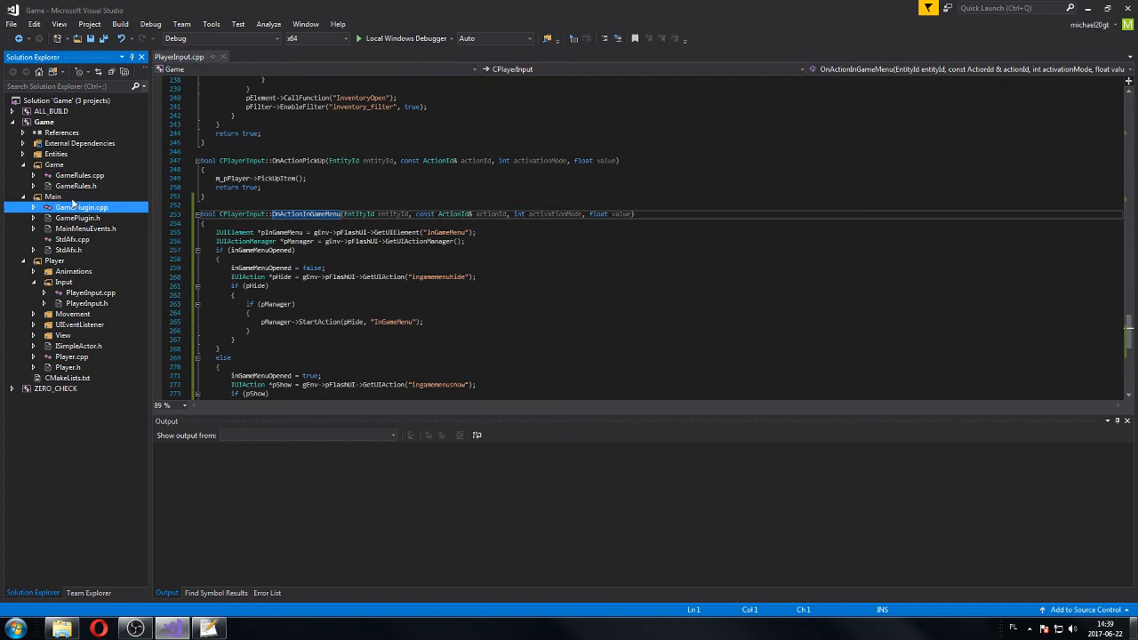
# - Start a new item under the Main folder and point its location at the Code directory
pyautogui.rightClick(53, 195)
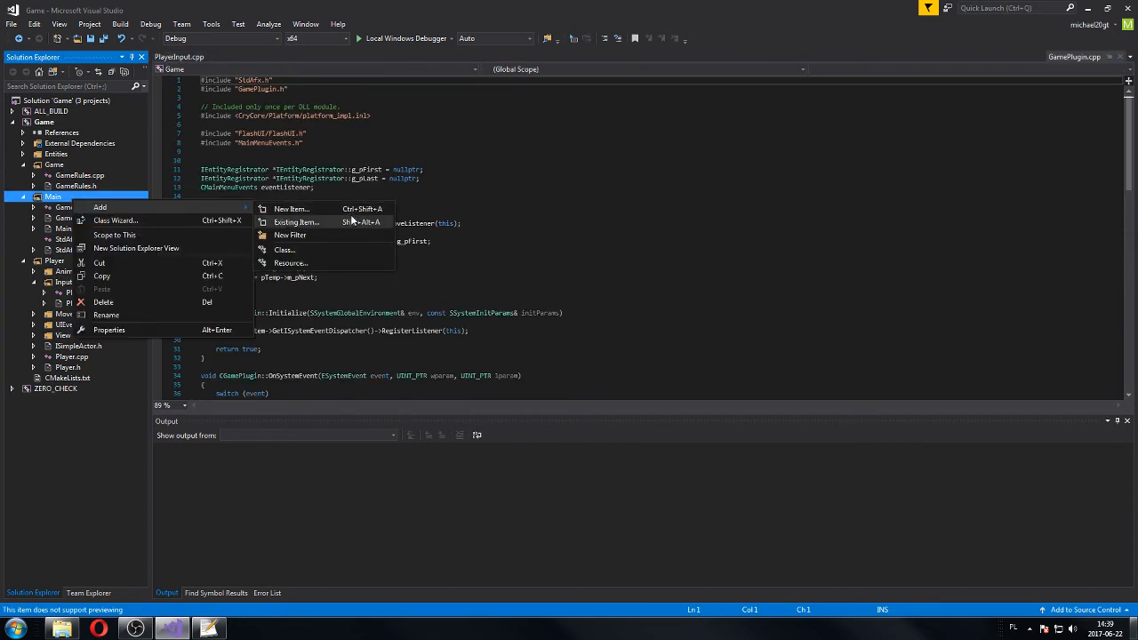
pyautogui.click(291, 208)
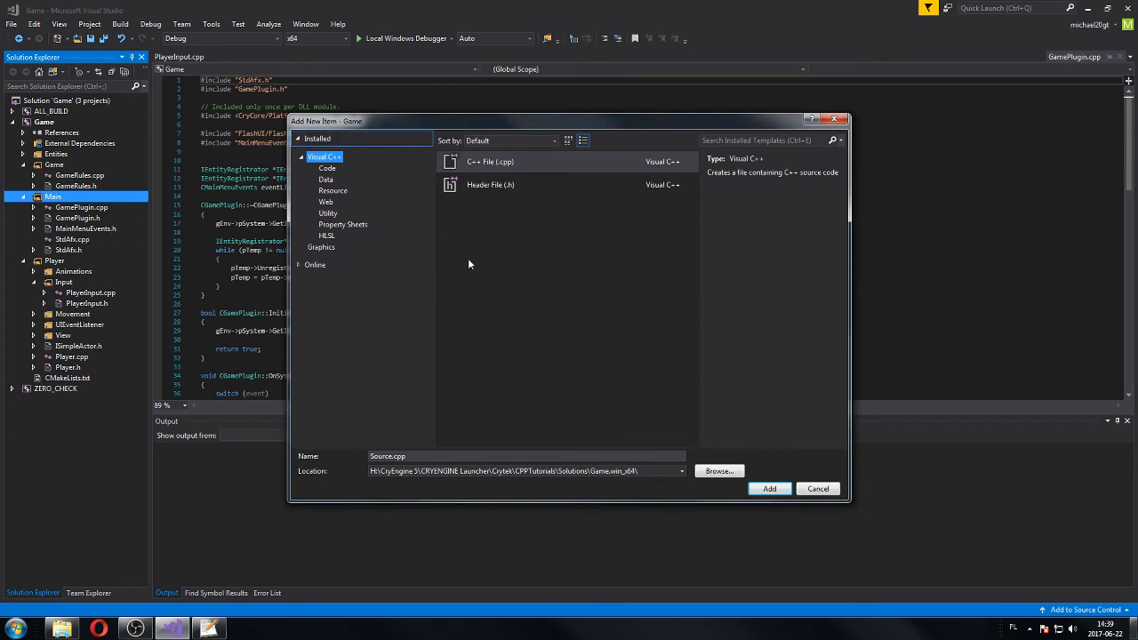
pyautogui.moveTo(740, 469)
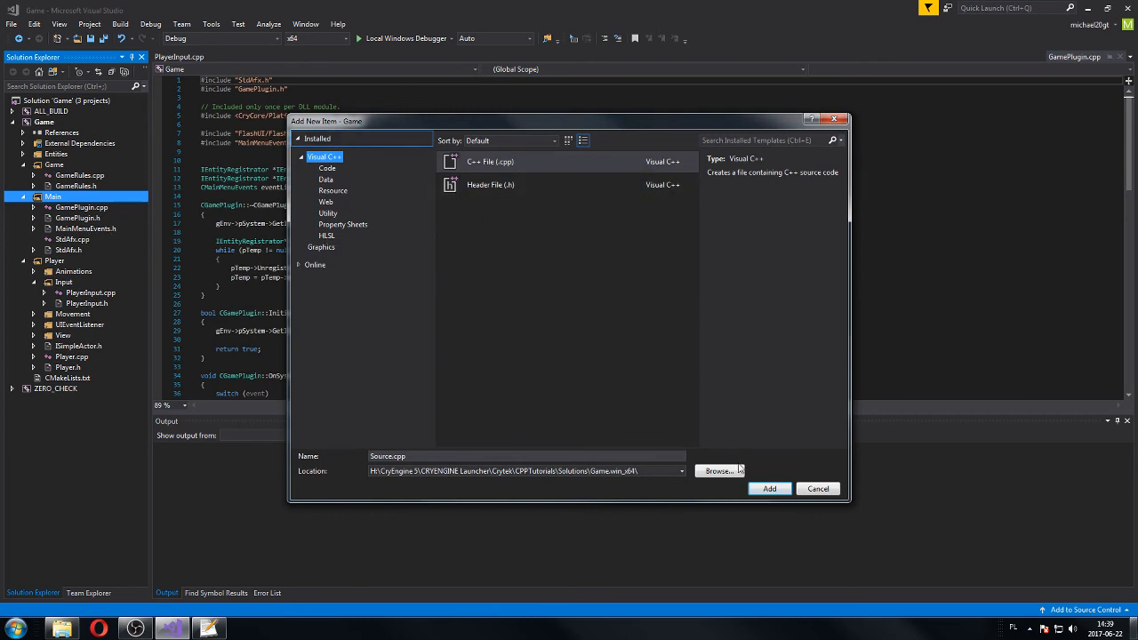
pyautogui.click(718, 469)
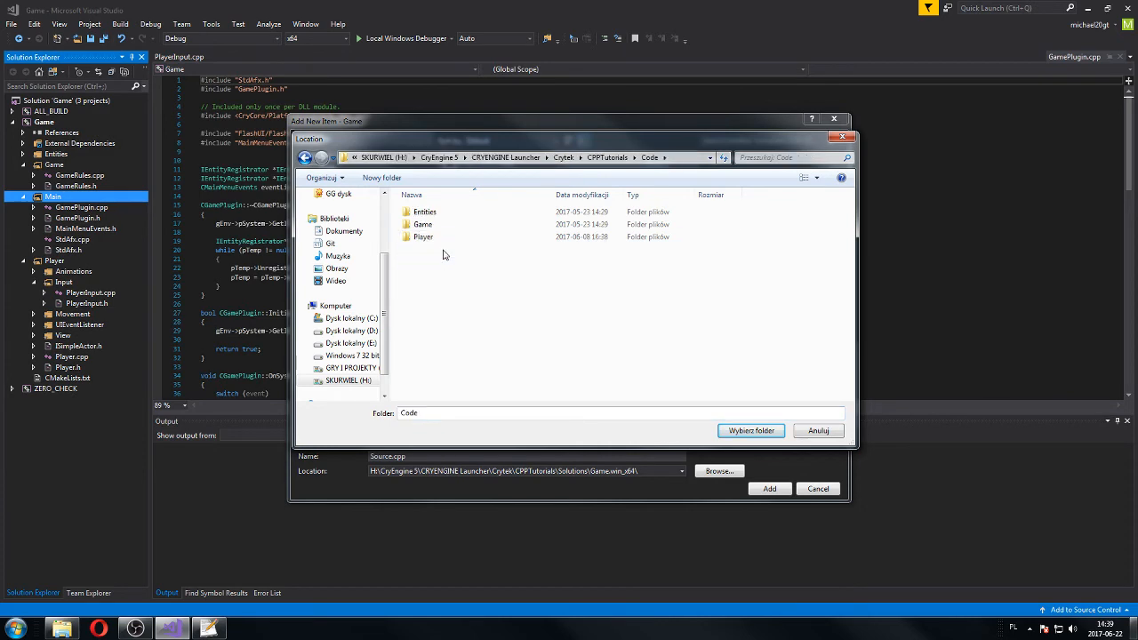
pyautogui.moveTo(696, 464)
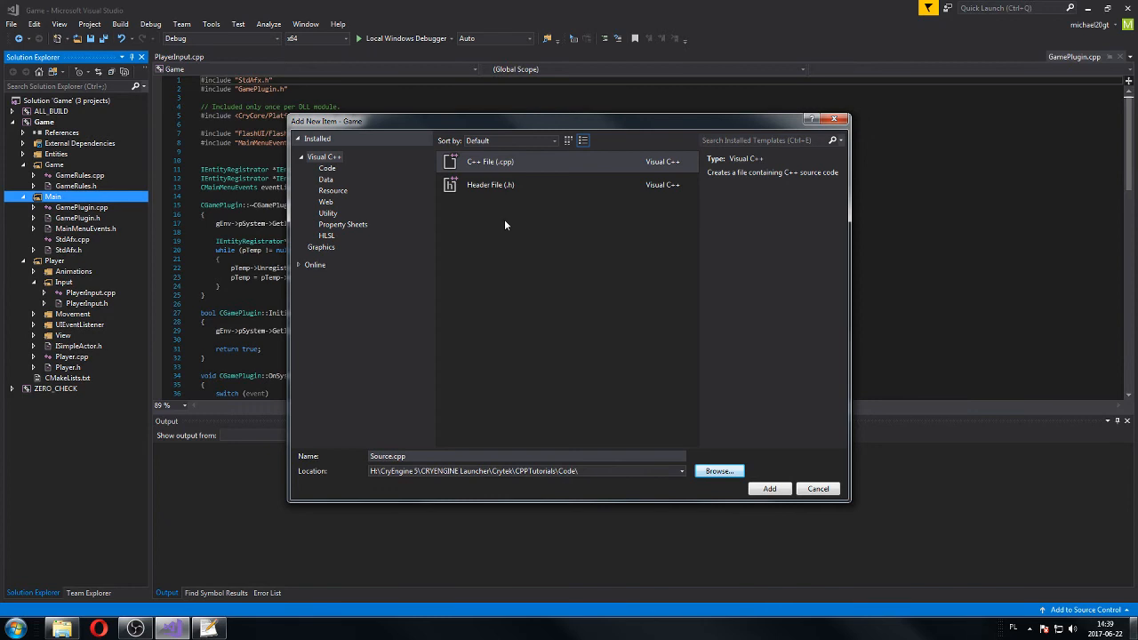
# - Create it as a Header File named InGameMenuEvents.h
pyautogui.click(490, 183)
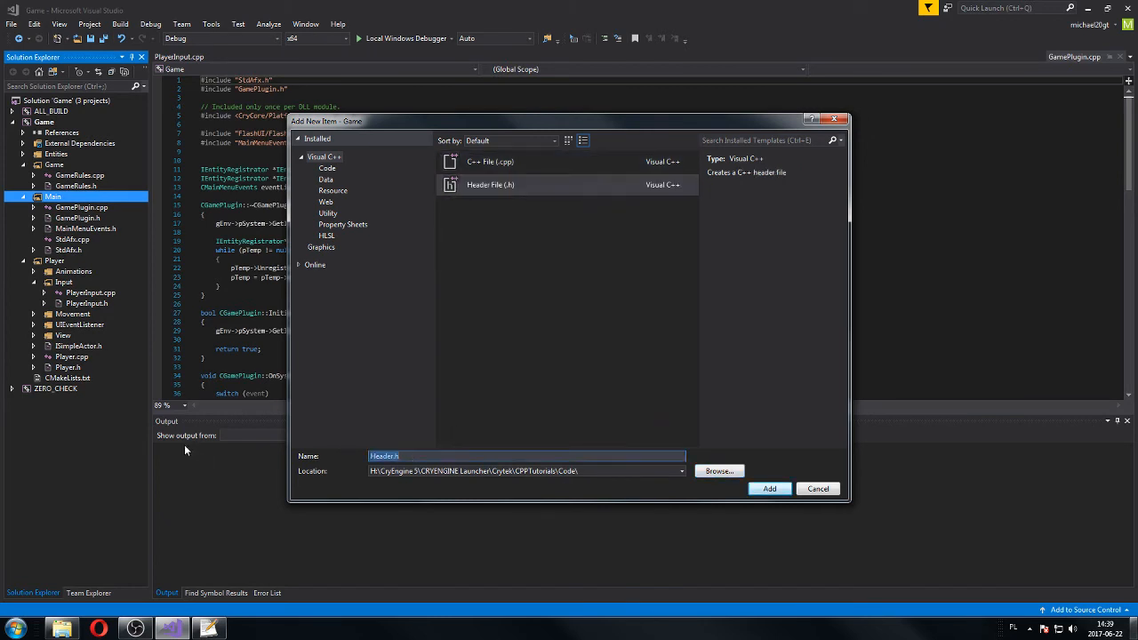
pyautogui.write('InGameMenuEvents')
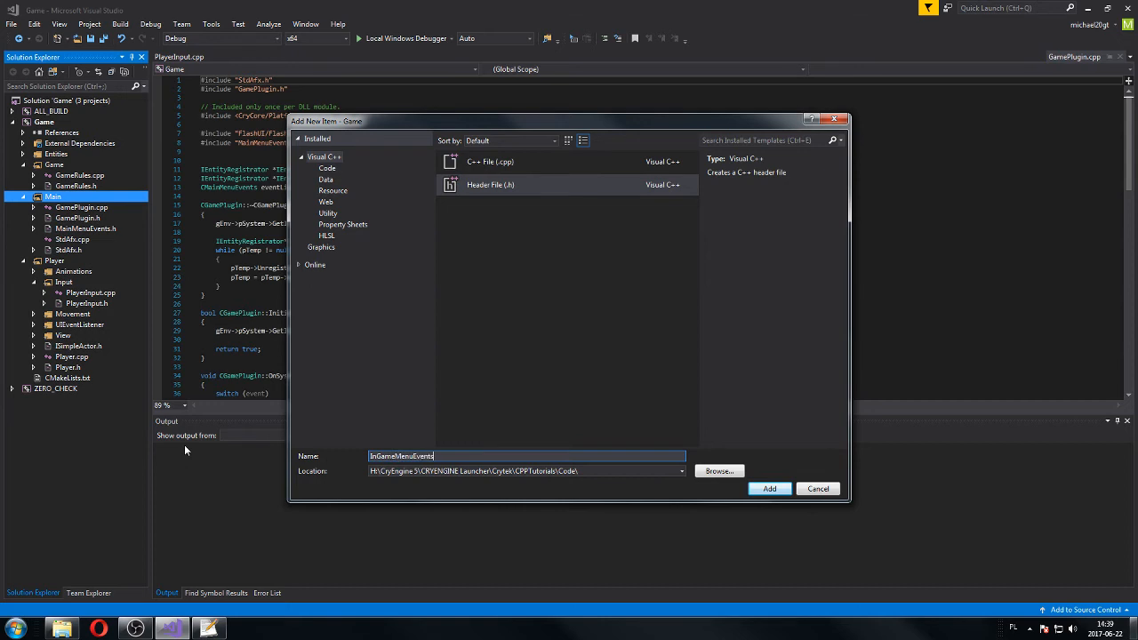
pyautogui.click(768, 487)
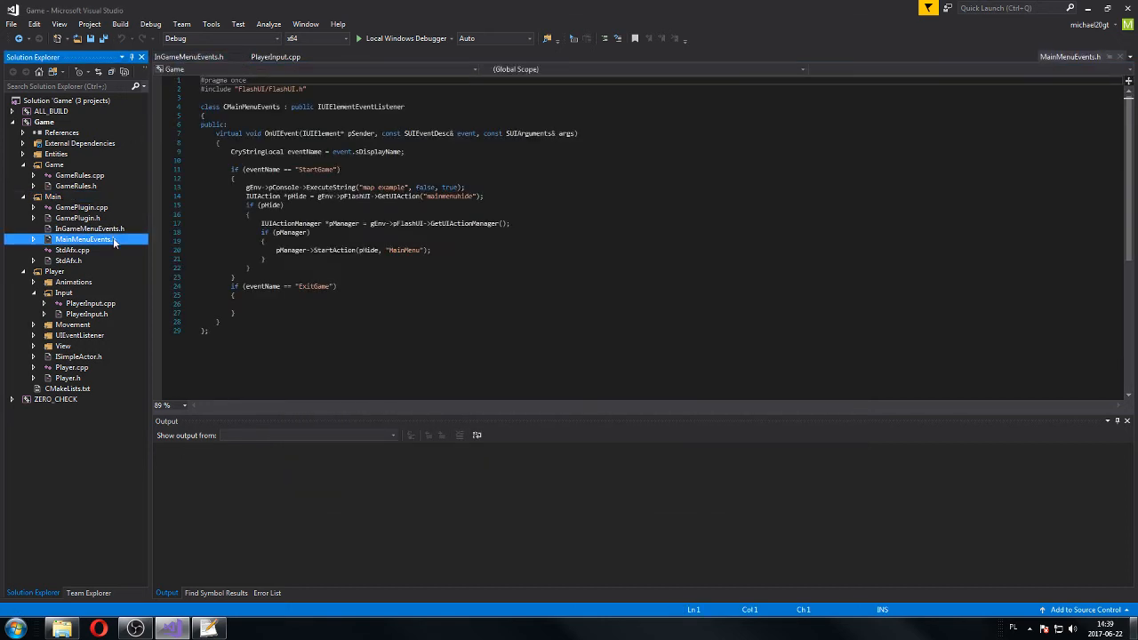
# - List the new header in CMakeLists.txt and paste the main menu listener class into InGameMenuEvents.h
pyautogui.doubleClick(68, 388)
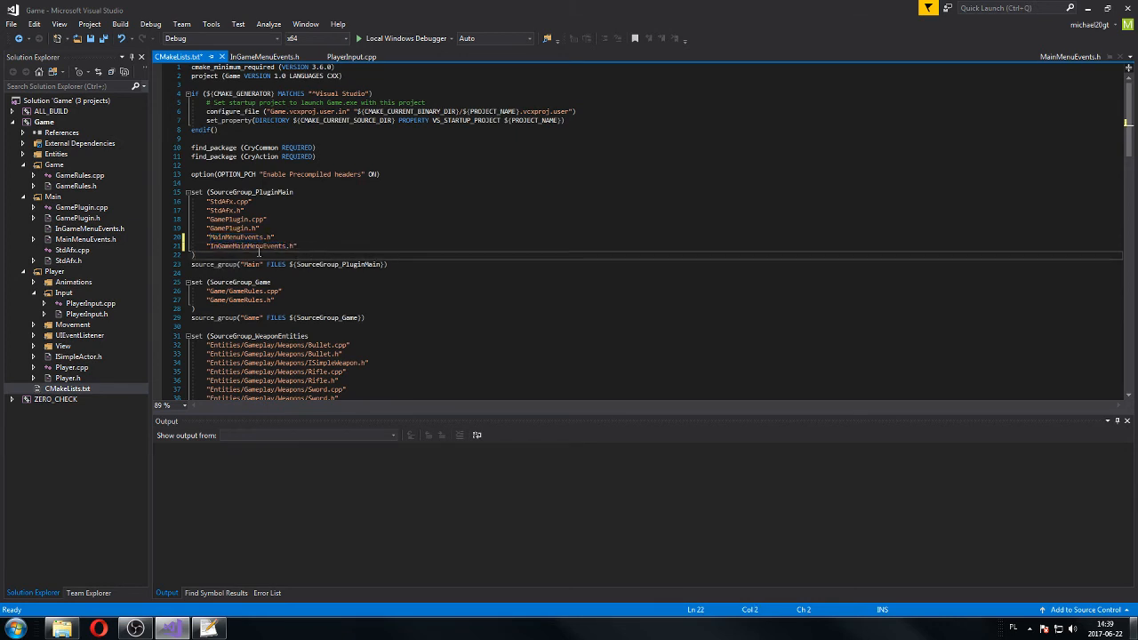
pyautogui.doubleClick(246, 245)
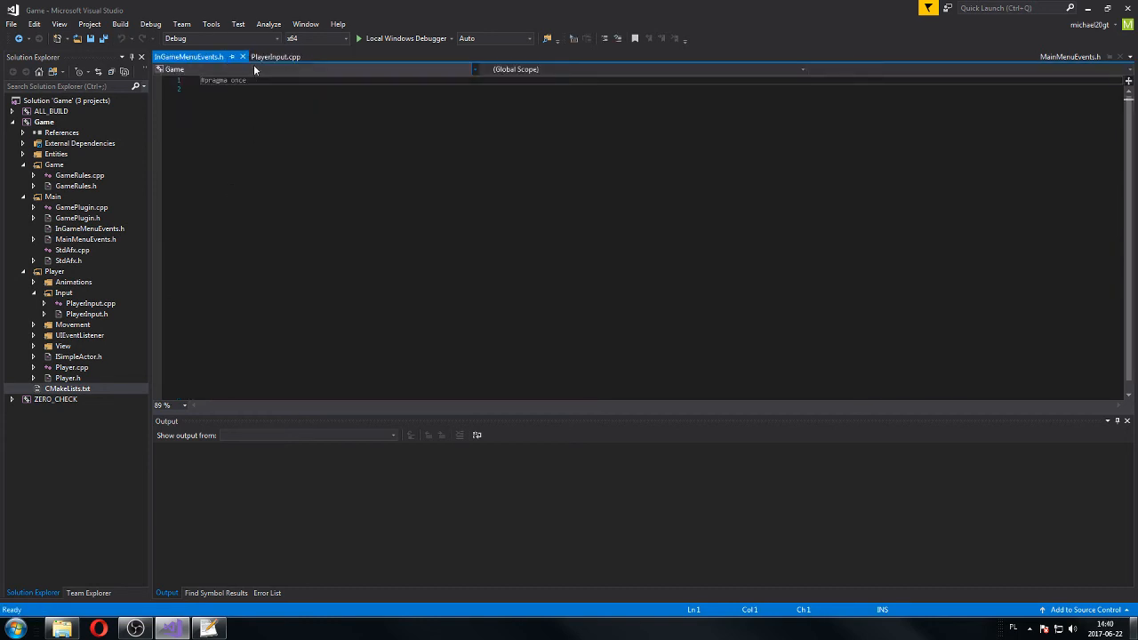
pyautogui.click(86, 238)
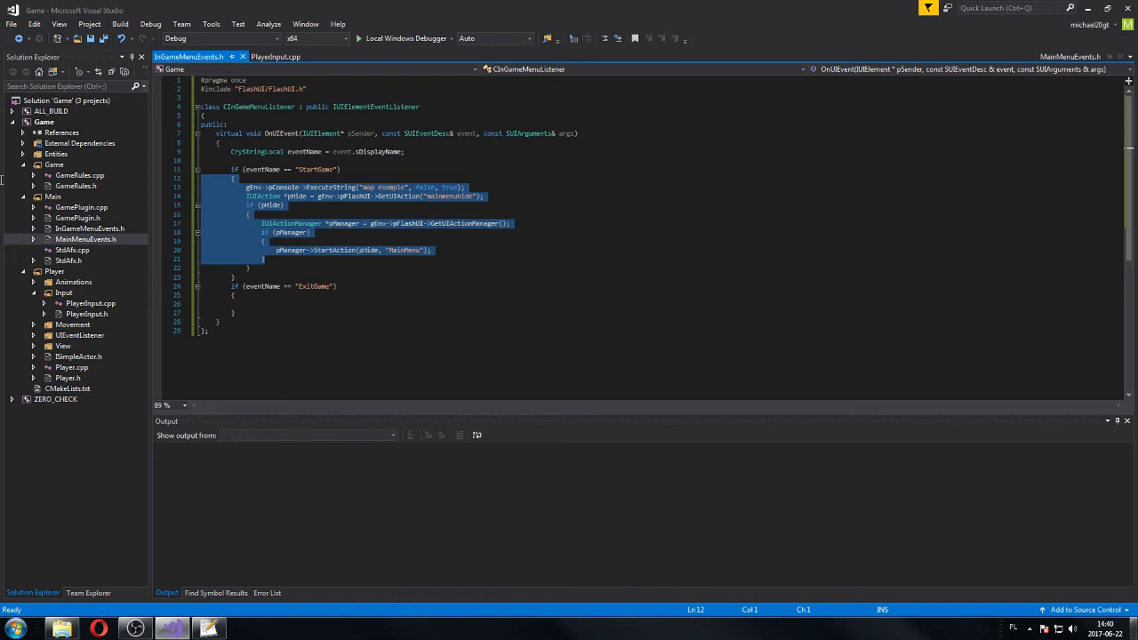
# - Rename it CInGameMenuListener with empty branches for ResumeGame, MainMenu and Exit
pyautogui.press('Delete')
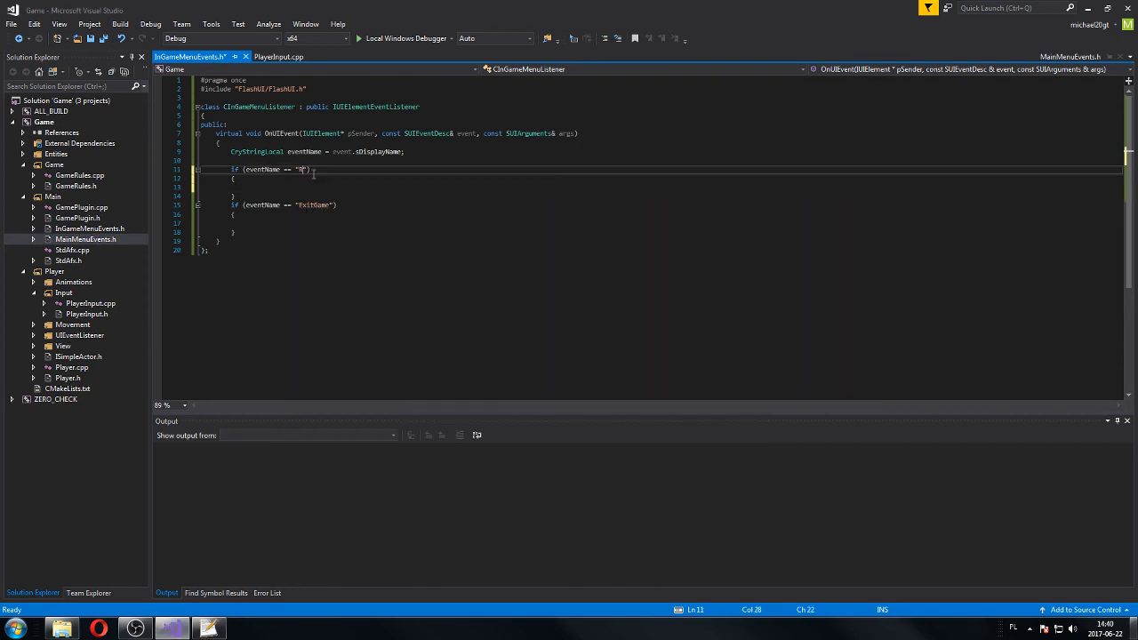
pyautogui.write('ResumeGame')
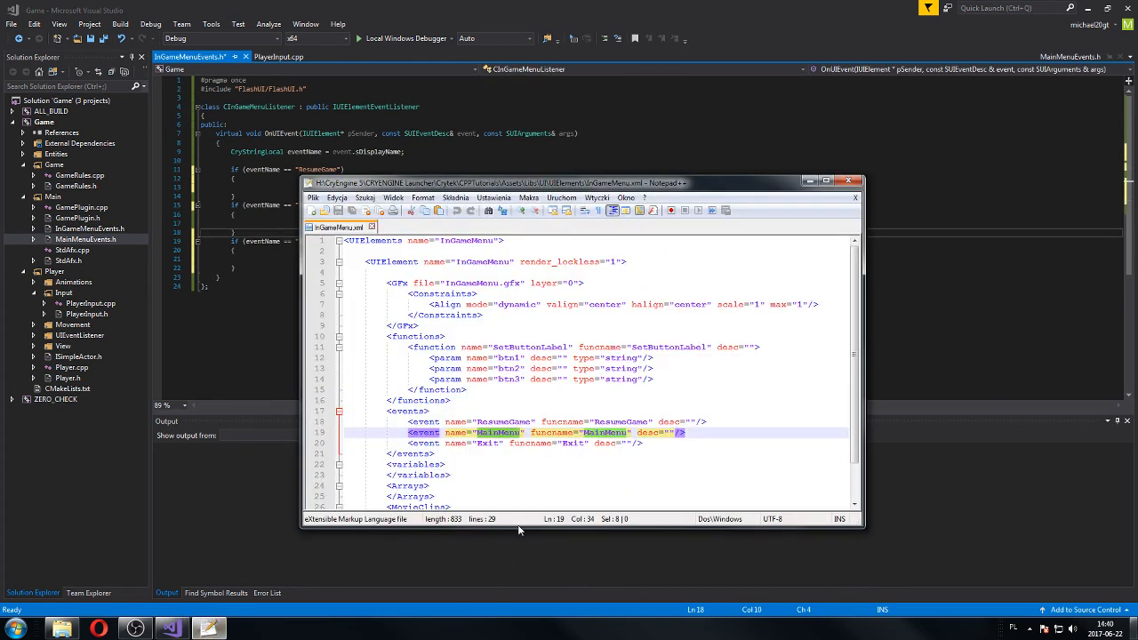
pyautogui.click(487, 443)
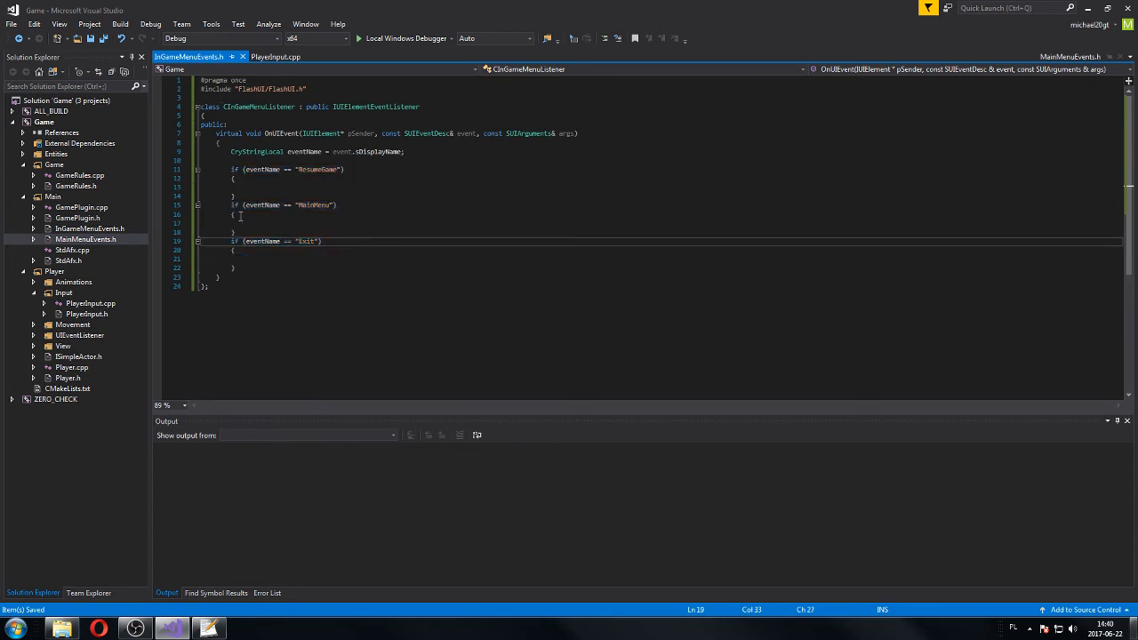
pyautogui.moveTo(242, 57)
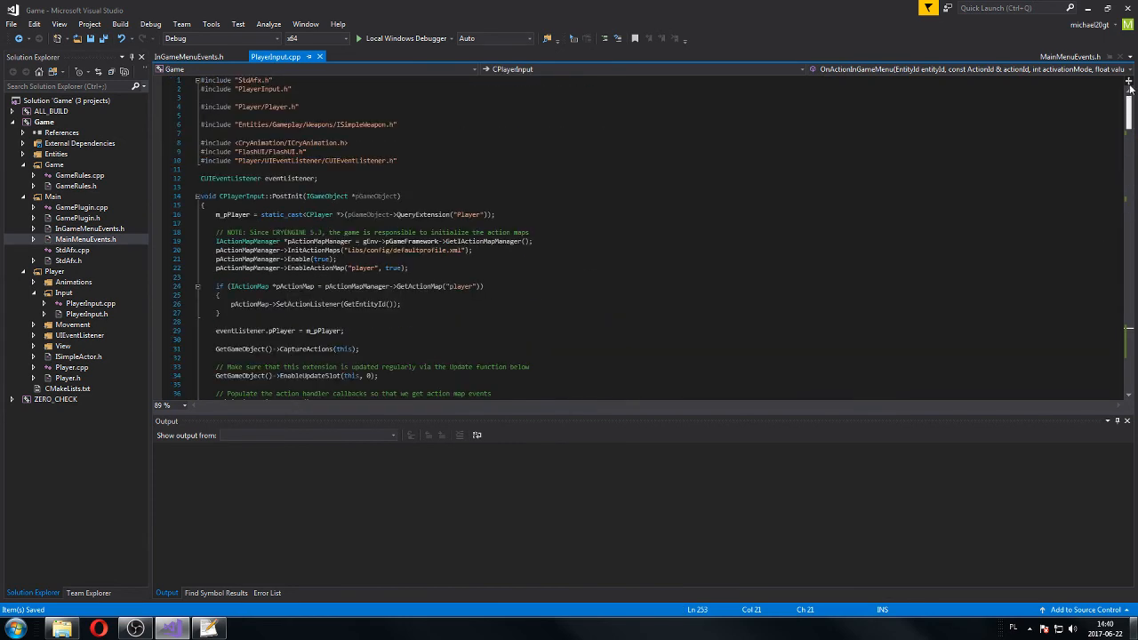
# - Add #include "InGameMenuEvents.h" below the other includes in PlayerInput.cpp
pyautogui.click(494, 160)
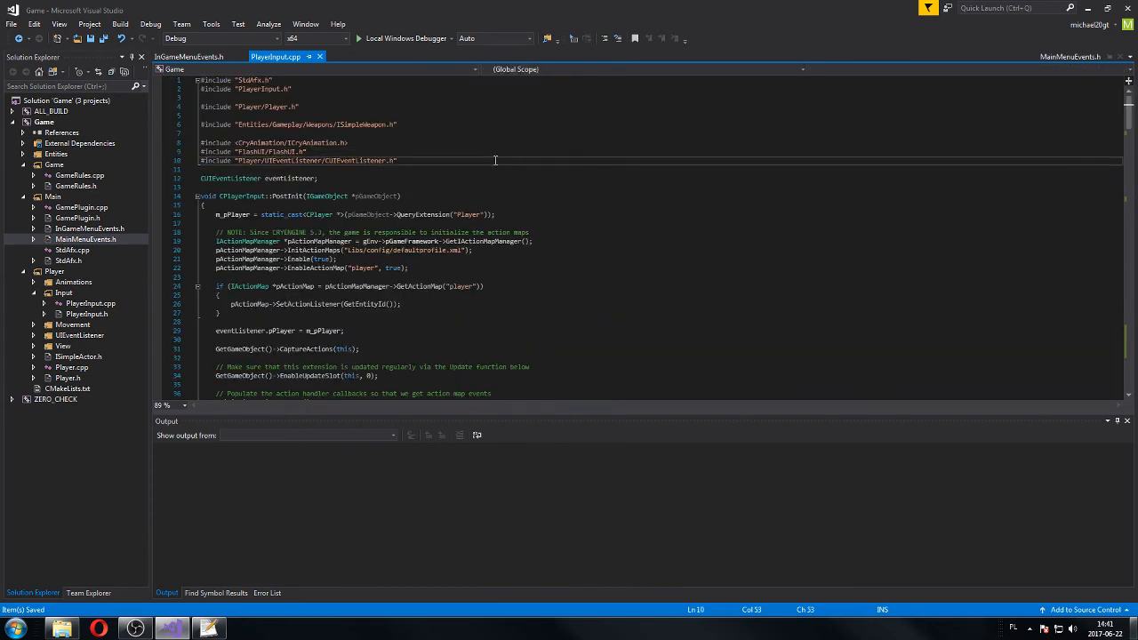
pyautogui.write('#')
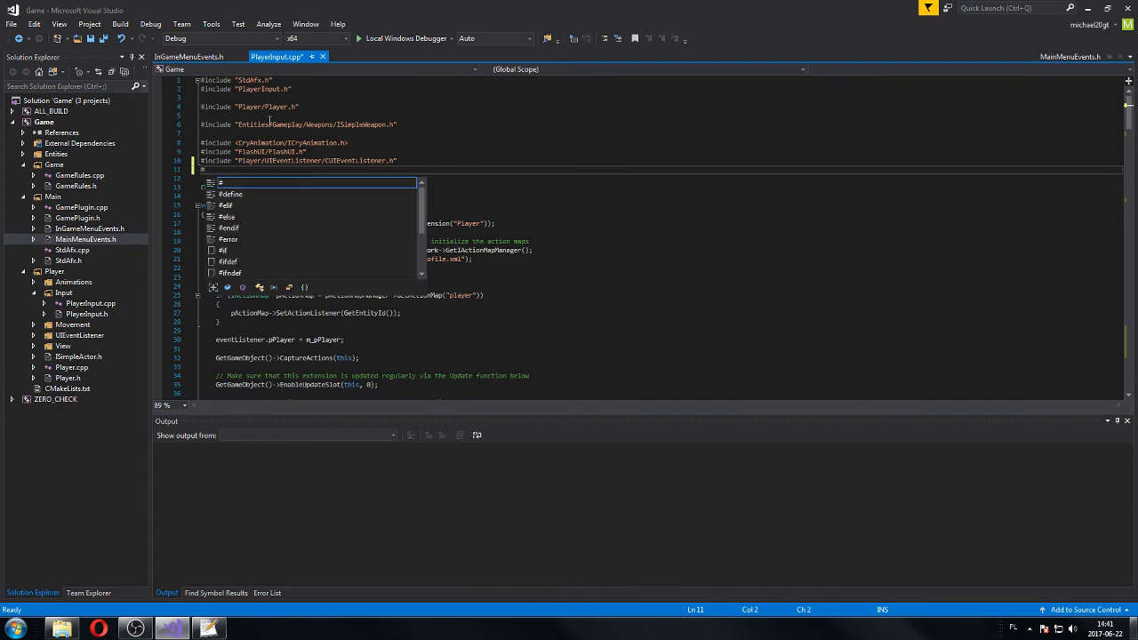
pyautogui.moveTo(434, 118)
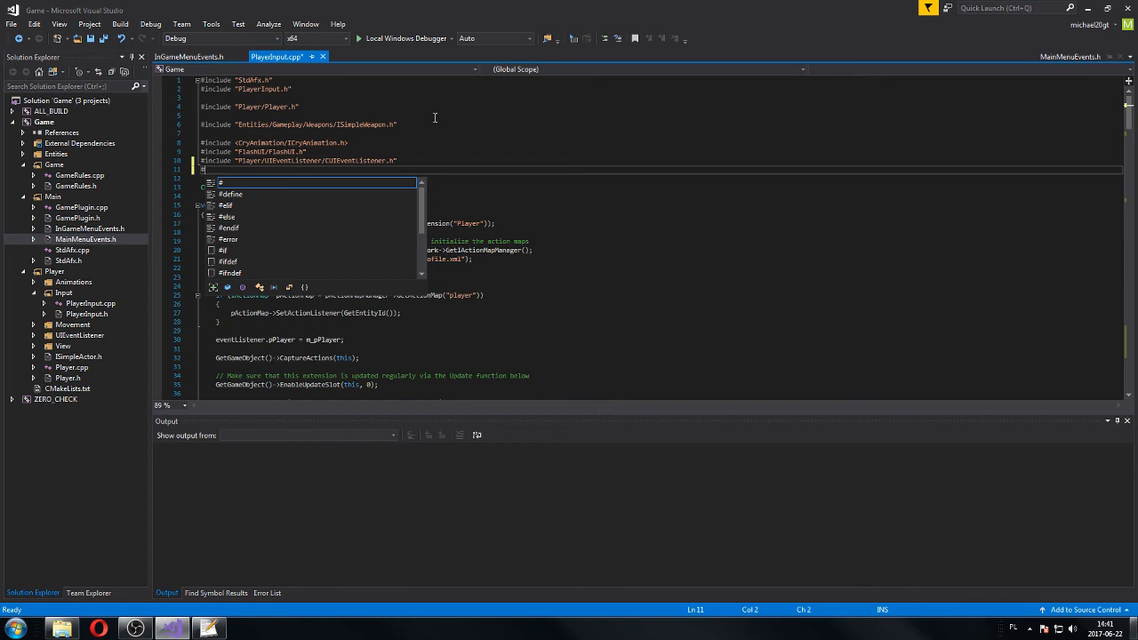
pyautogui.write('include')
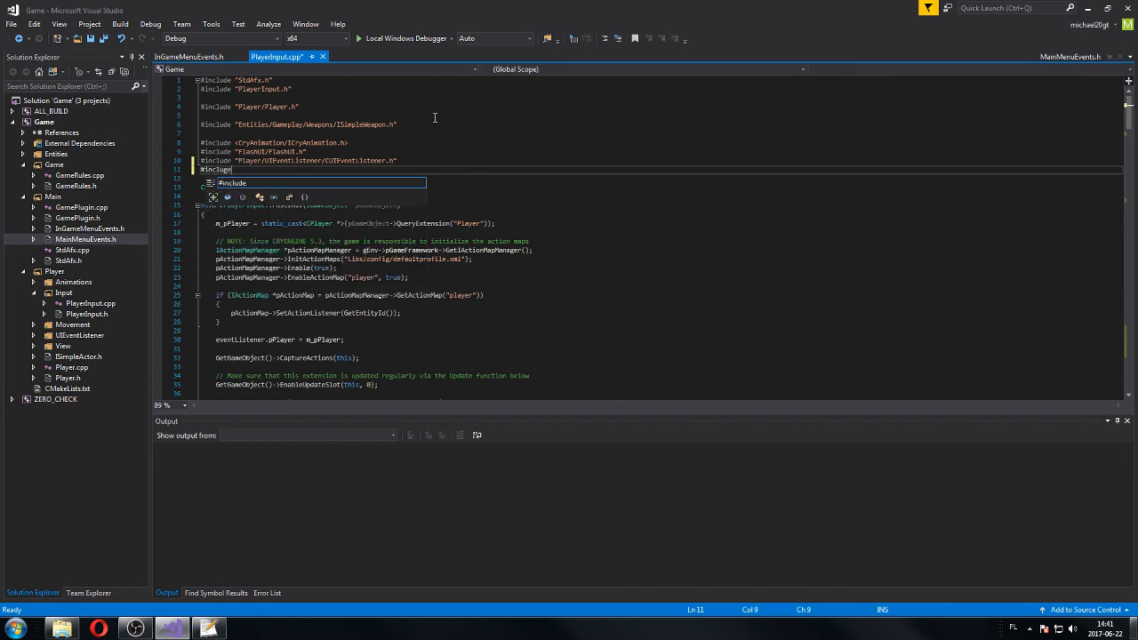
pyautogui.write('"')
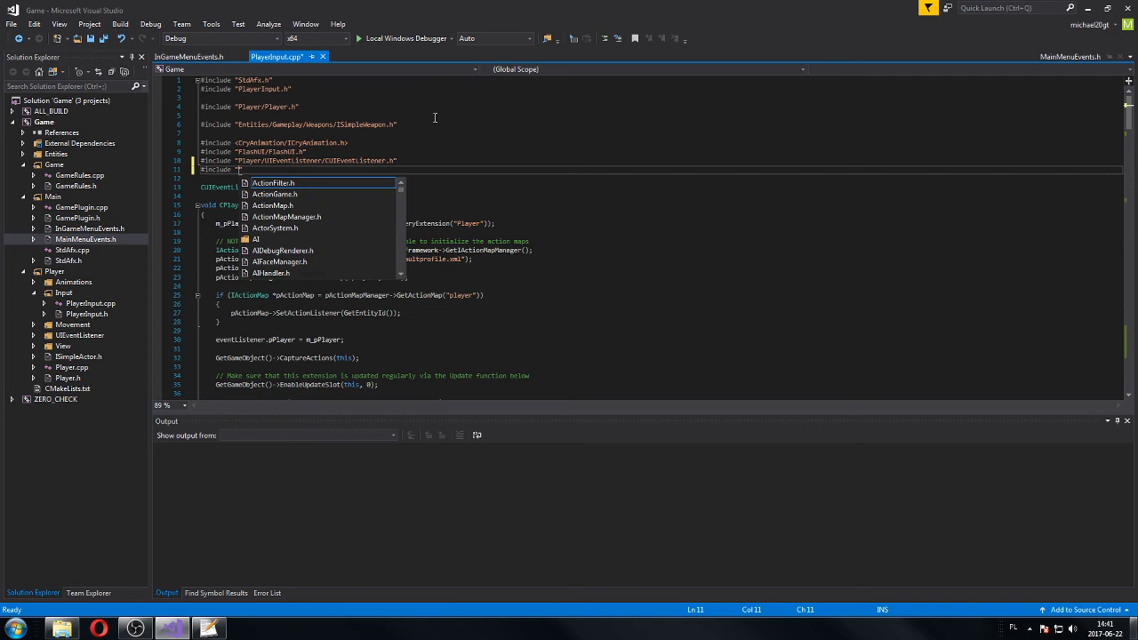
pyautogui.write('Player/')
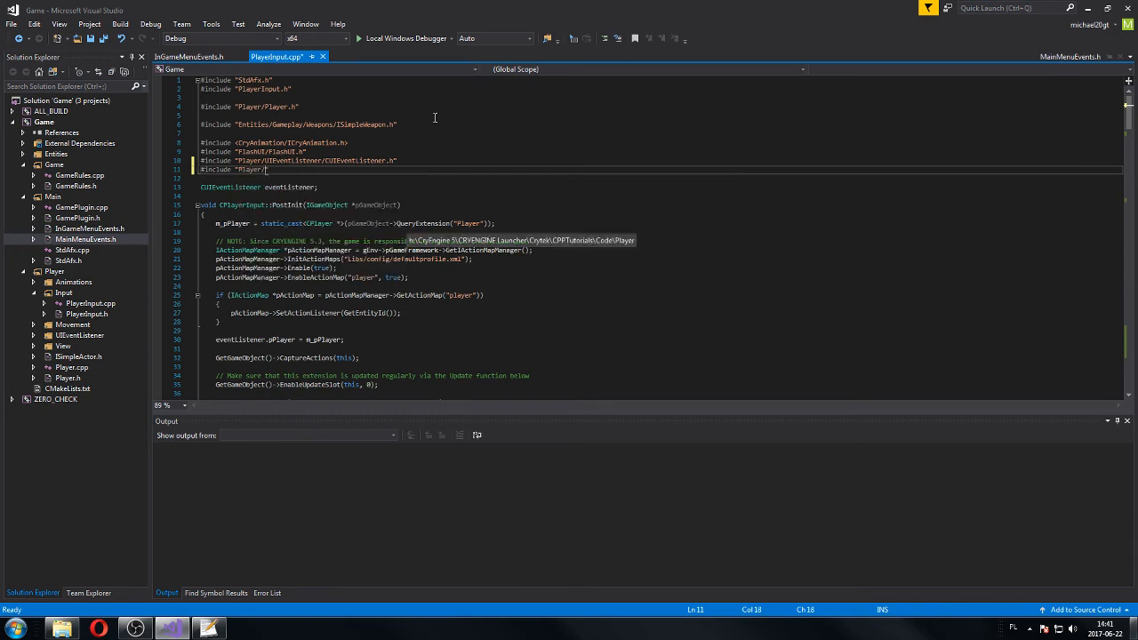
pyautogui.write('/')
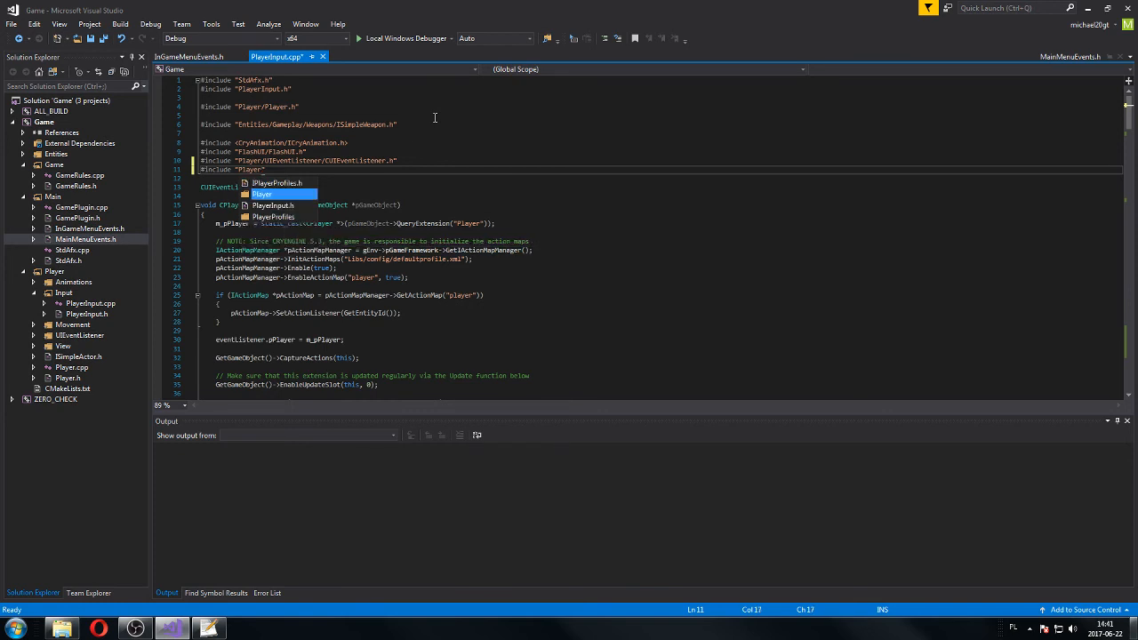
pyautogui.write('in')
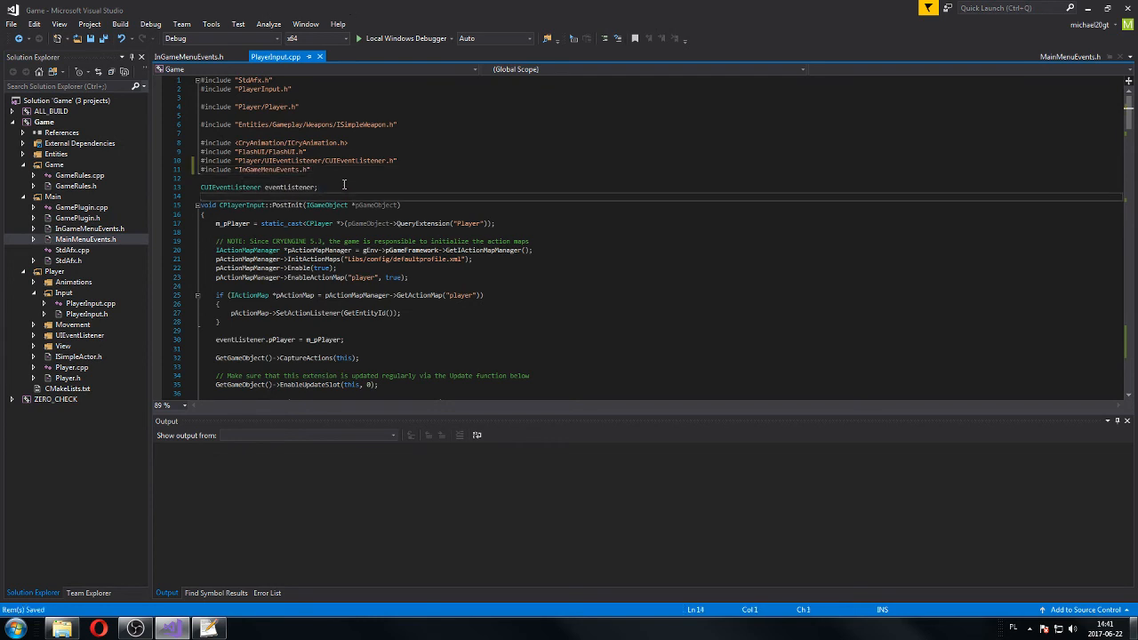
# - Declare a global CInGameMenuListener inGameMenuListener under the existing listener
pyautogui.press('enter')
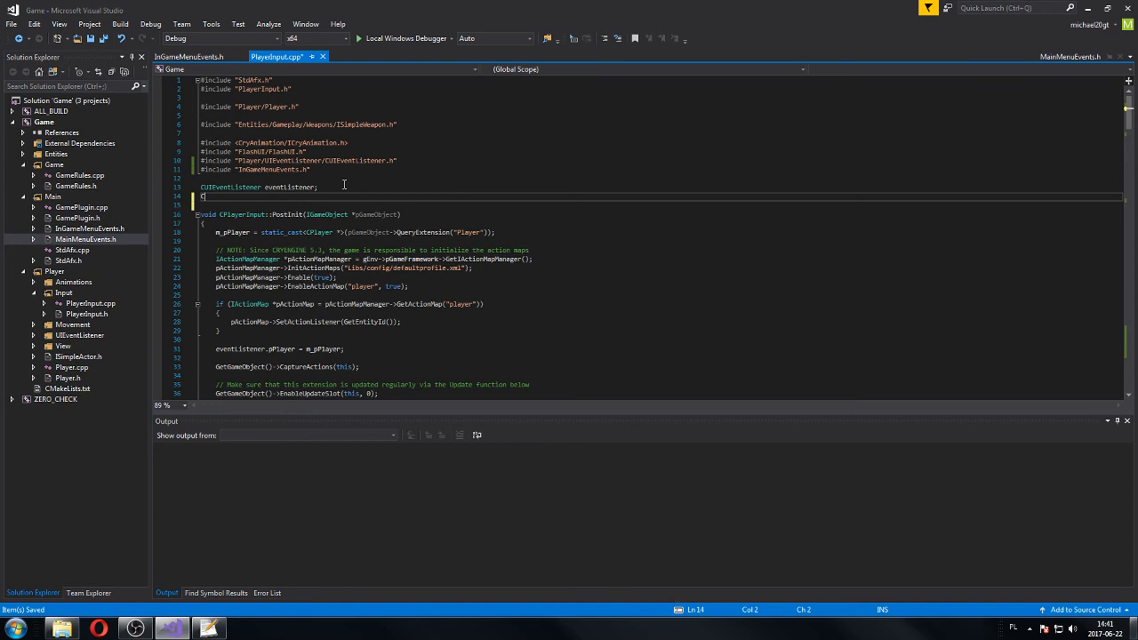
pyautogui.write('CInGameM')
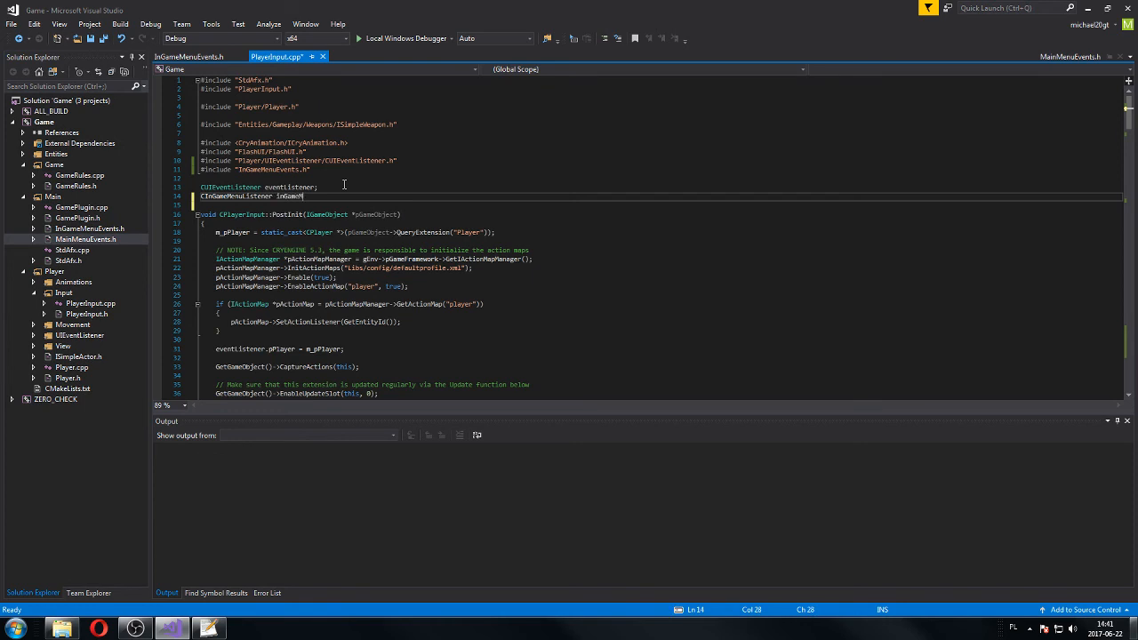
pyautogui.write('enuListener')
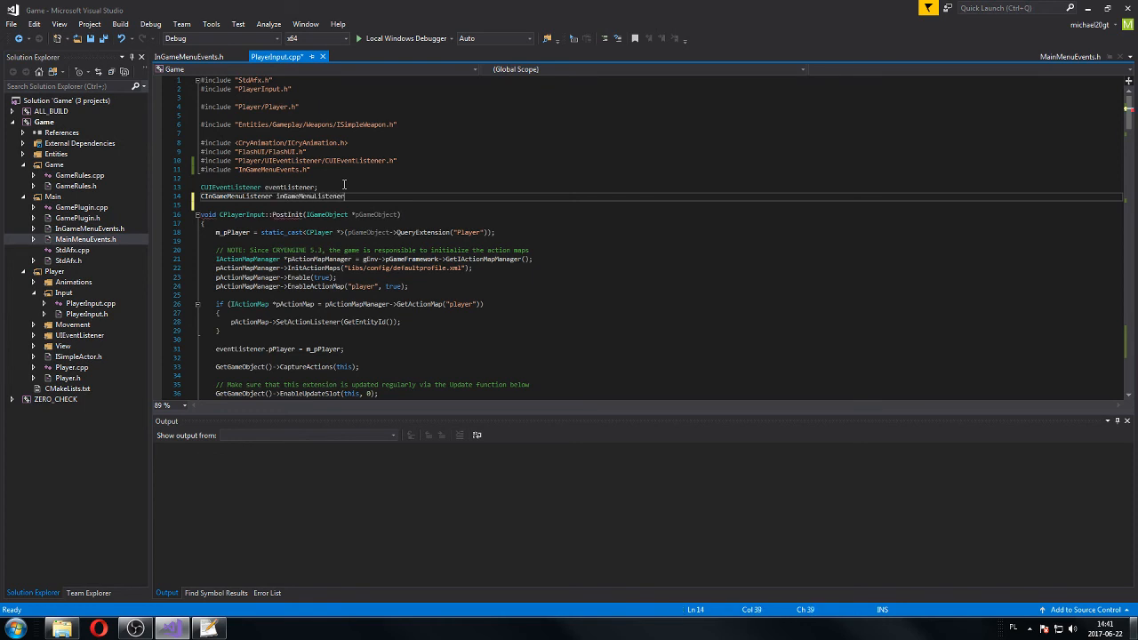
pyautogui.doubleClick(310, 195)
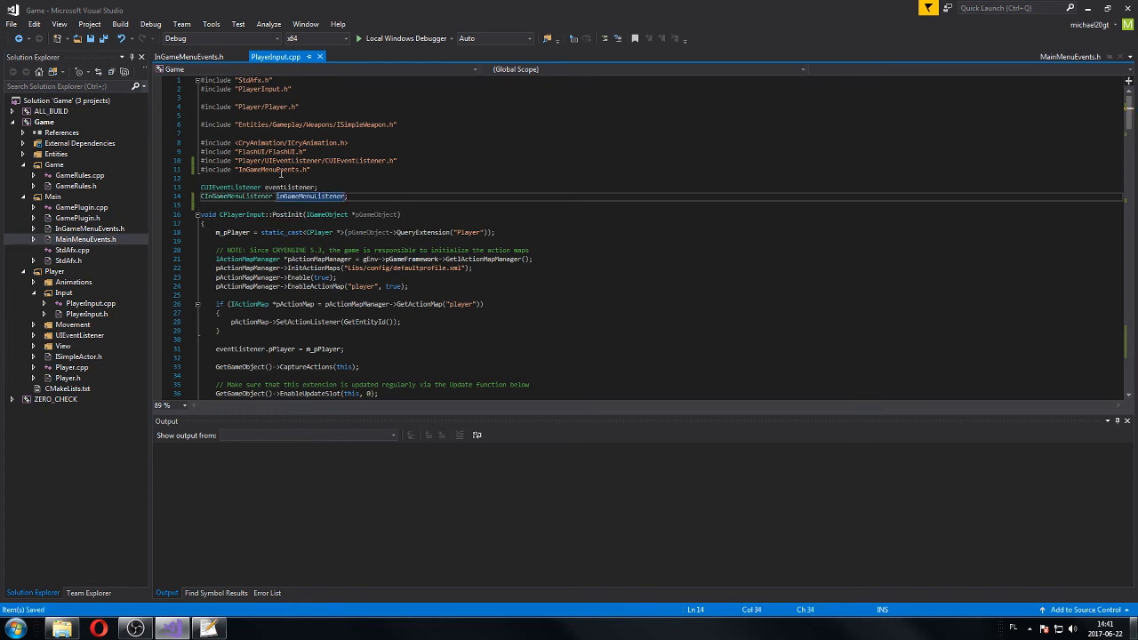
pyautogui.scroll(-3)
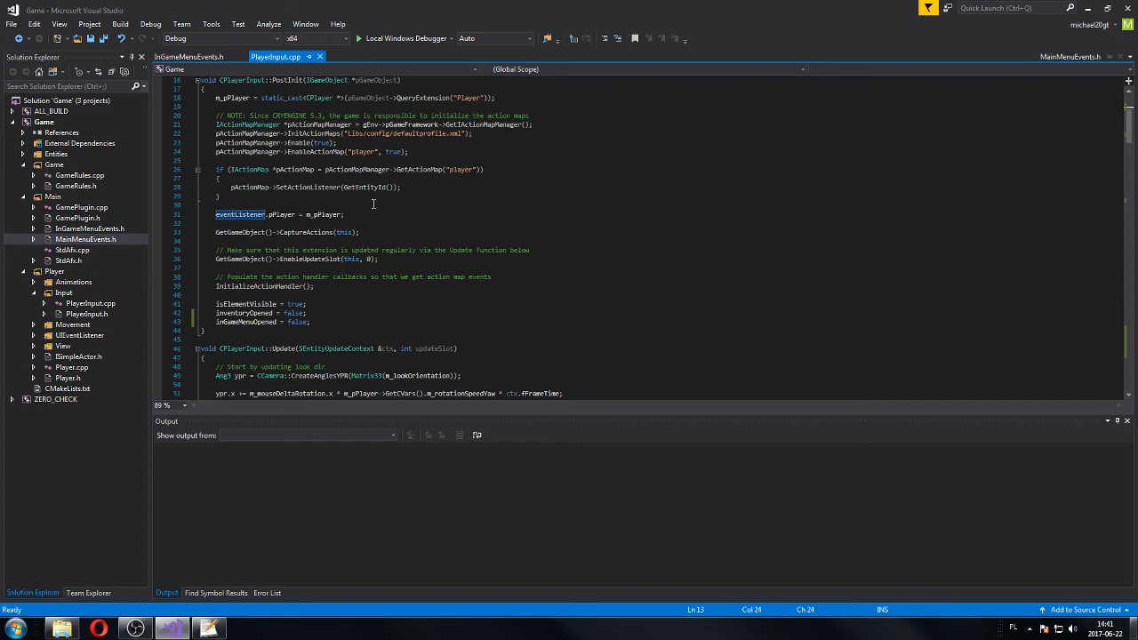
# - In the show branch add pInGameMenu->AddEventListener(&inGameMenuListener, "InGameMenu");
pyautogui.scroll(-3)
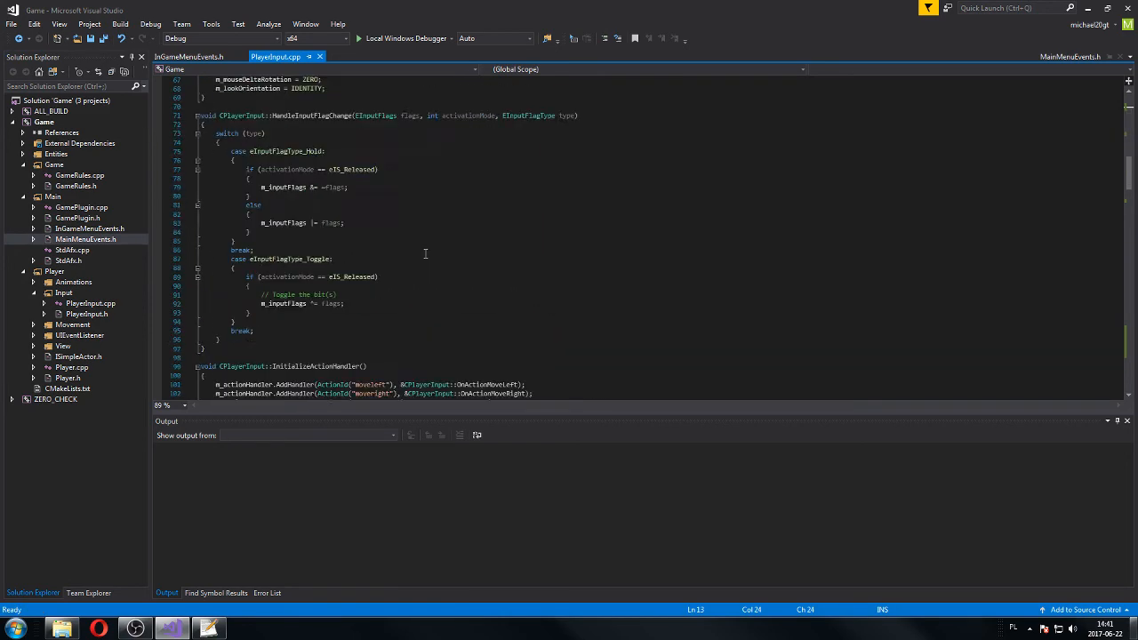
pyautogui.scroll(-3)
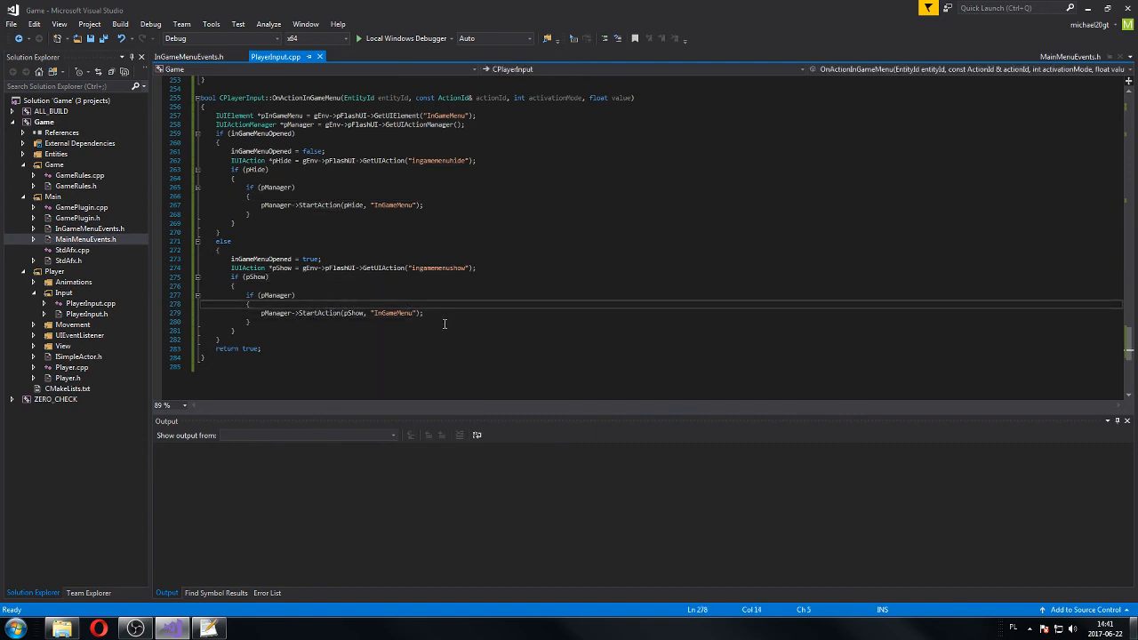
pyautogui.press('enter')
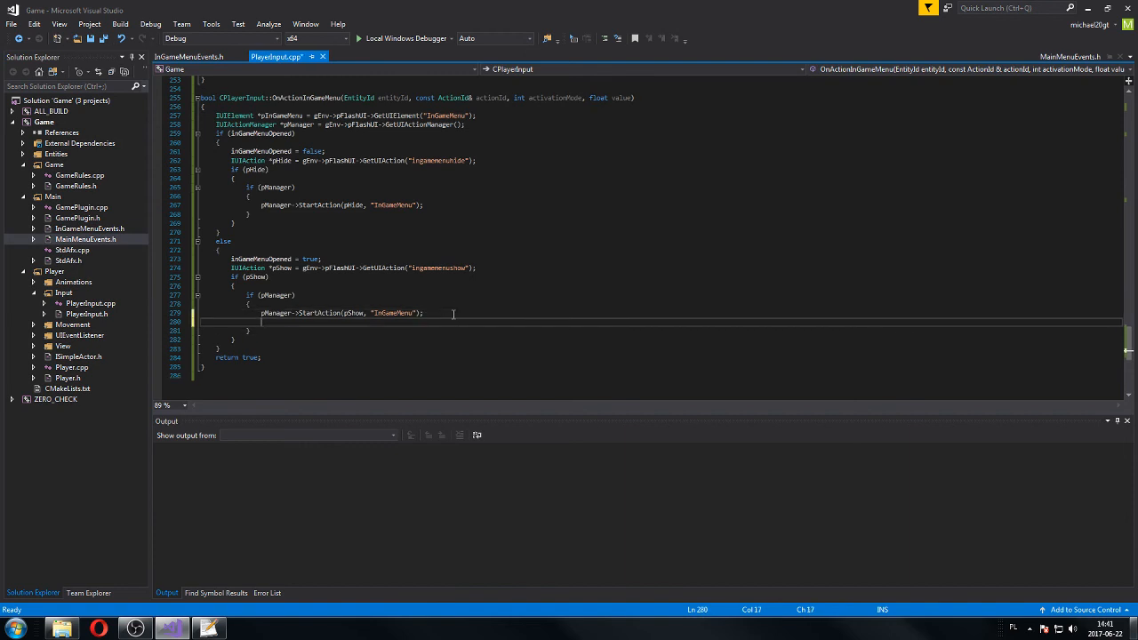
pyautogui.write('p')
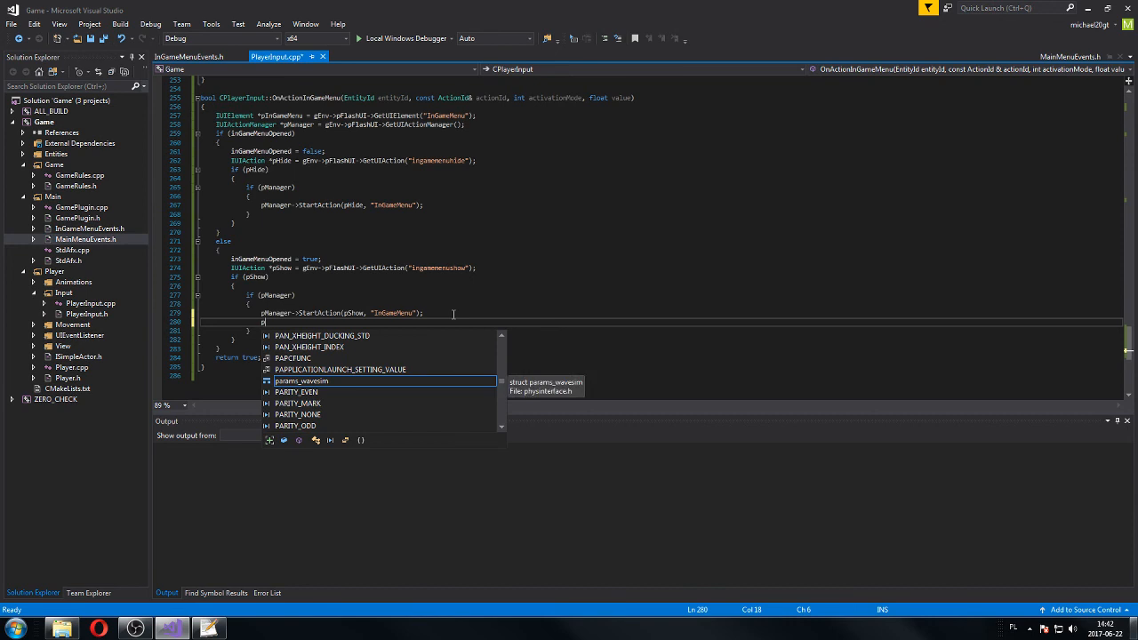
pyautogui.write('InGameMenu->')
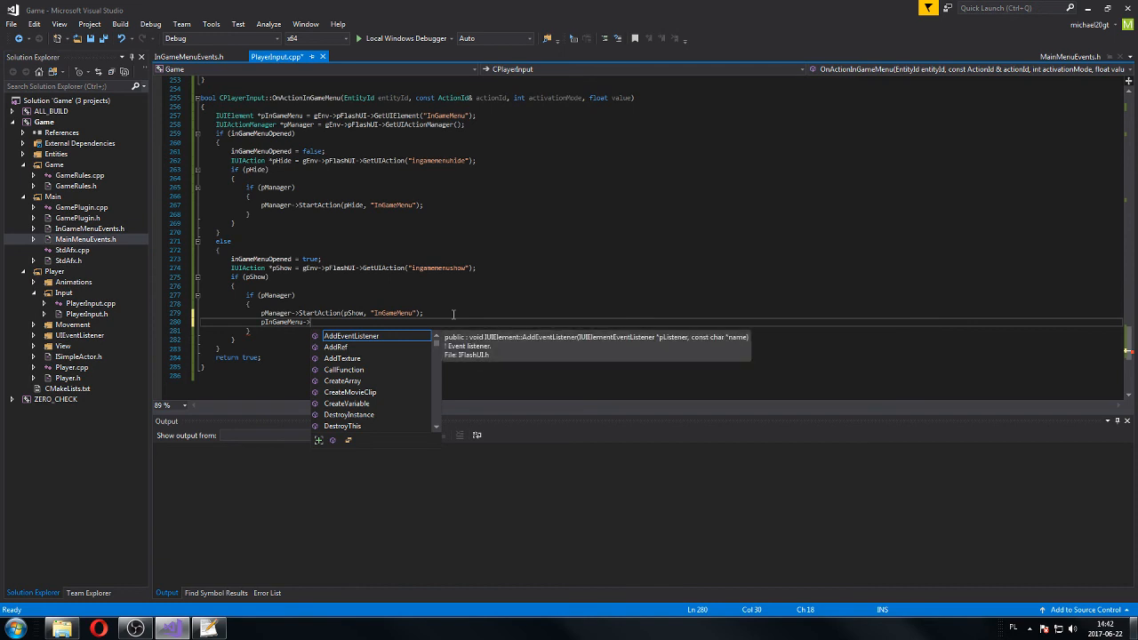
pyautogui.write('AddEventListener(')
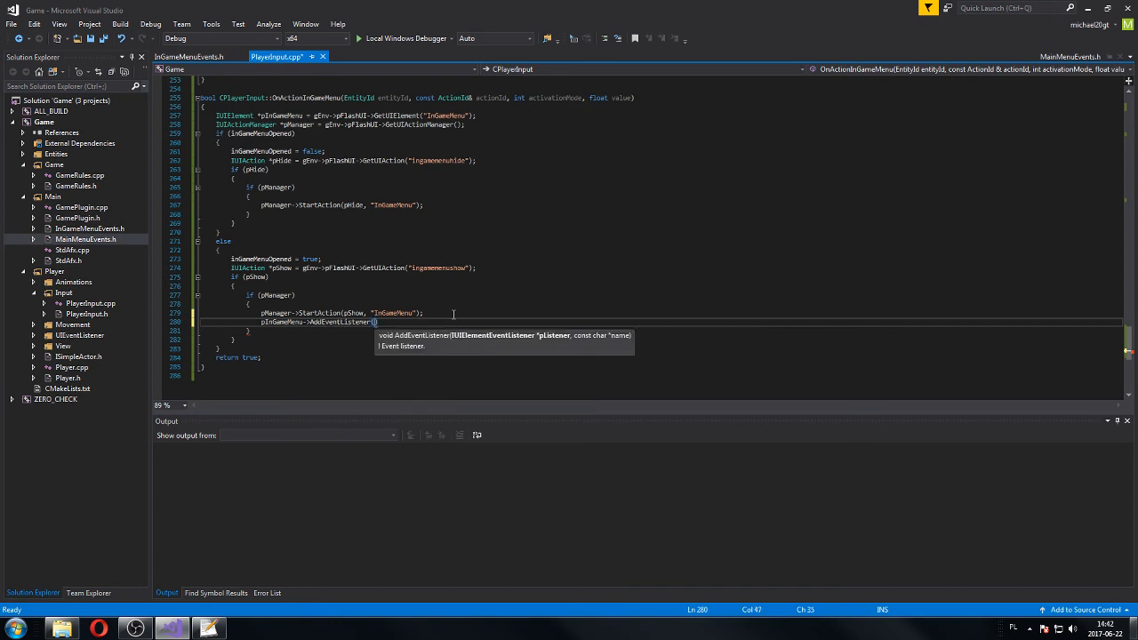
pyautogui.write('8')
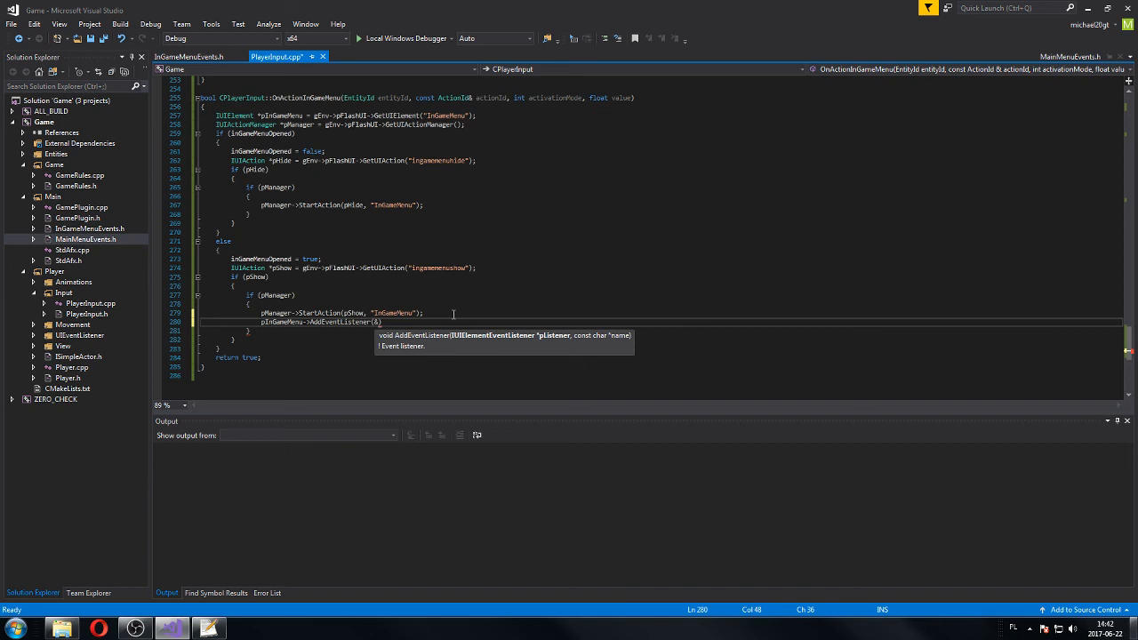
pyautogui.write('&inGameMenuListener, "InGameMenu')
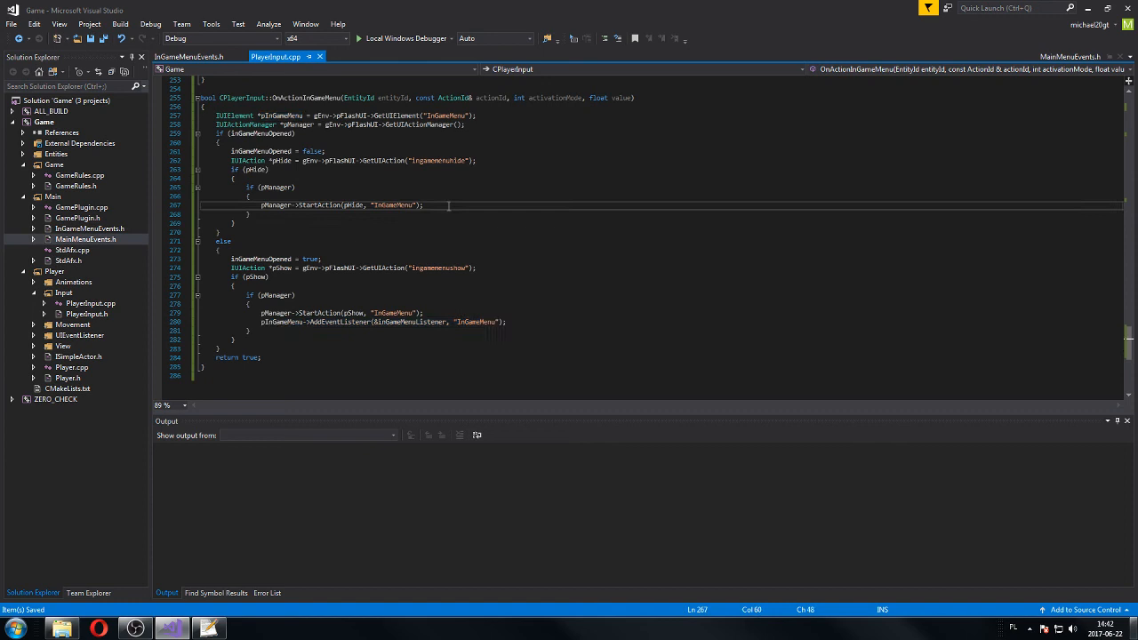
# - In the hide branch add pInGameMenu->RemoveEventListener(&inGameMenuListener);
pyautogui.write('pInGameMenu->AddEventListener(&inGameMenuListener, "InGameMenu");')
pyautogui.write('pInGameMenu->RemoveEventListener(&inGameMenuListener);')
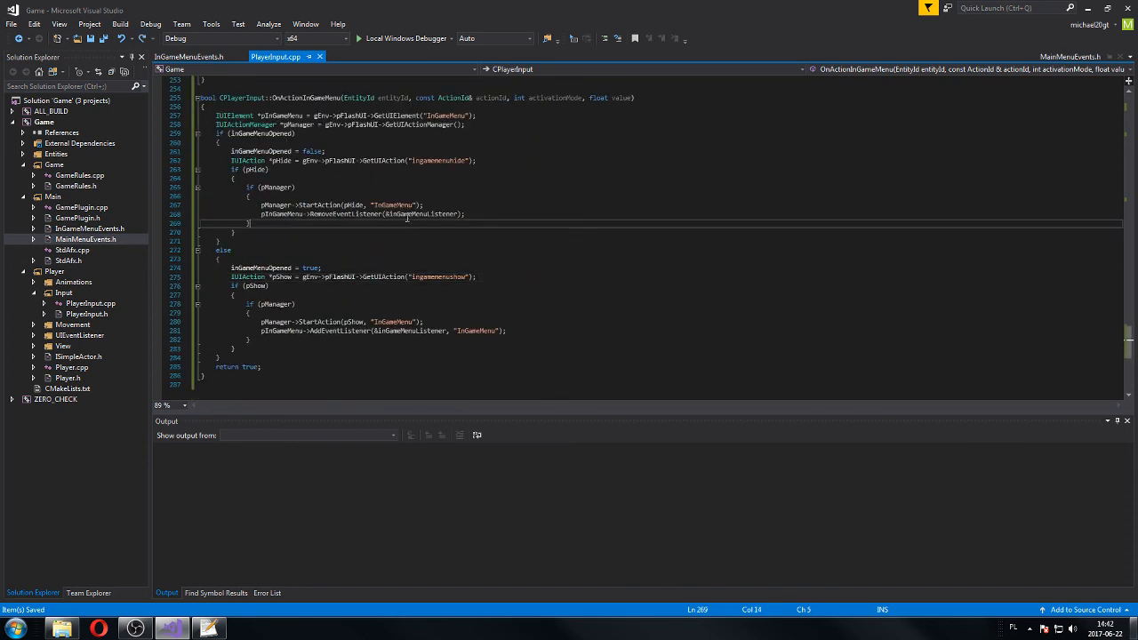
pyautogui.doubleClick(423, 213)
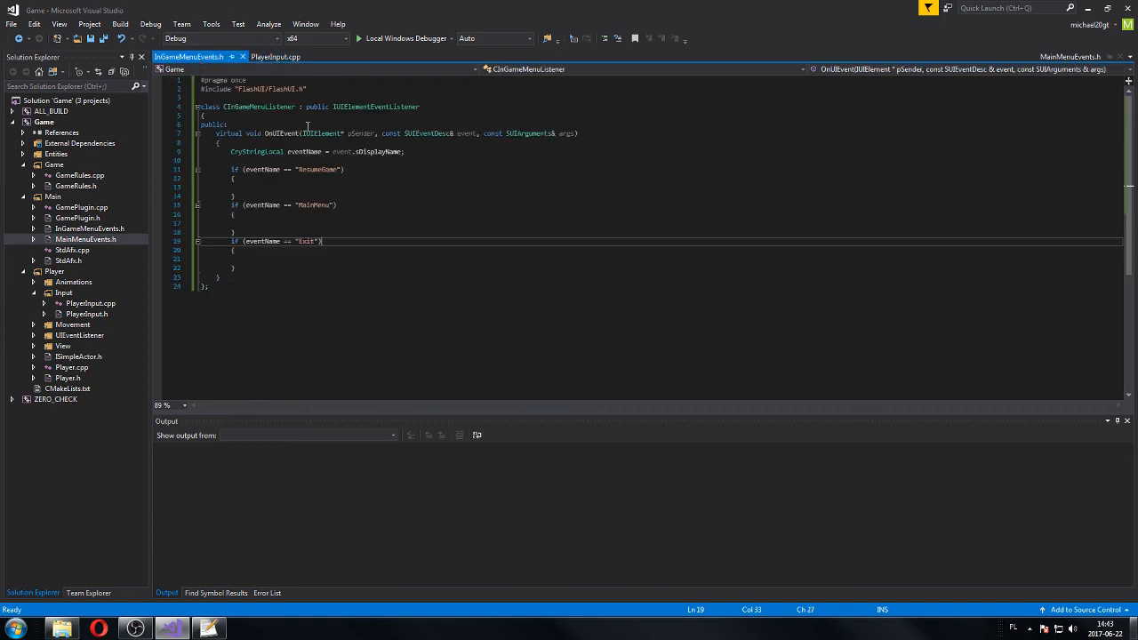
pyautogui.click(277, 55)
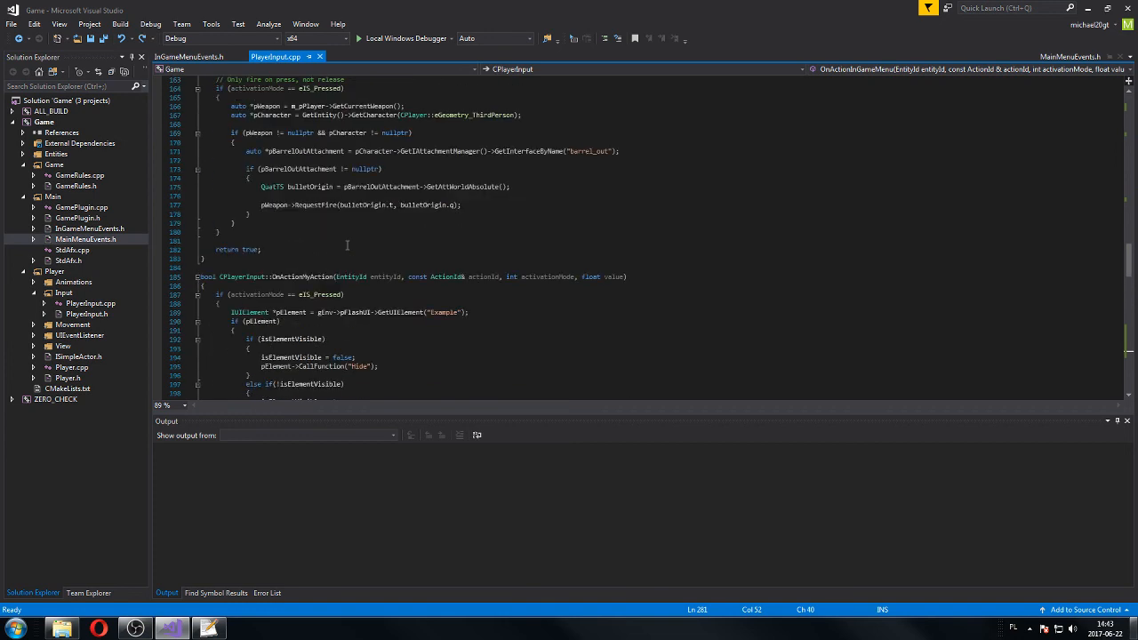
pyautogui.moveTo(359, 261)
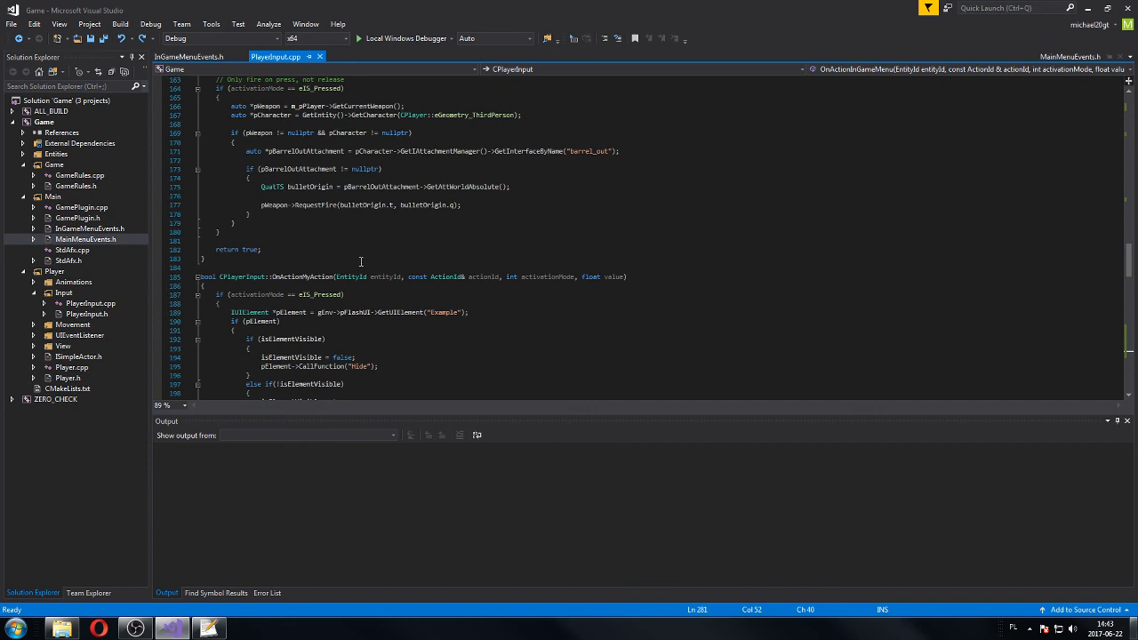